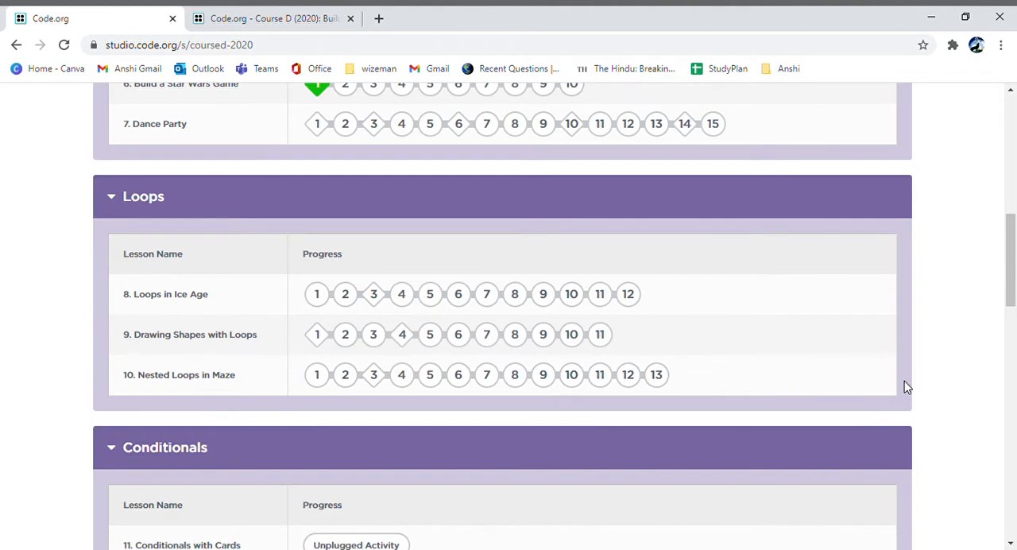
mouse_move(1014, 367)
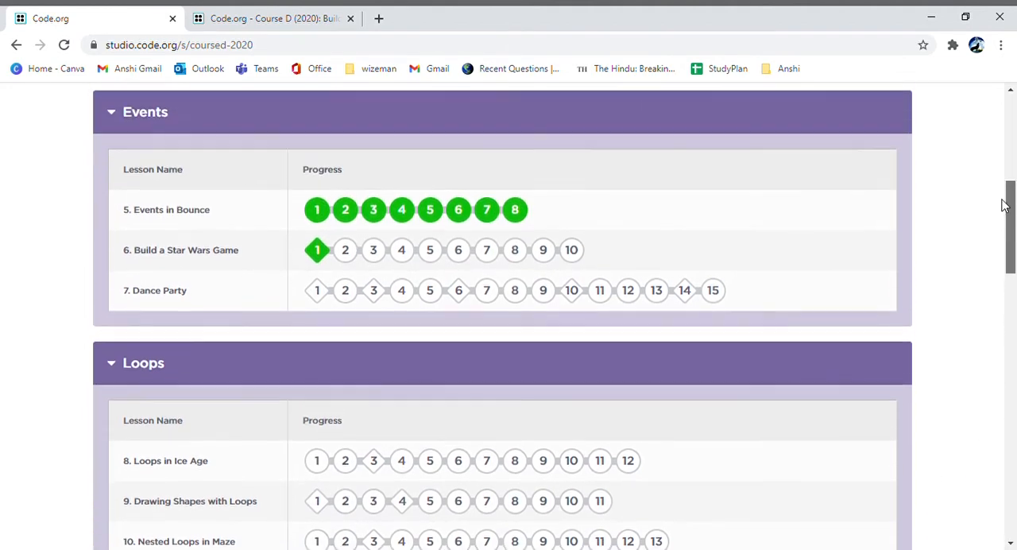
- Open Star Wars puzzle 2 and dismiss the hint about placing the move block
scroll(down, 3)
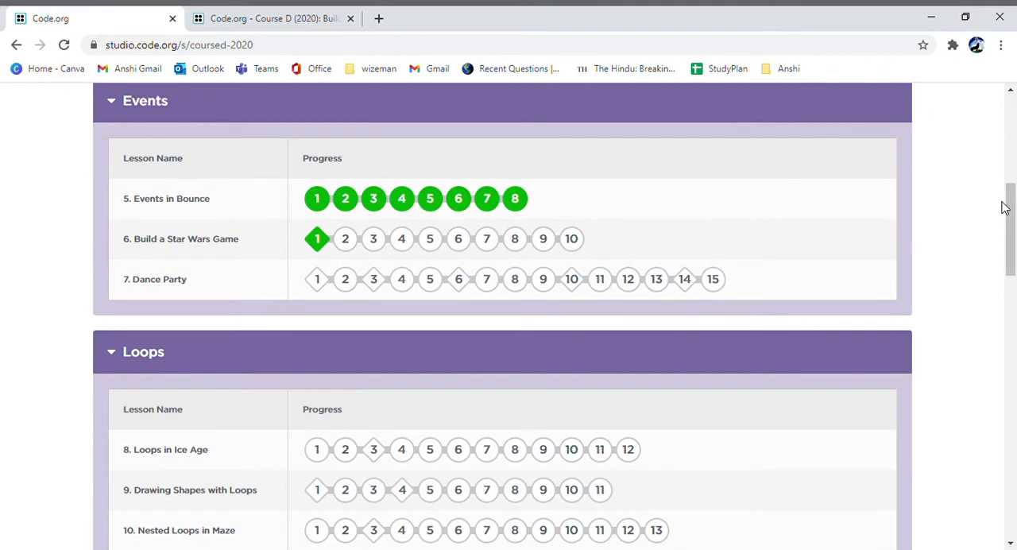
mouse_move(390, 280)
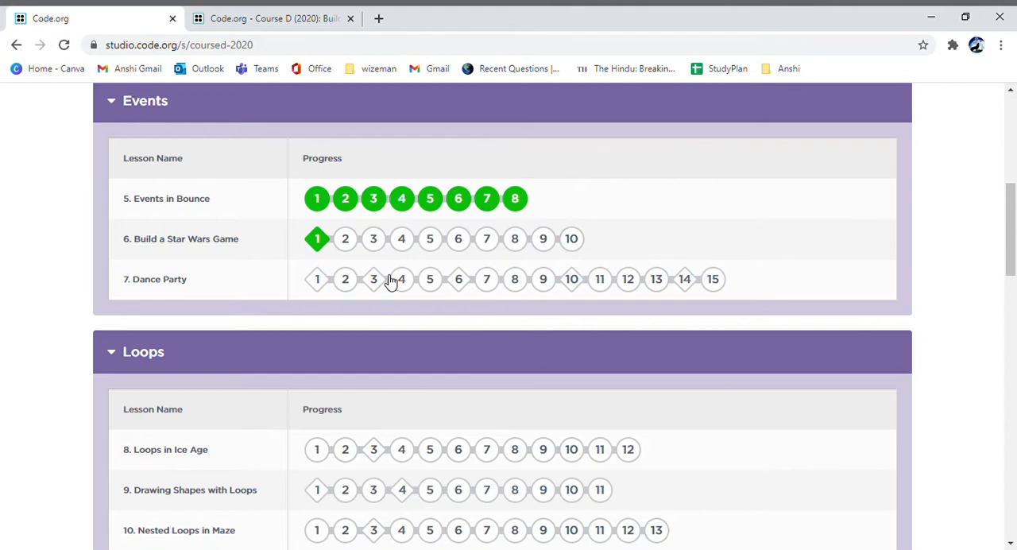
mouse_move(292, 299)
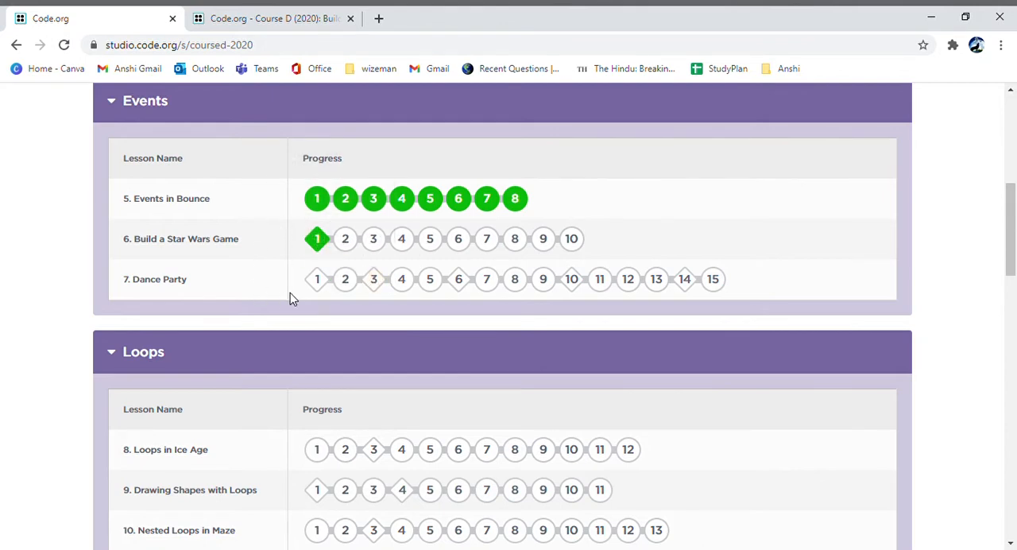
mouse_move(345, 238)
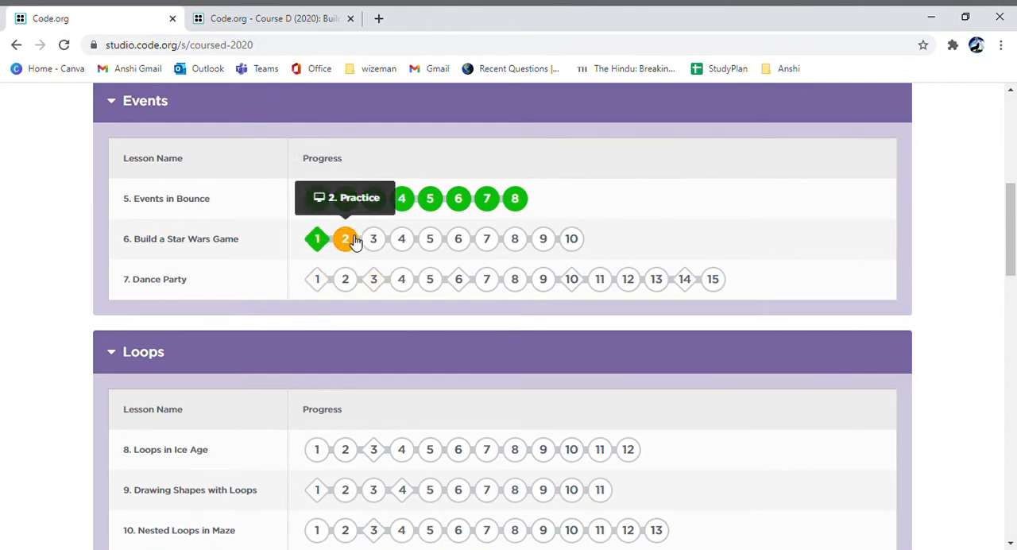
click(345, 238)
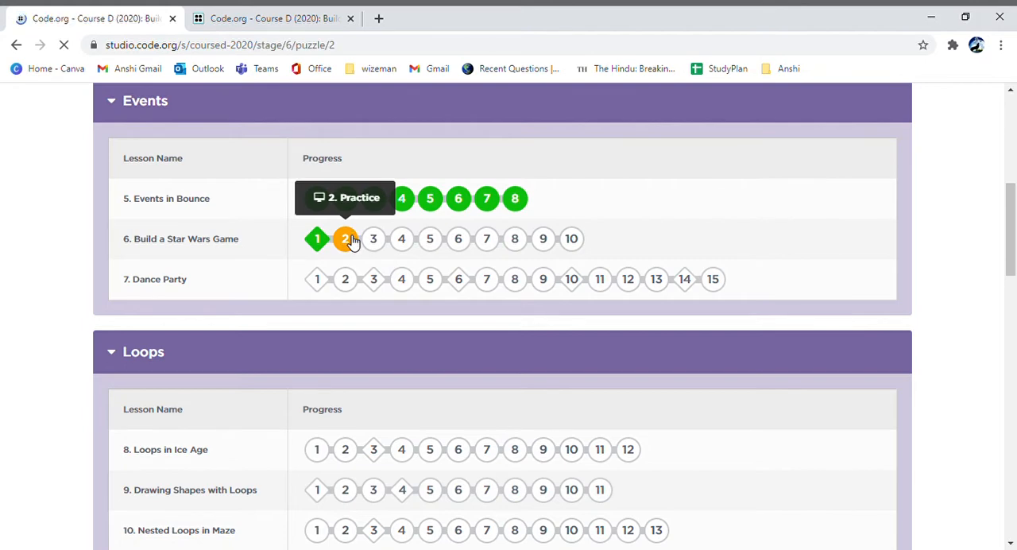
click(345, 238)
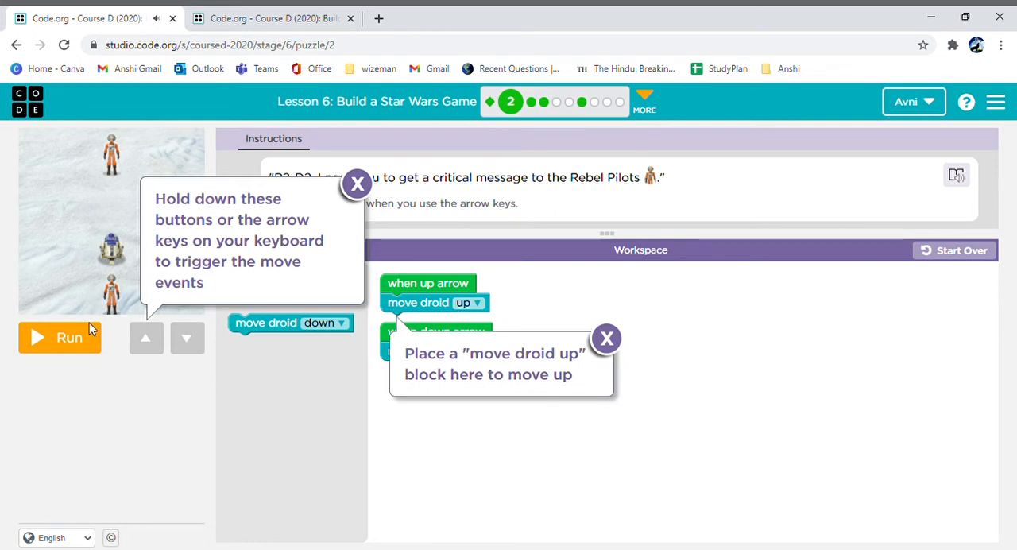
mouse_move(129, 328)
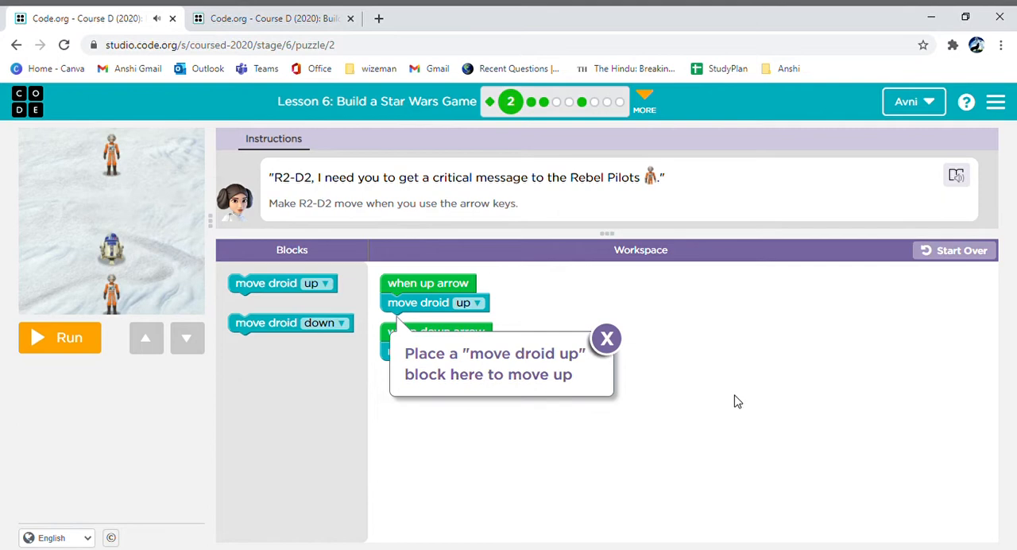
click(607, 338)
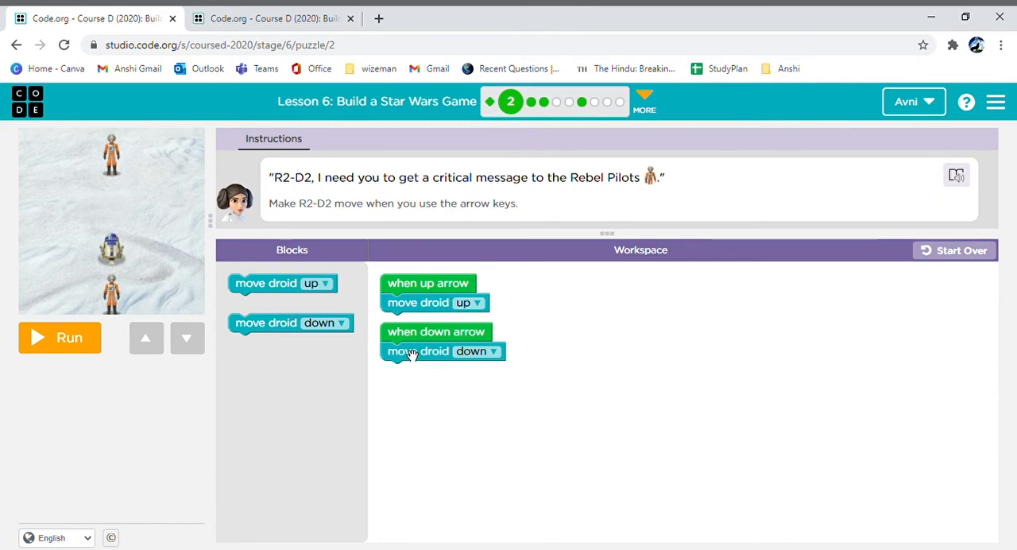
mouse_move(415, 359)
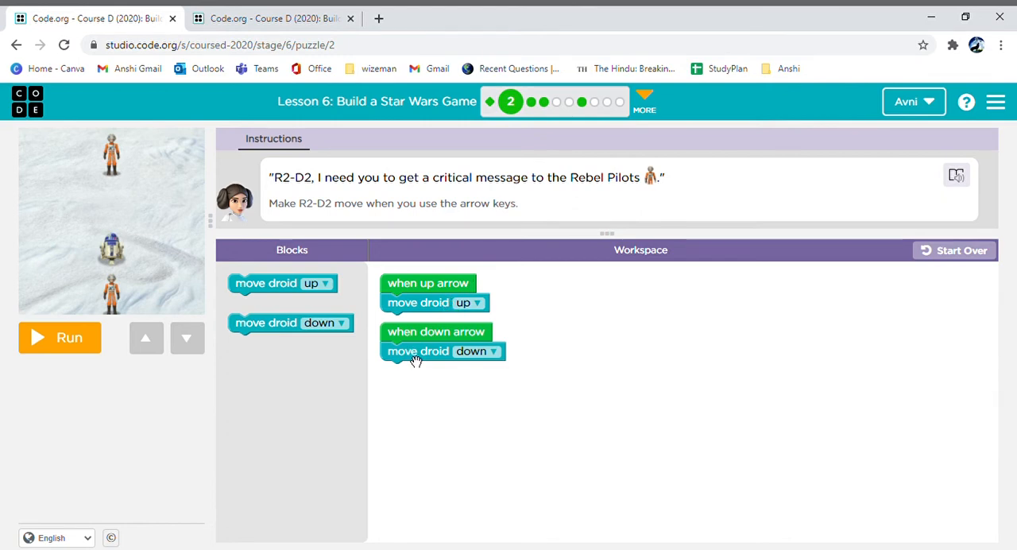
mouse_move(417, 361)
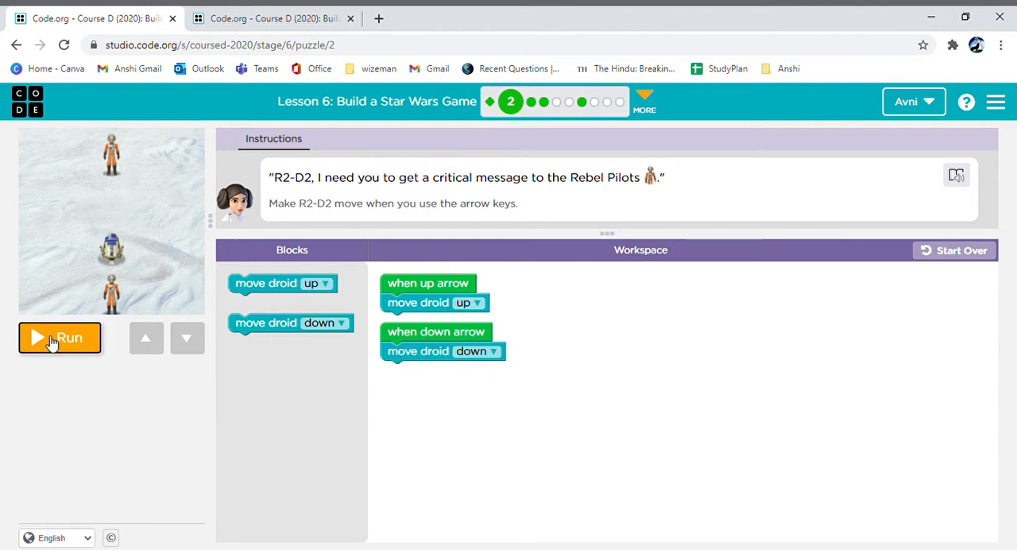
- Run the program, move R2-D2 down twice to the pilot, and continue to puzzle 3
click(60, 337)
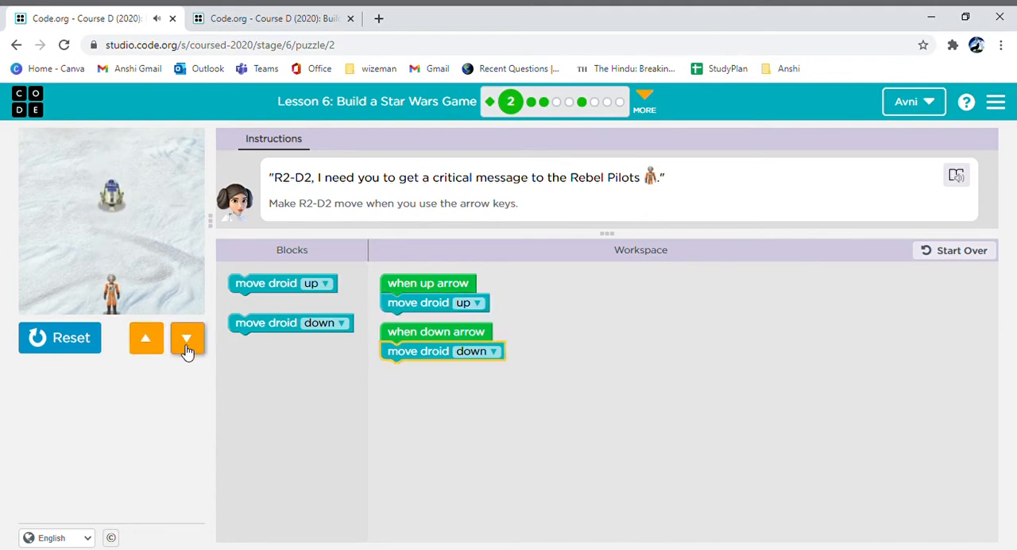
click(186, 337)
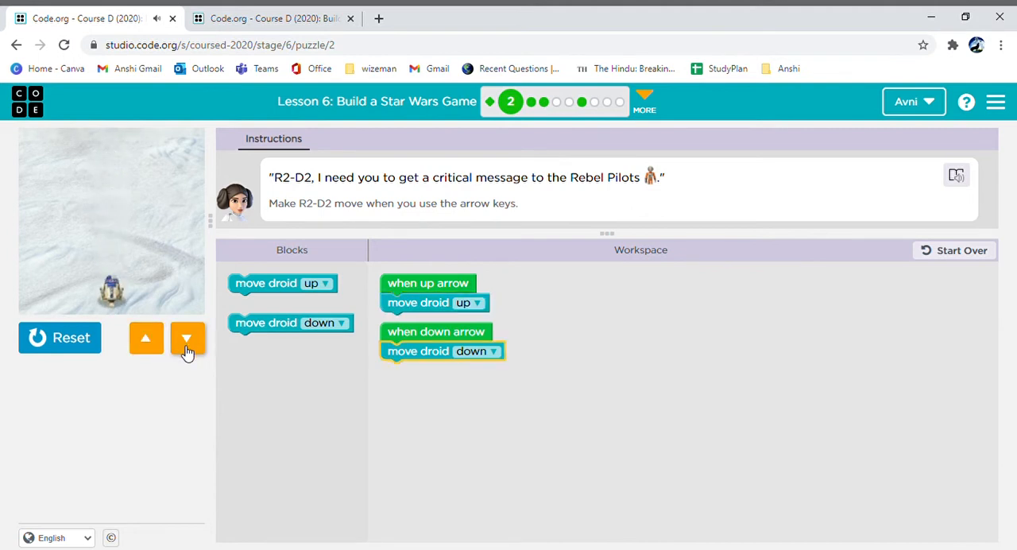
click(187, 338)
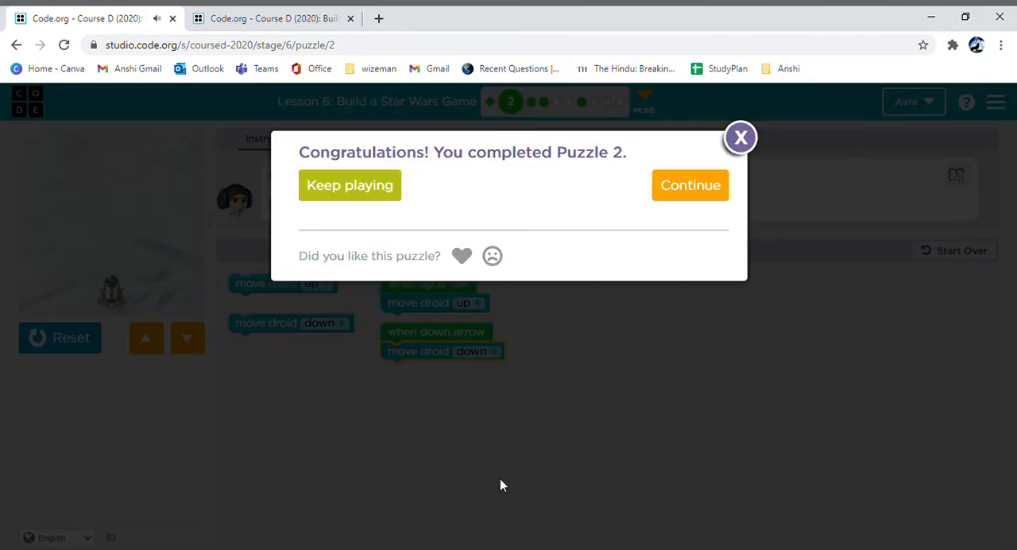
click(689, 185)
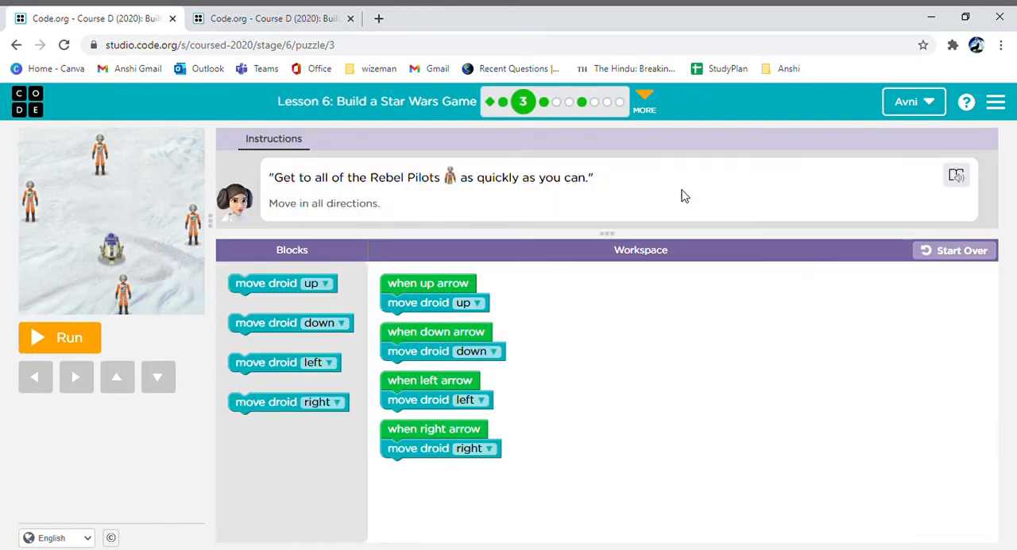
- Run puzzle 3 and steer R2-D2 up, down, right and left to every Rebel Pilot
click(69, 337)
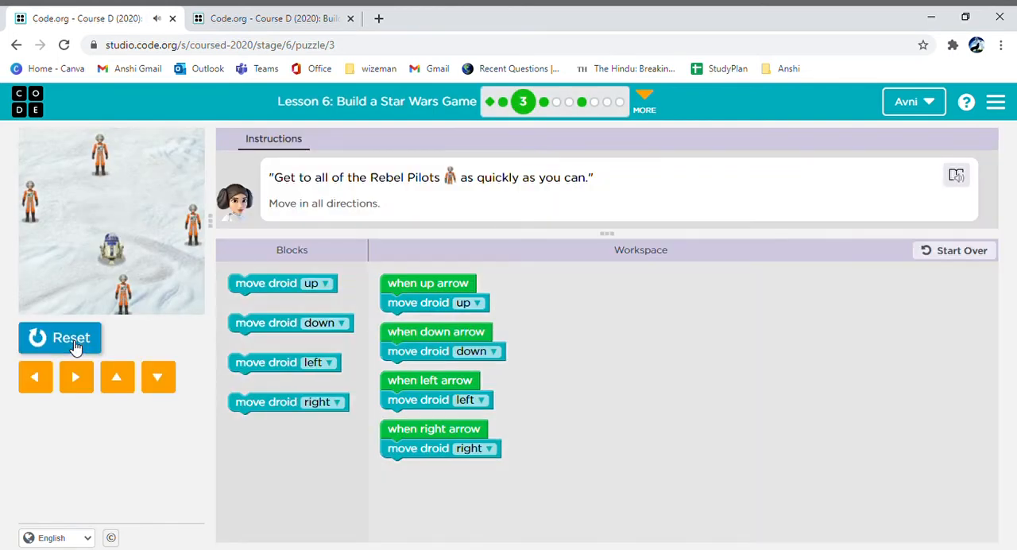
click(71, 338)
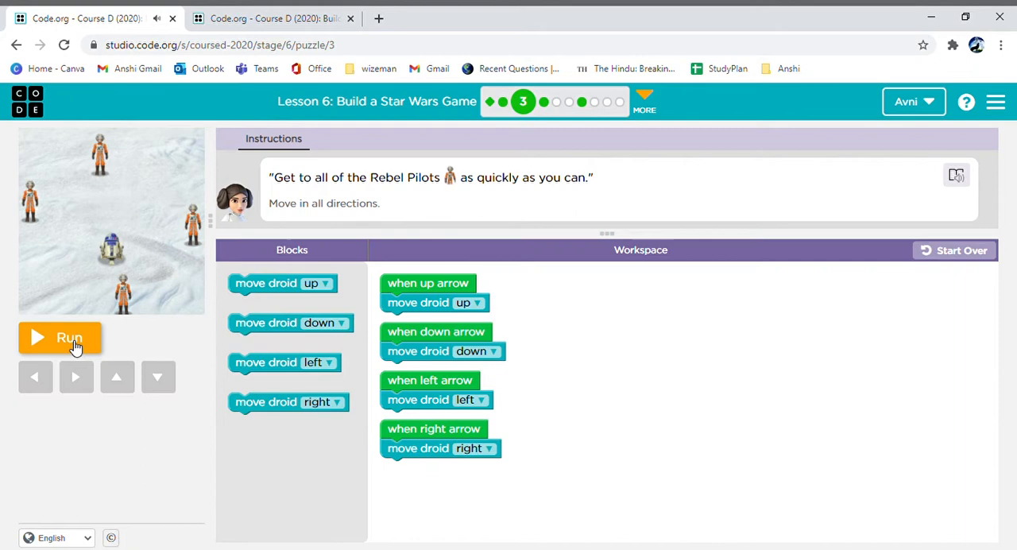
mouse_move(398, 254)
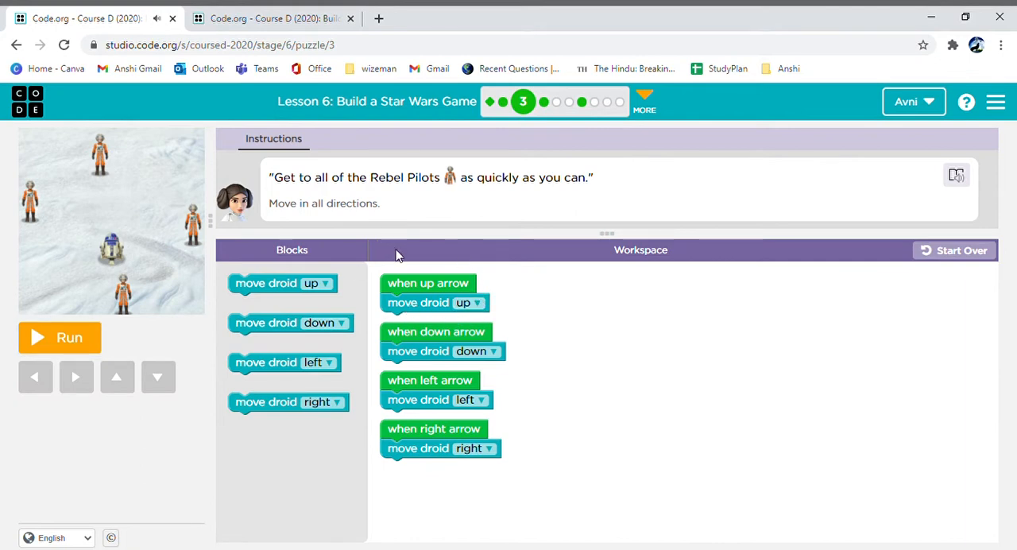
mouse_move(509, 262)
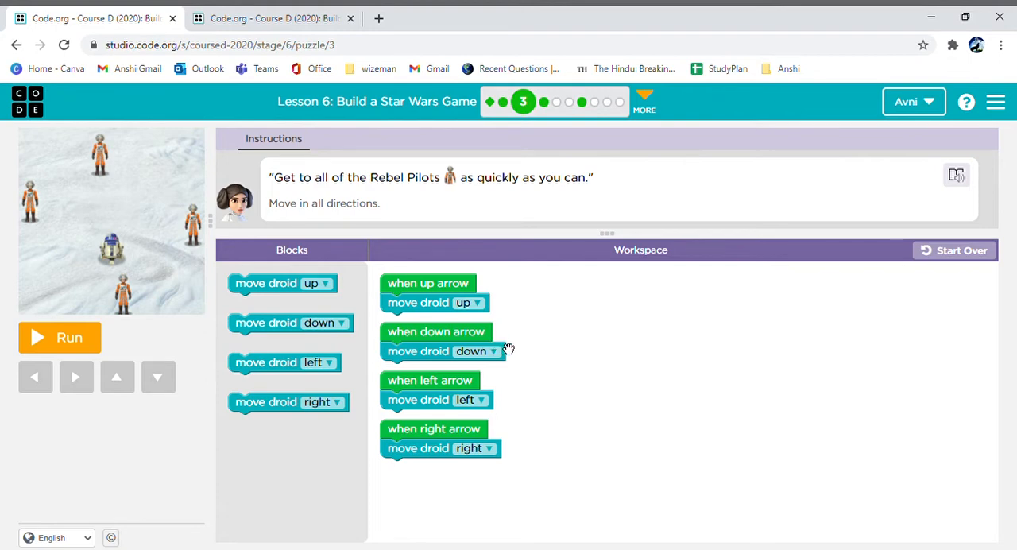
mouse_move(413, 376)
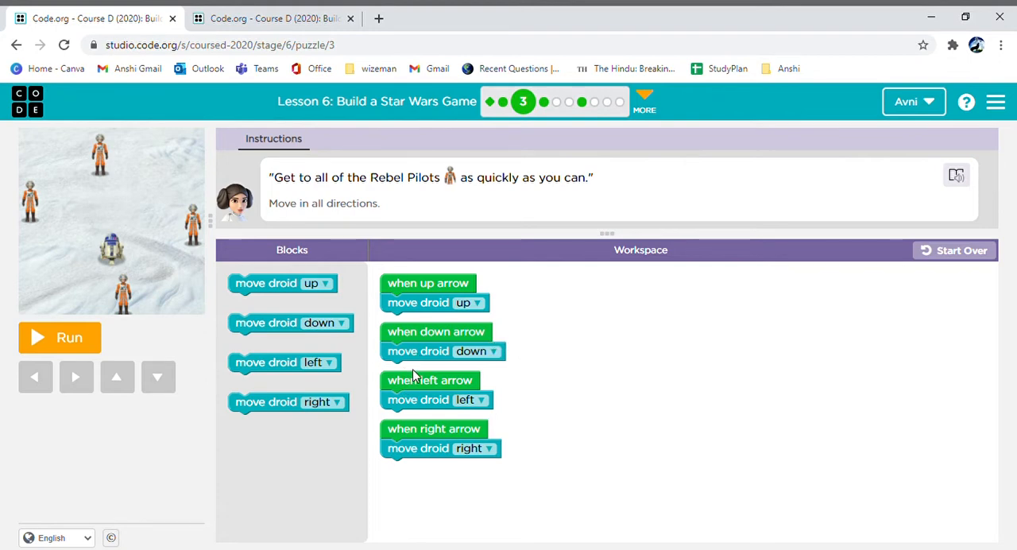
mouse_move(412, 377)
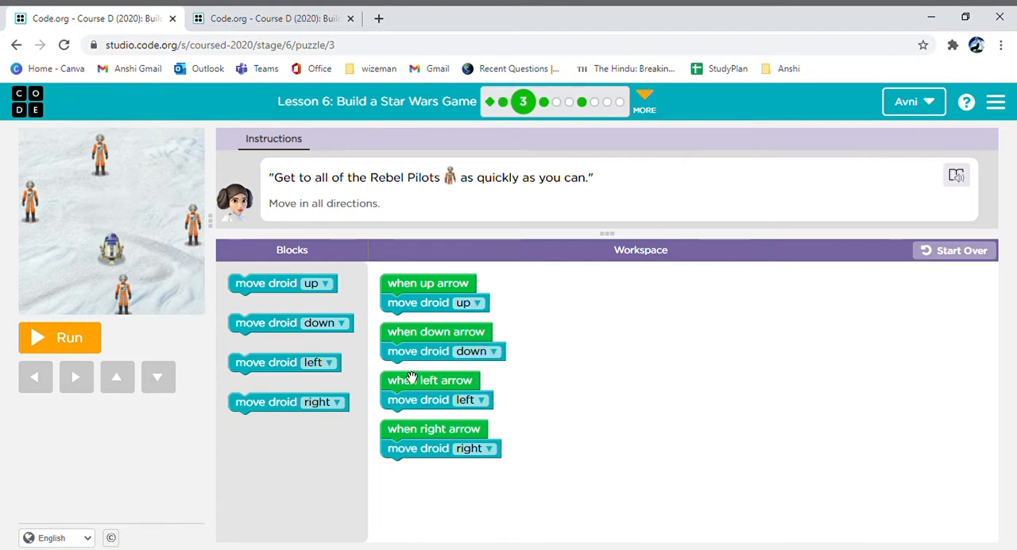
mouse_move(421, 405)
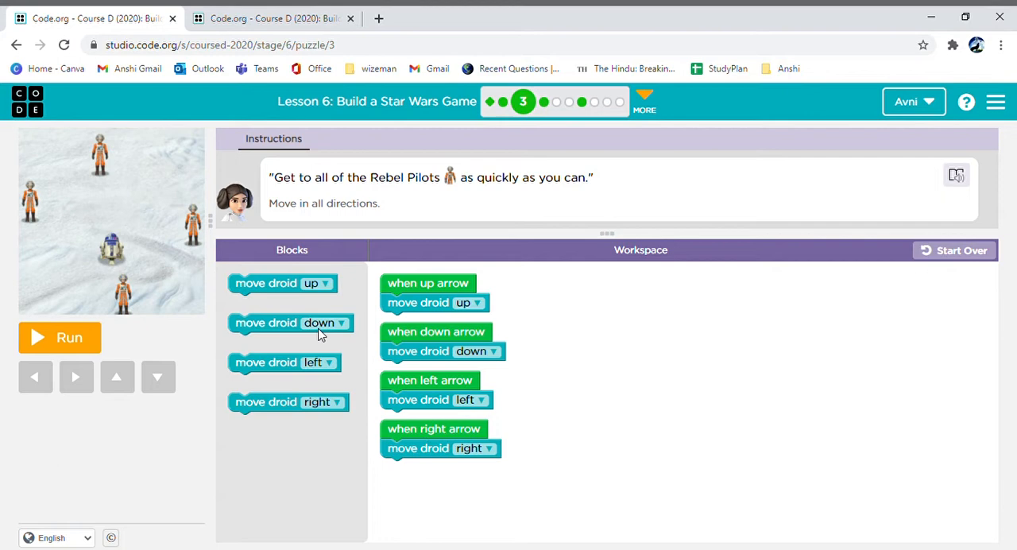
click(60, 337)
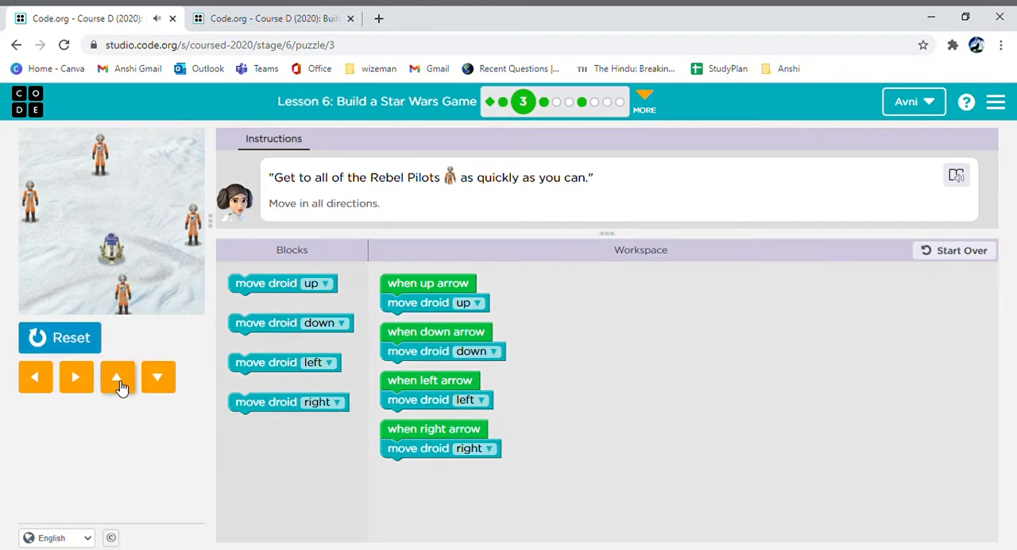
click(117, 377)
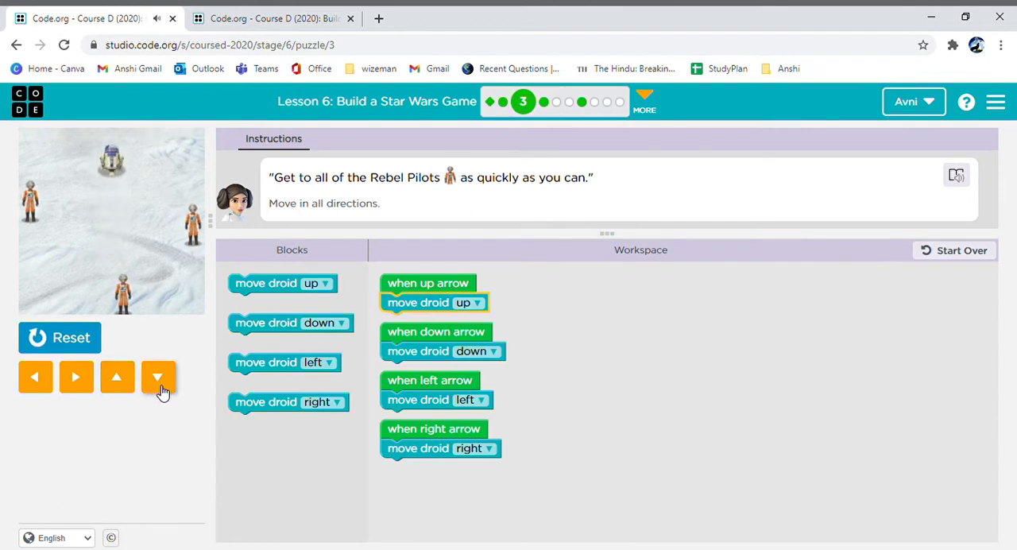
click(158, 376)
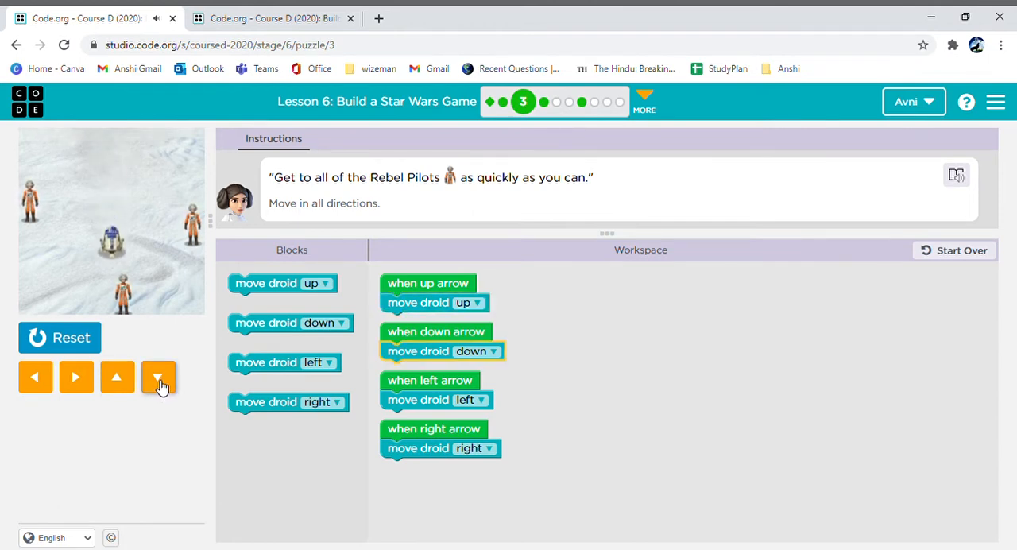
click(158, 377)
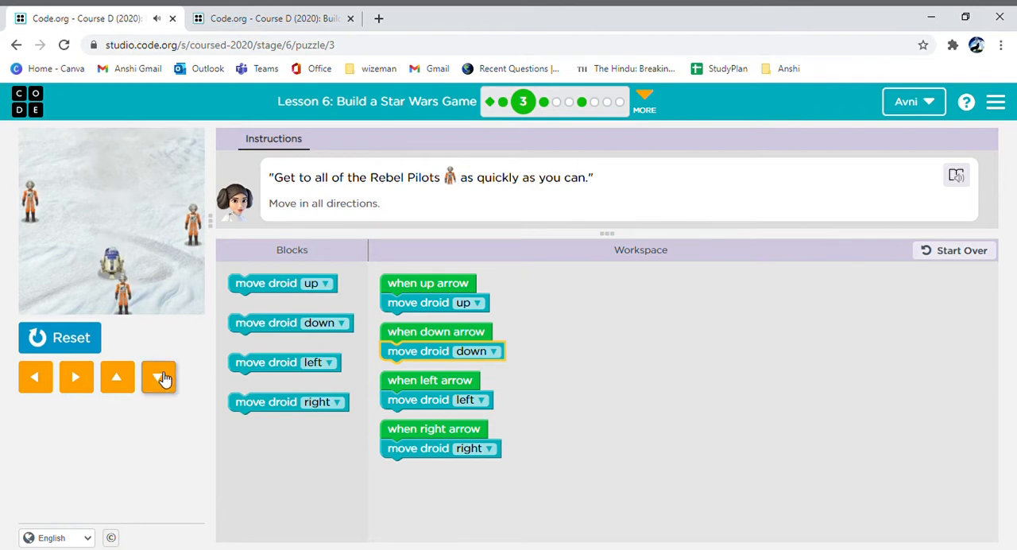
click(117, 376)
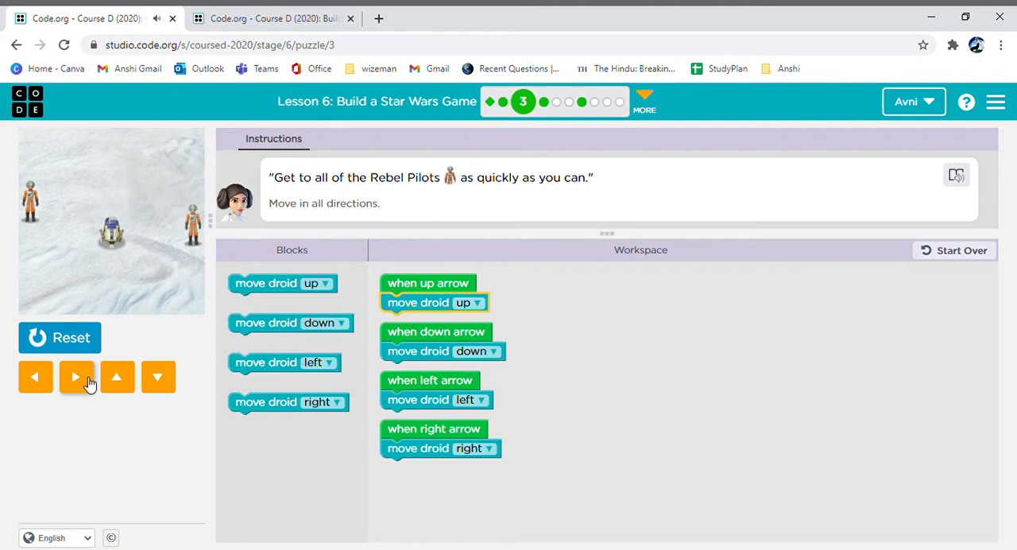
click(76, 377)
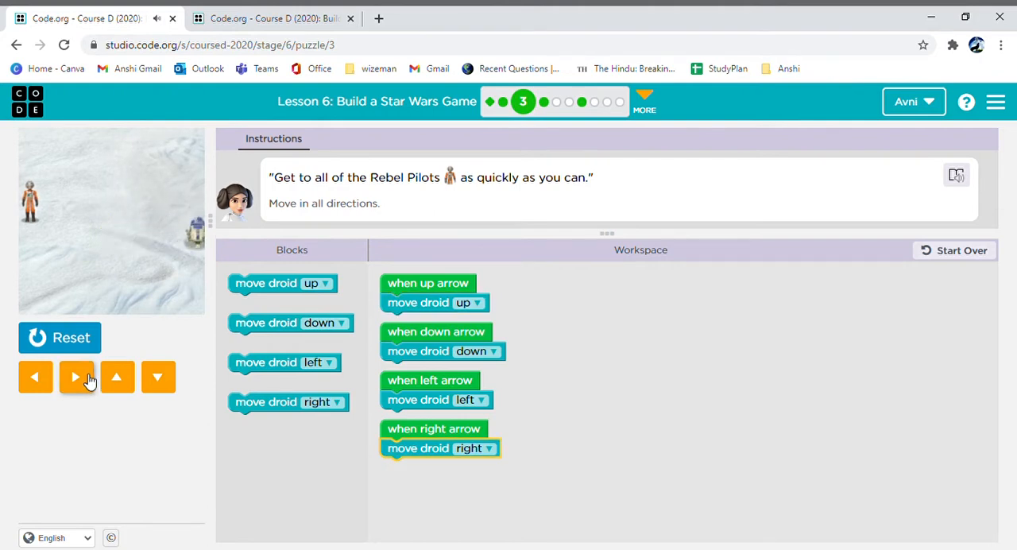
click(35, 377)
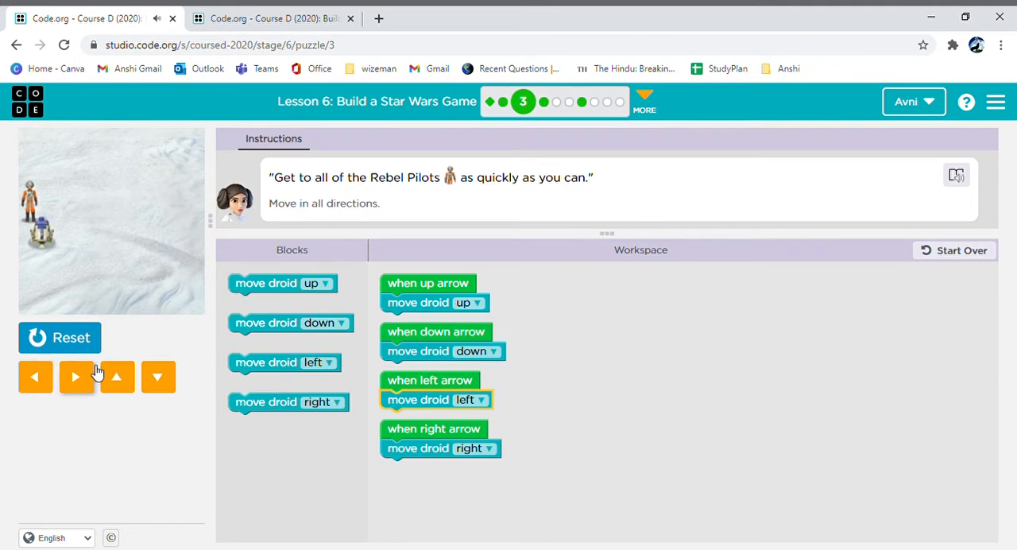
click(117, 377)
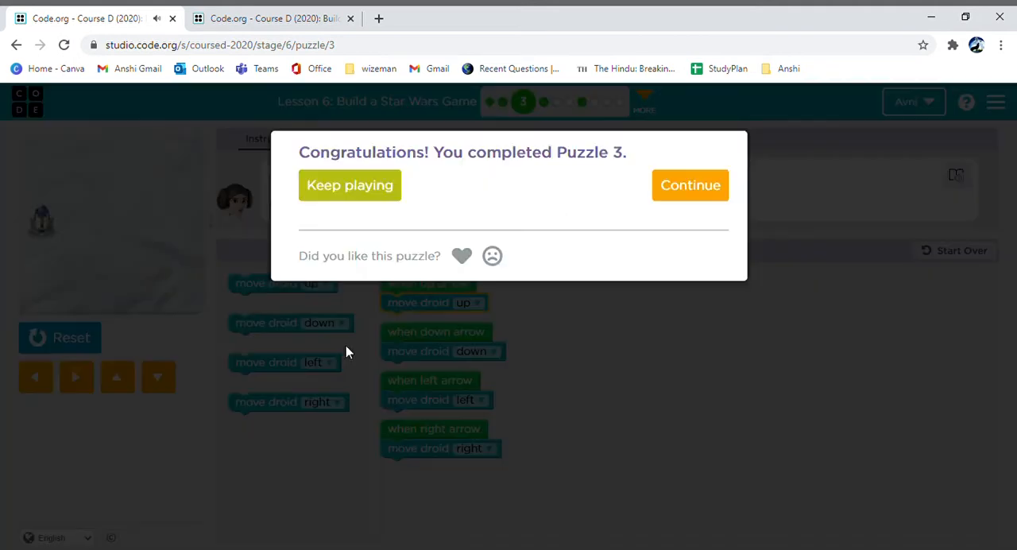
click(690, 184)
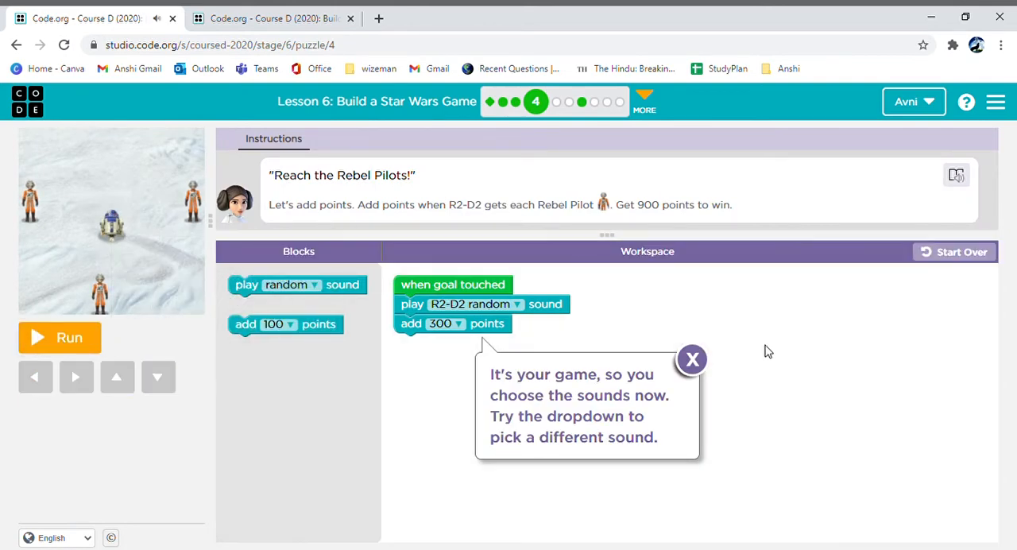
- Dismiss the sound tip, run puzzle 4, and steer R2-D2 down and right to 900 points
click(692, 359)
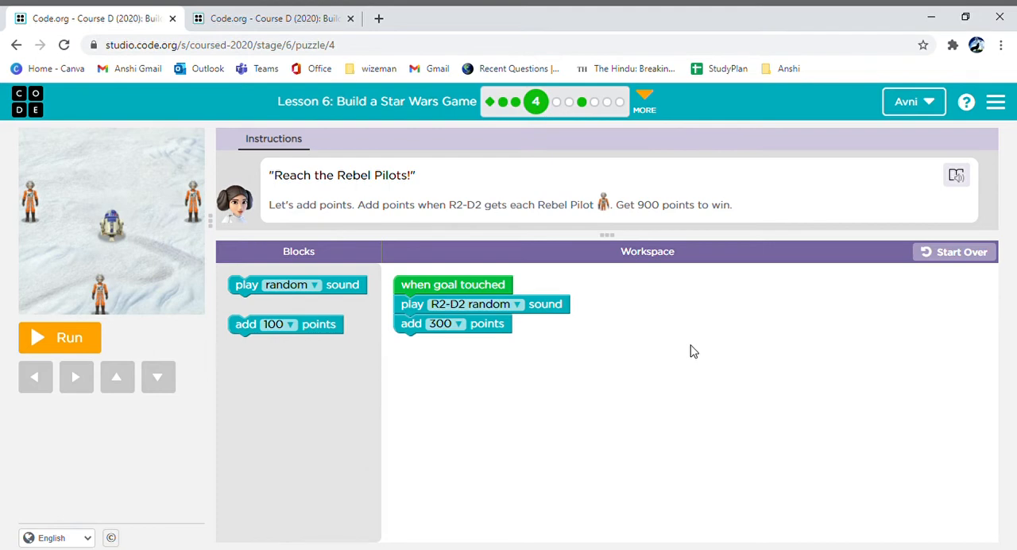
mouse_move(507, 324)
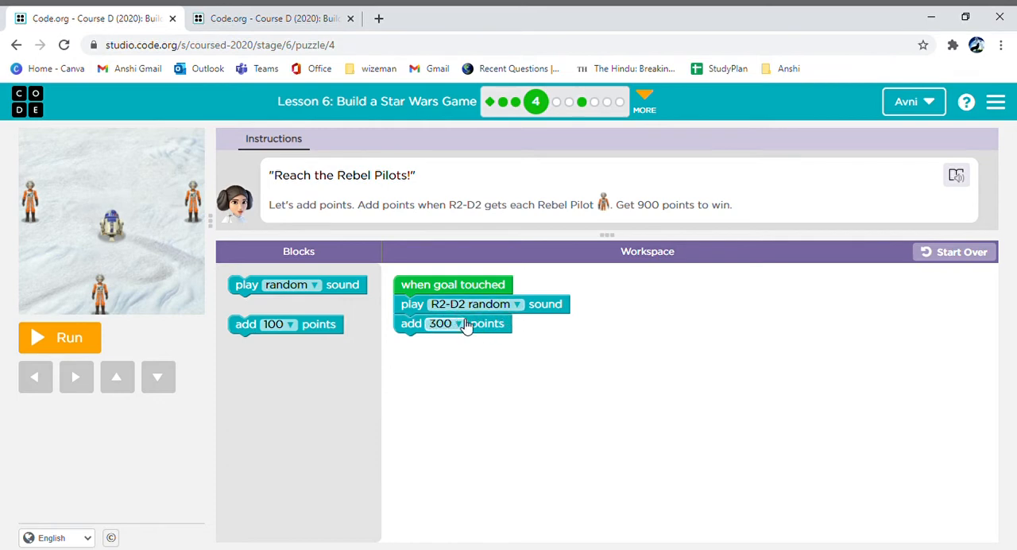
mouse_move(460, 330)
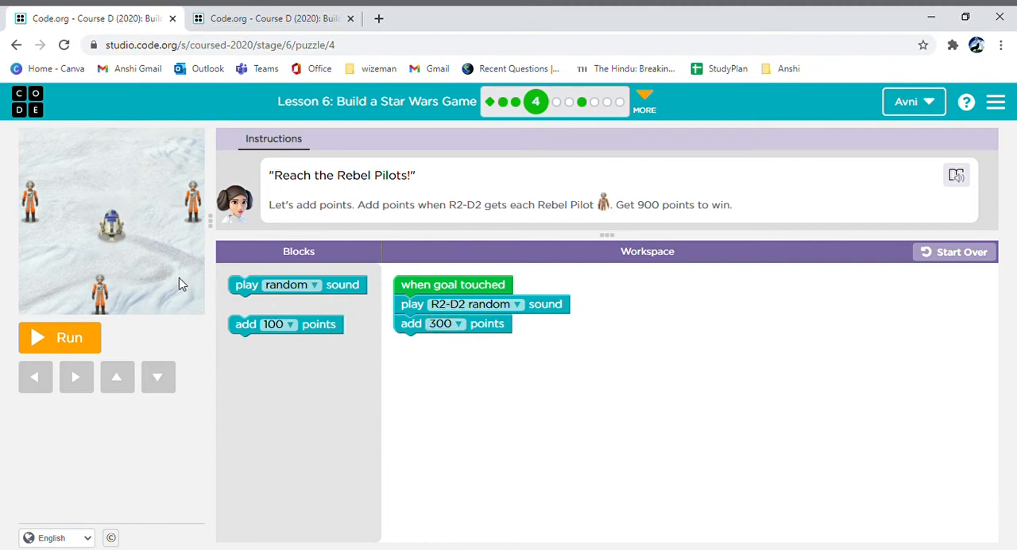
mouse_move(95, 153)
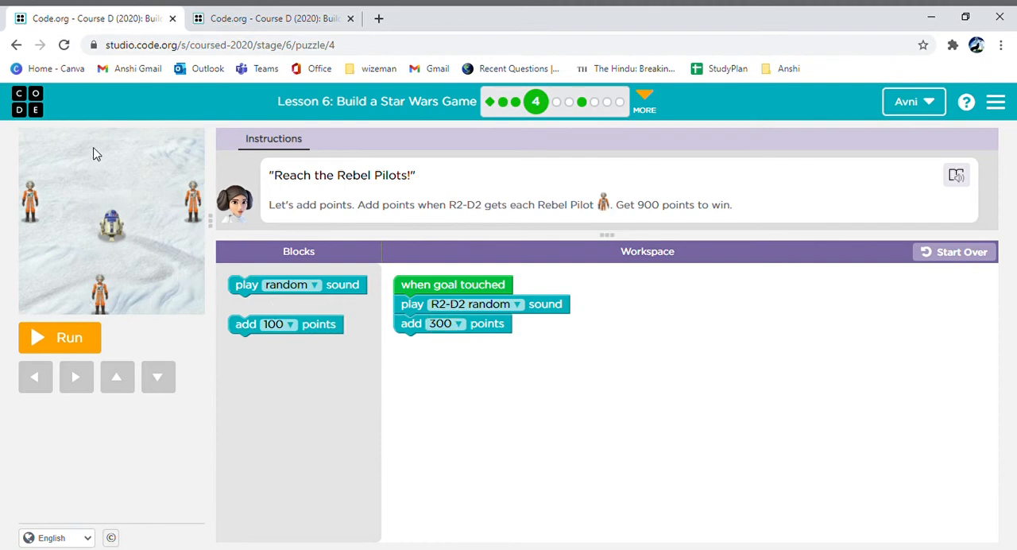
mouse_move(32, 200)
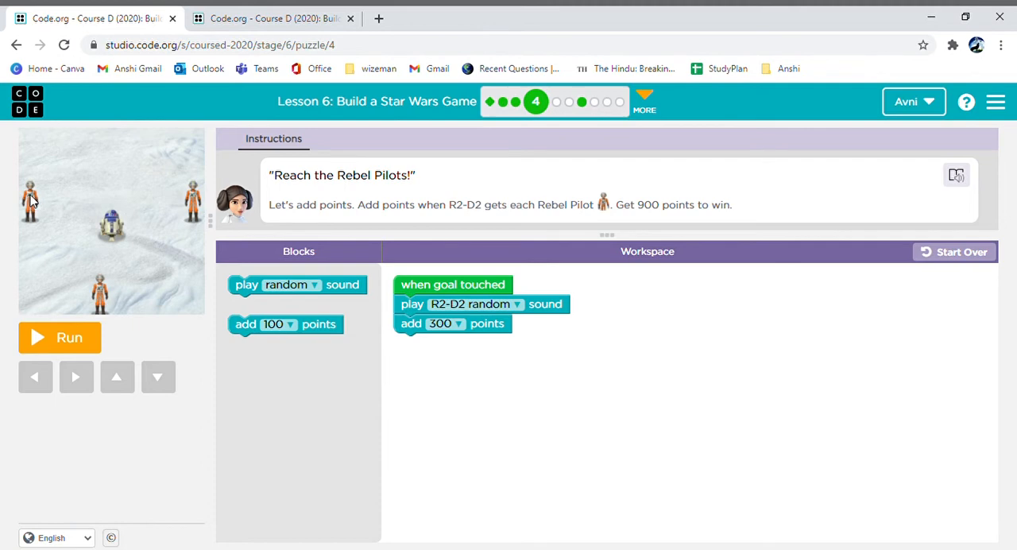
mouse_move(52, 200)
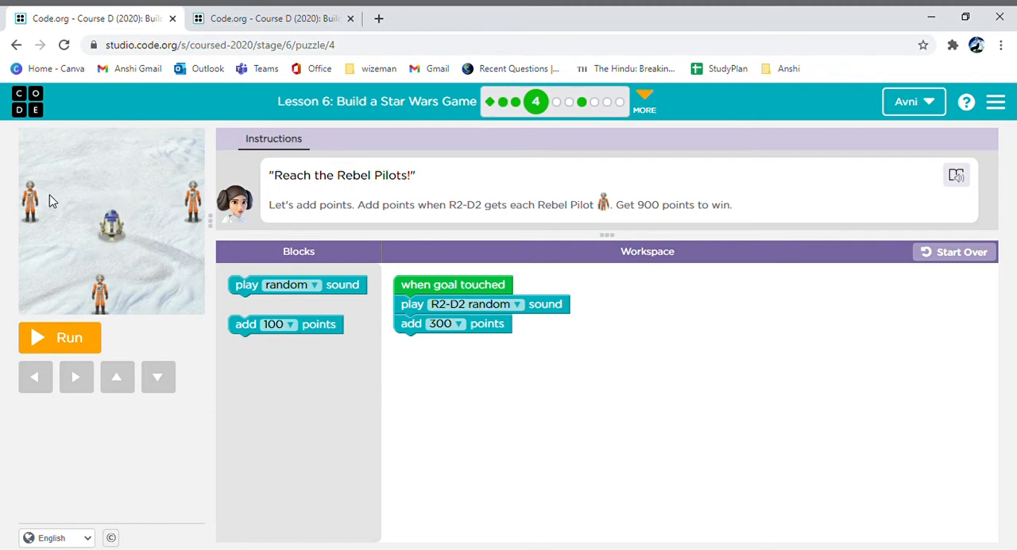
mouse_move(55, 276)
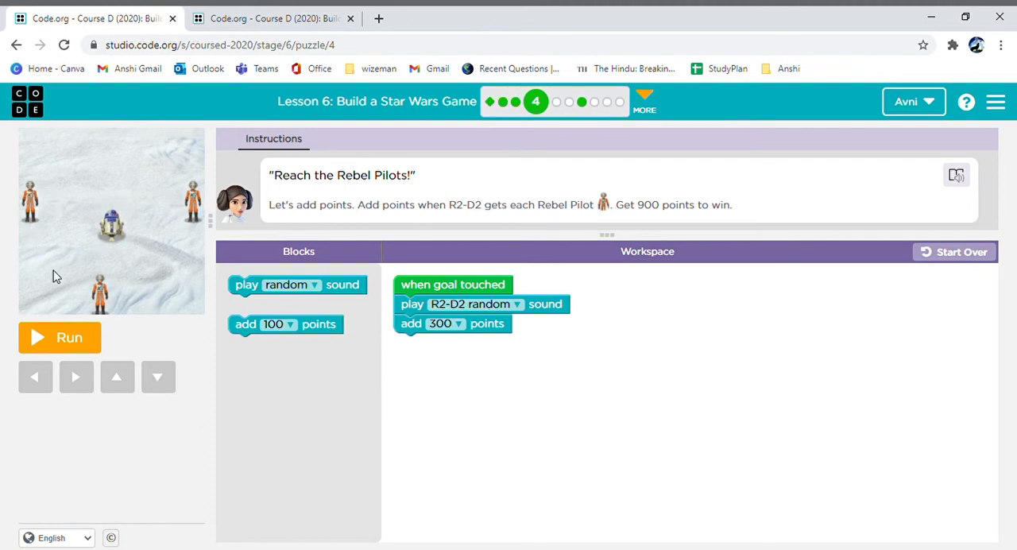
mouse_move(63, 316)
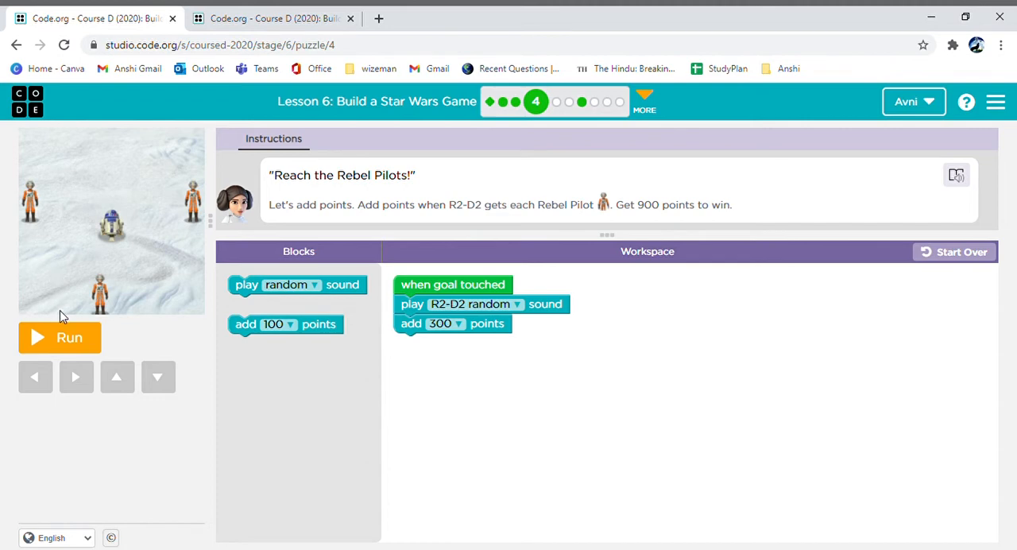
click(59, 337)
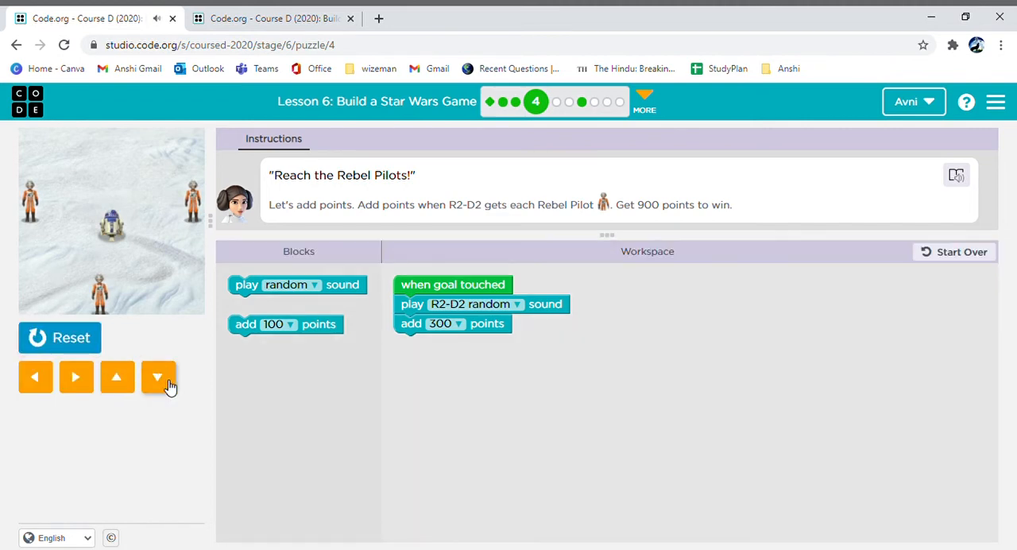
click(158, 377)
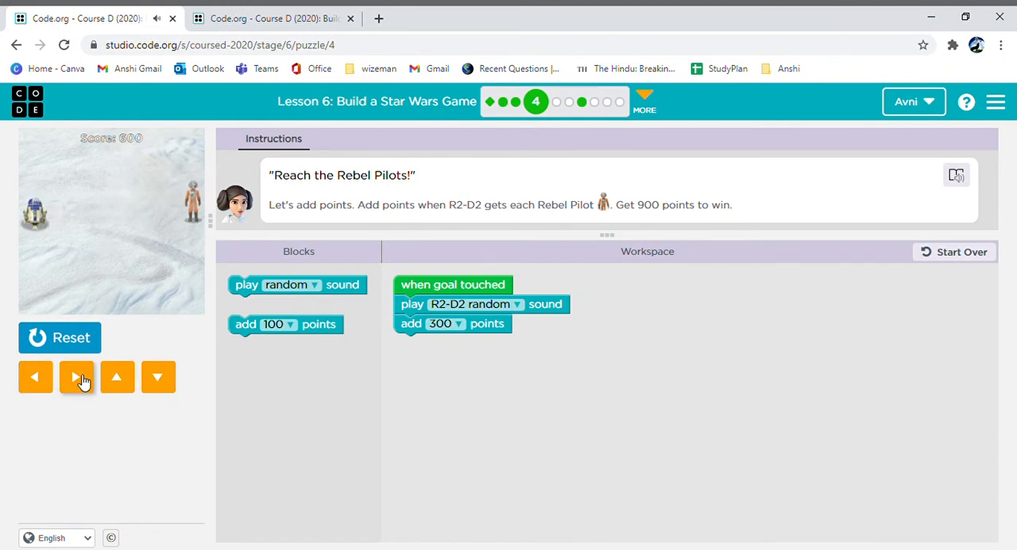
click(77, 377)
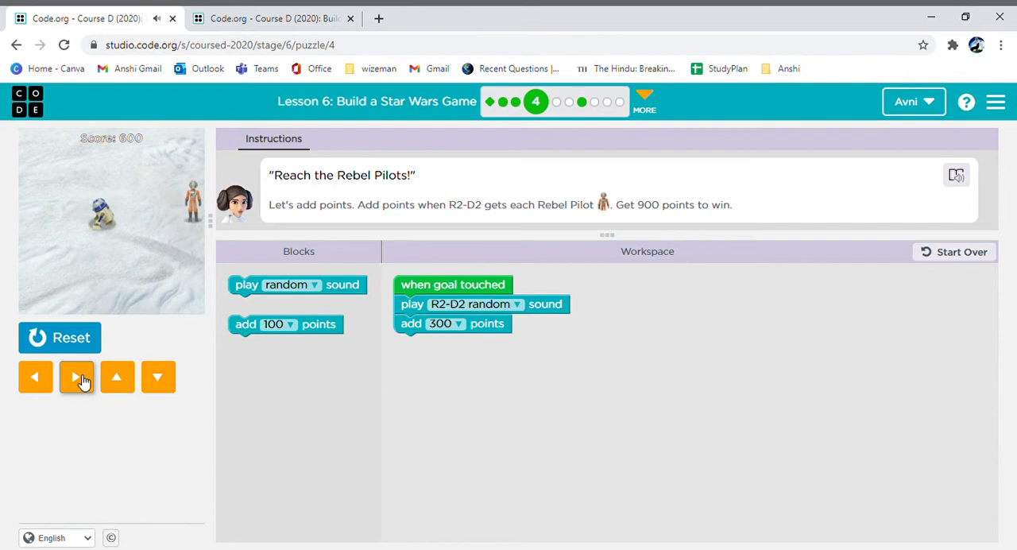
click(76, 377)
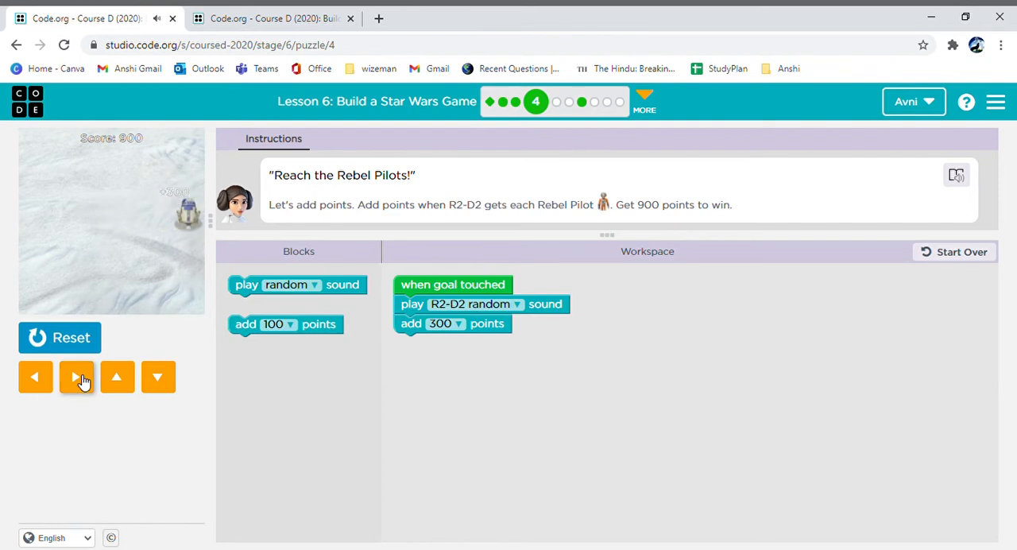
click(76, 376)
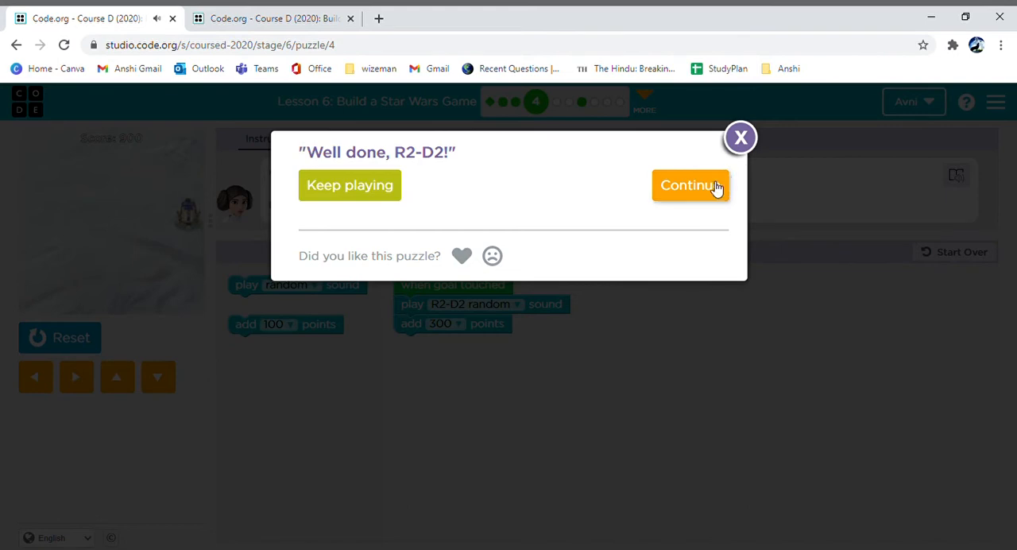
click(690, 184)
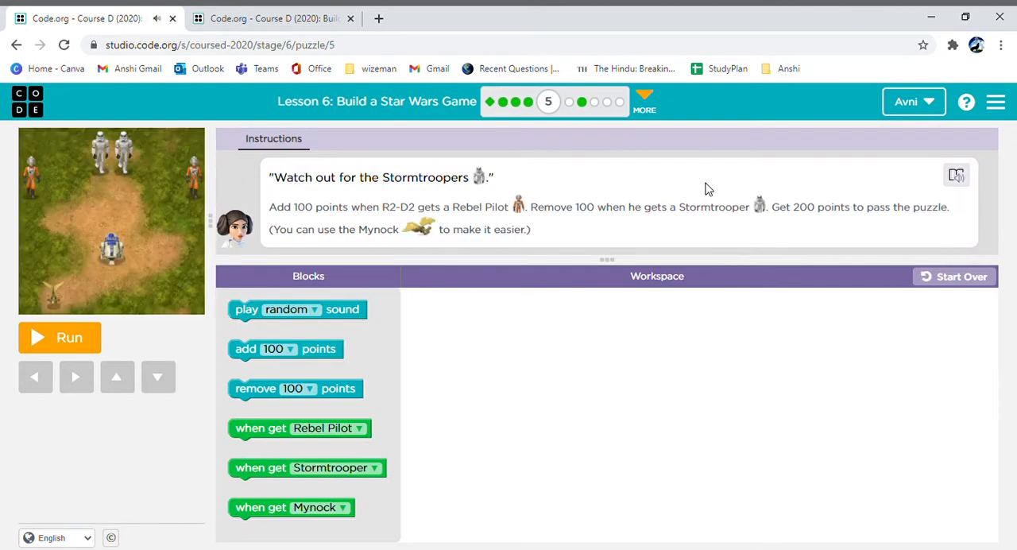
mouse_move(131, 307)
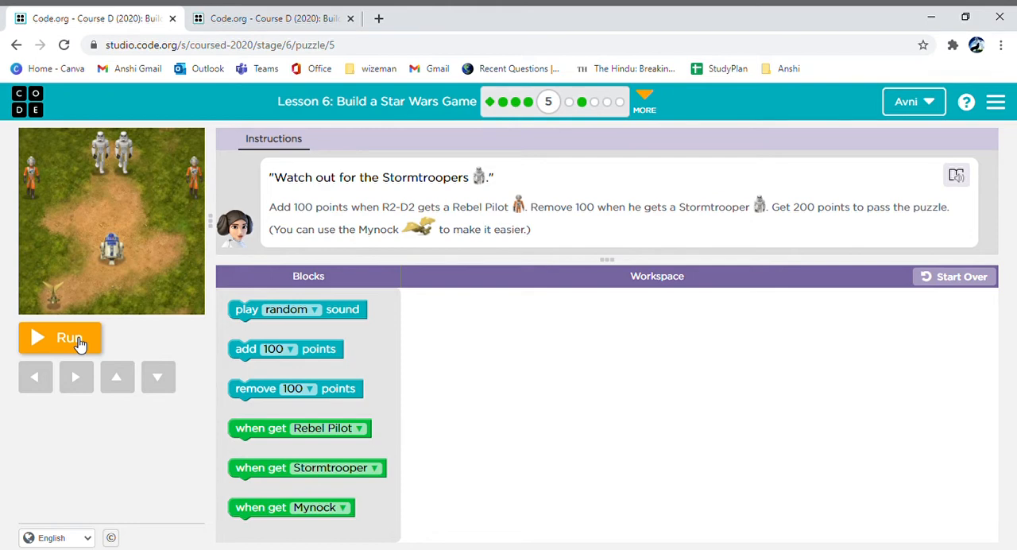
mouse_move(499, 221)
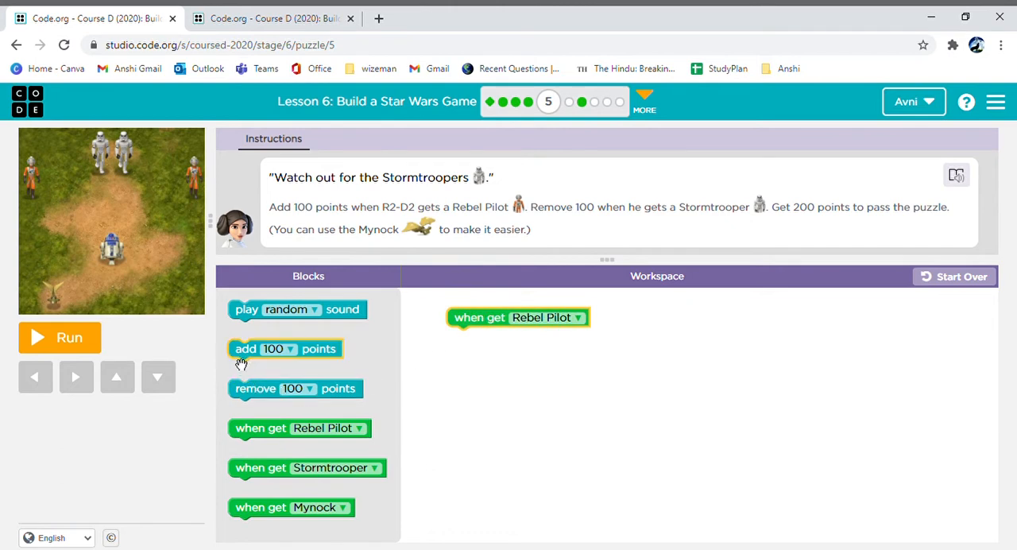
- Attach add 100 points to the Rebel Pilot event, add 1000 to the Mynock event, and run
drag(285, 349, 523, 368)
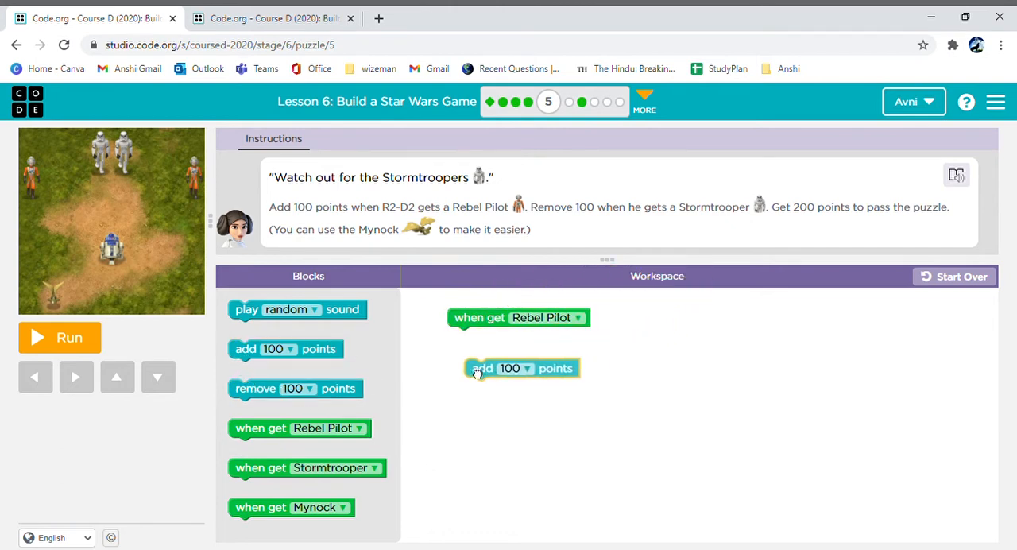
drag(521, 368, 504, 337)
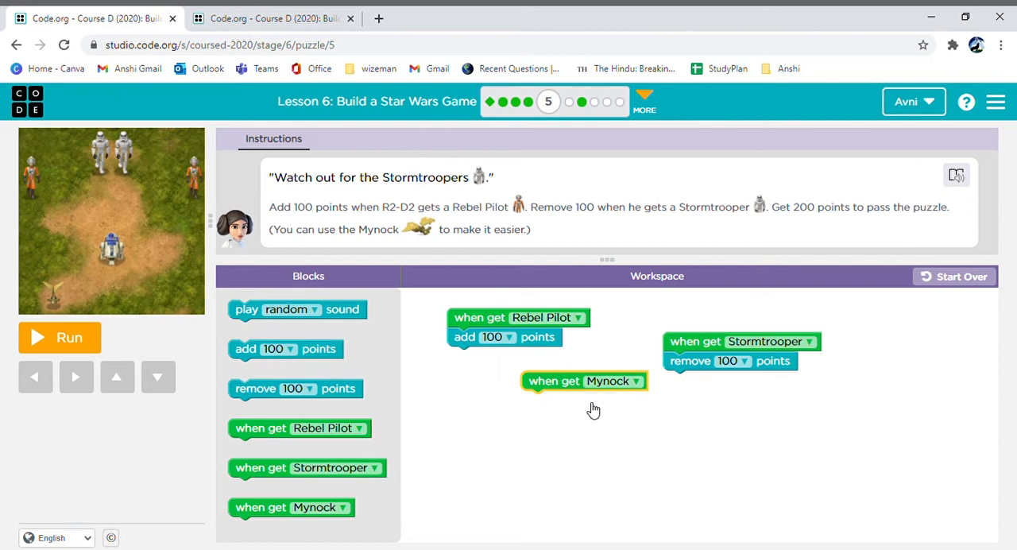
drag(286, 349, 584, 379)
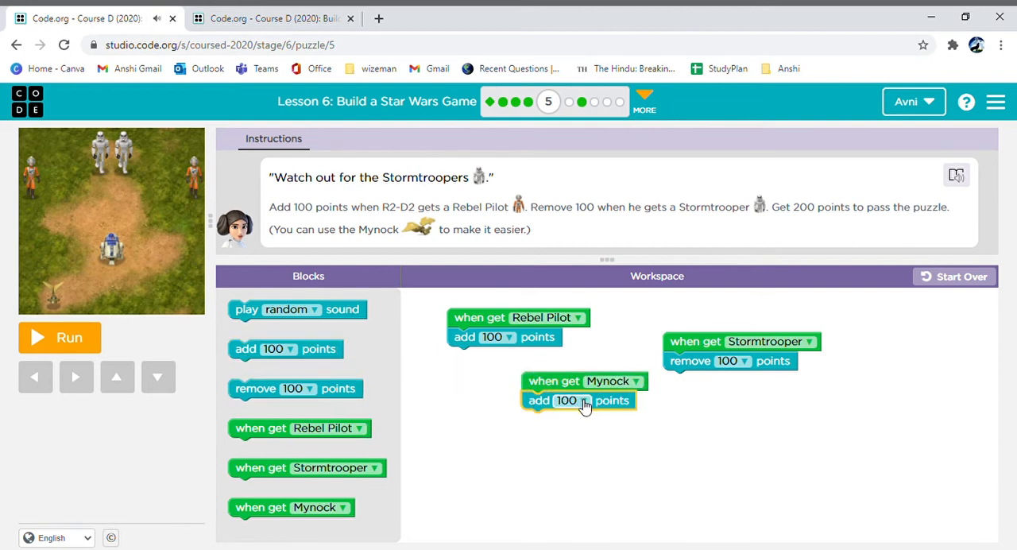
click(568, 401)
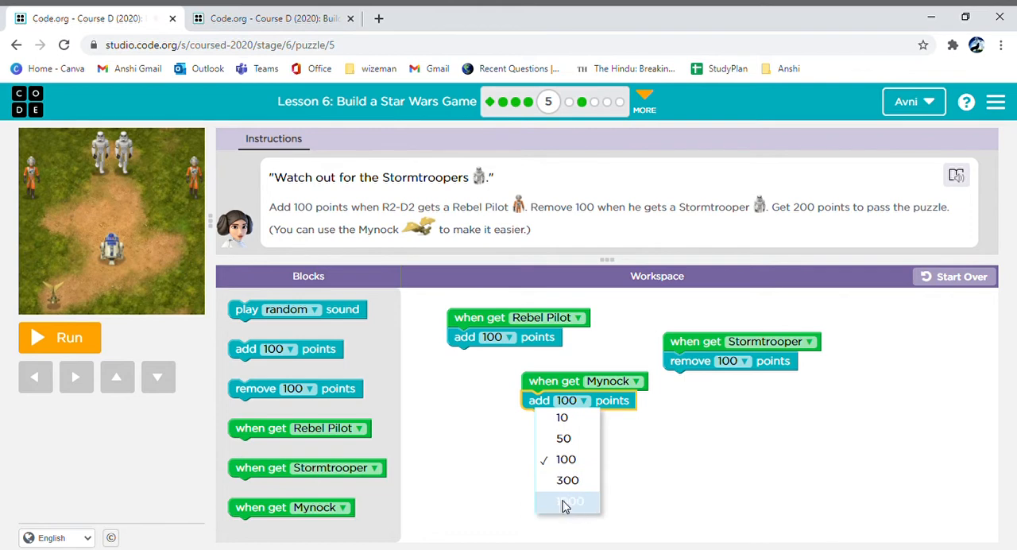
click(568, 501)
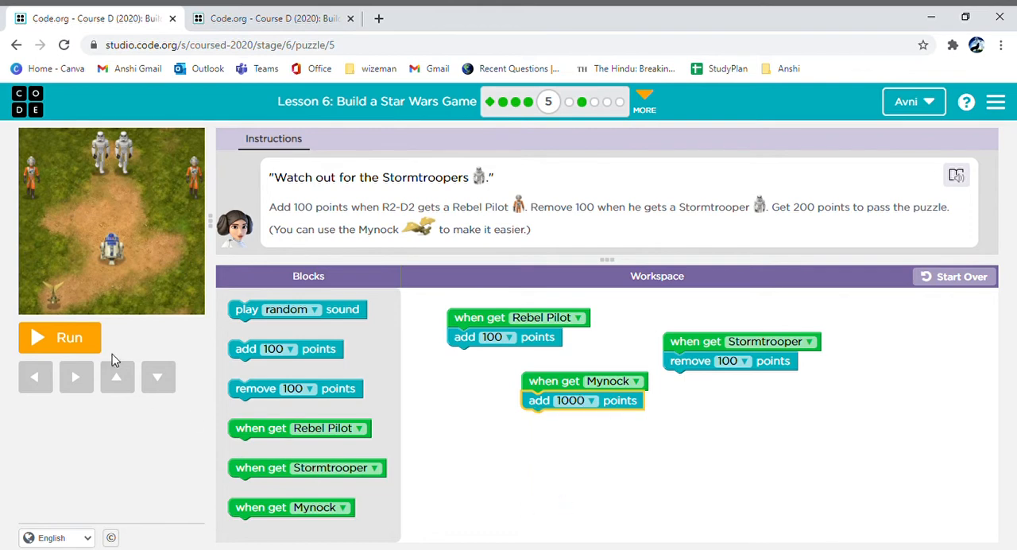
click(60, 337)
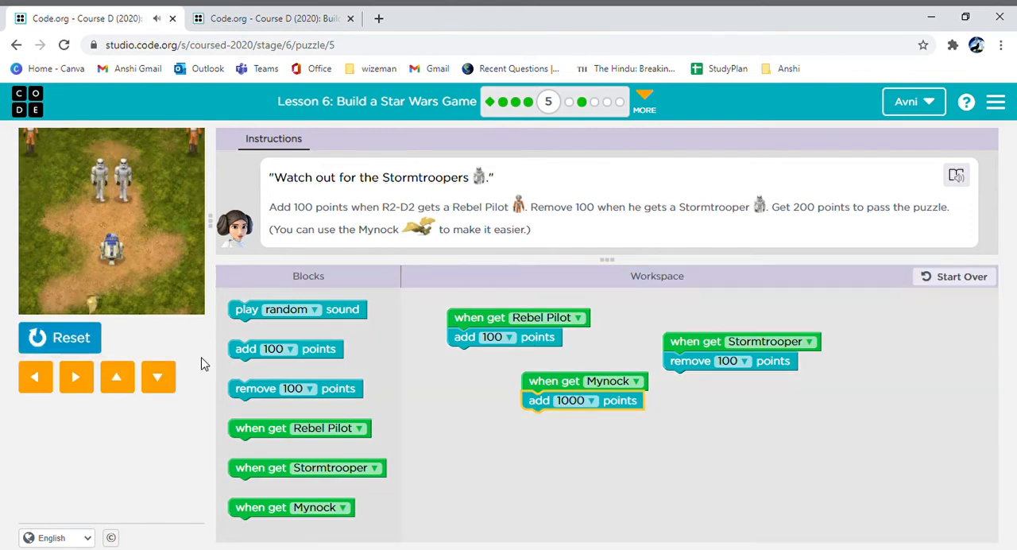
- Steer R2-D2 down and right to the pilots and Mynock, reaching 1000 points, then continue
click(35, 376)
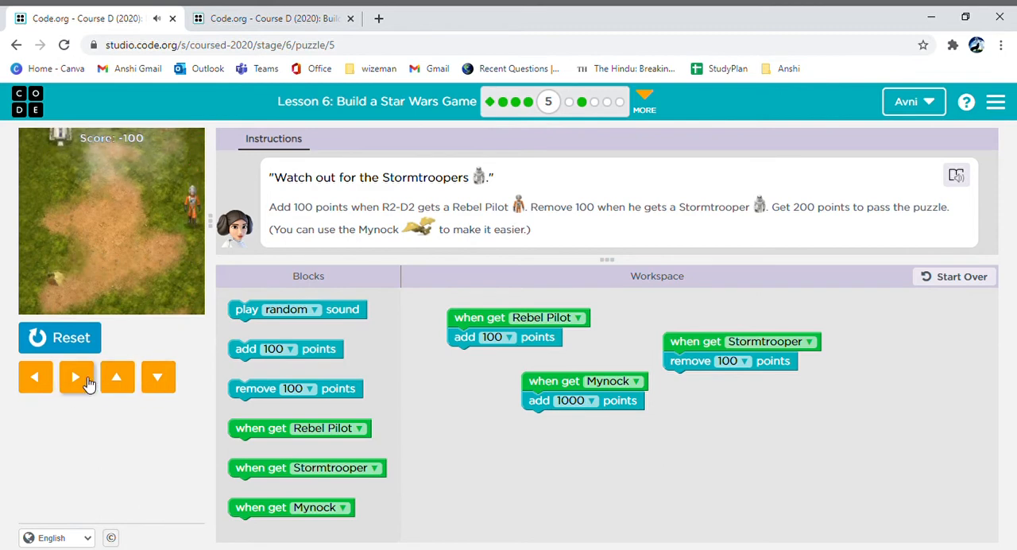
click(158, 377)
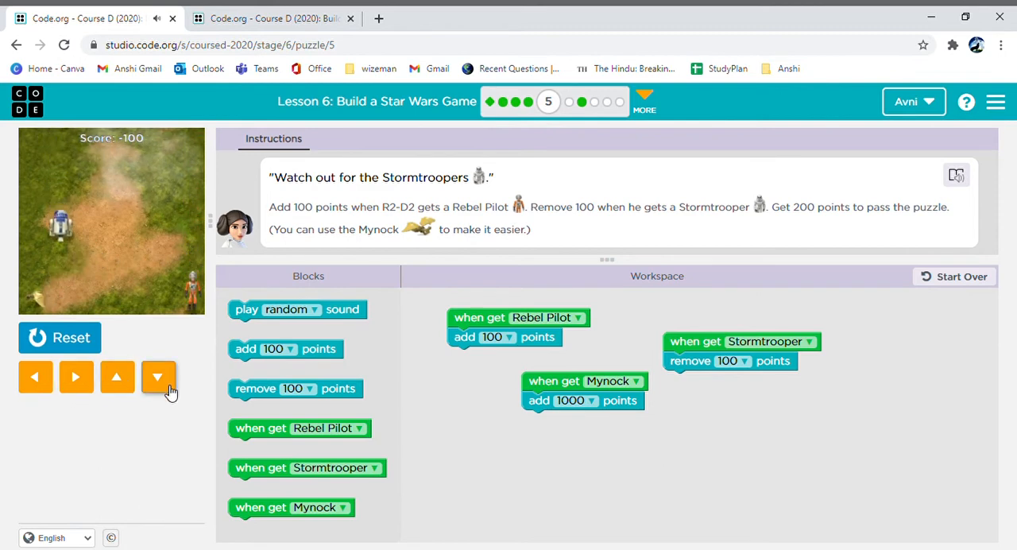
click(158, 376)
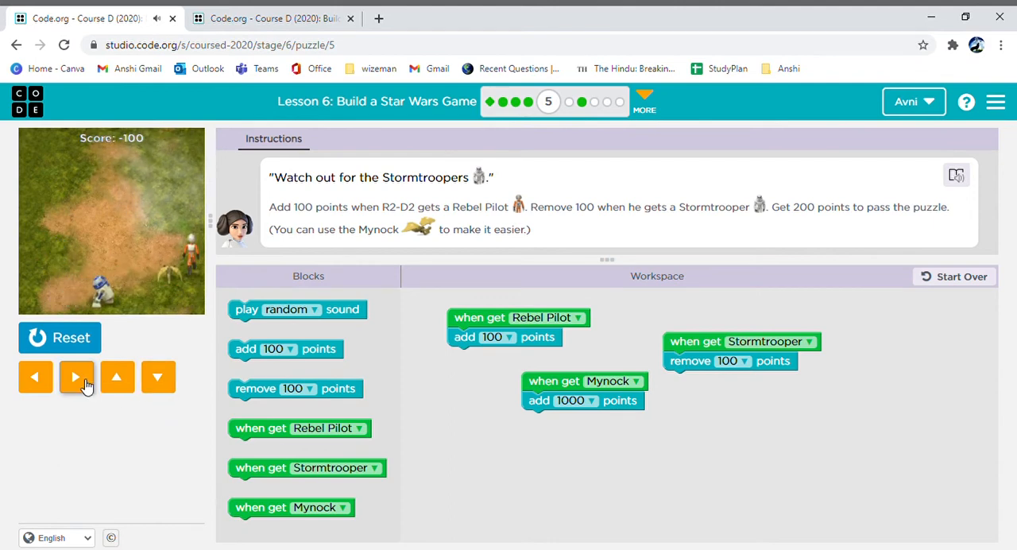
click(76, 377)
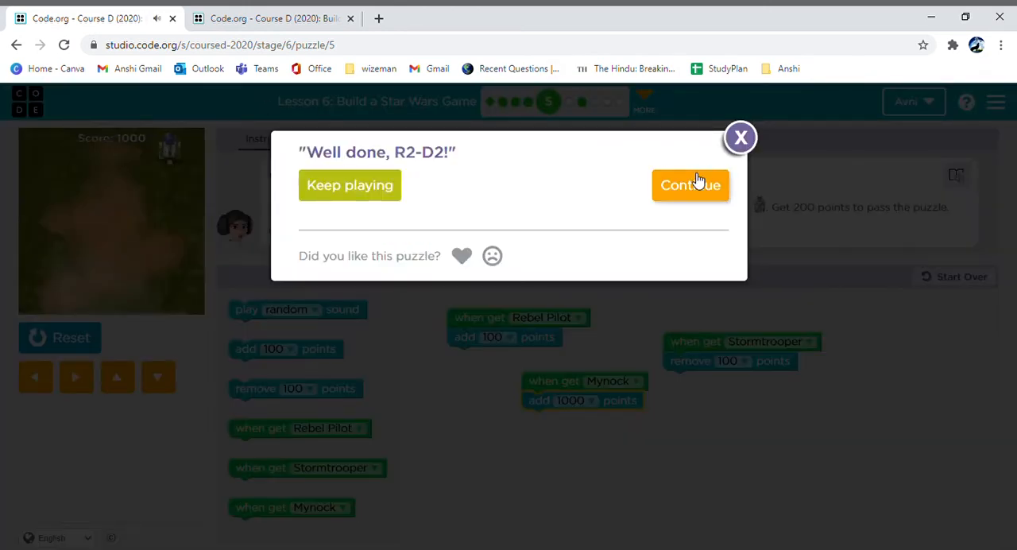
click(690, 184)
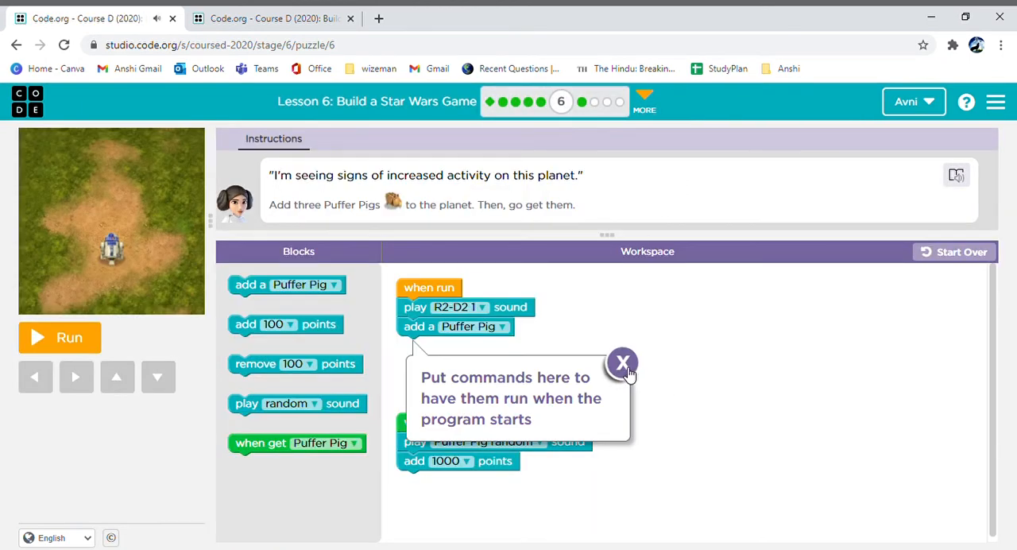
- Dismiss the start-event hint and add another Puffer Pig block under 'when run'
click(622, 362)
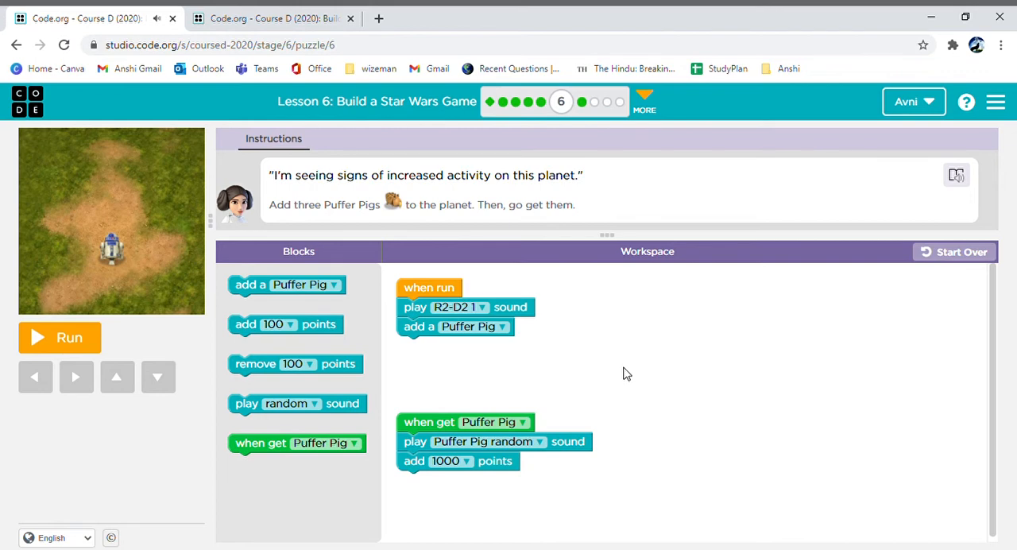
mouse_move(43, 398)
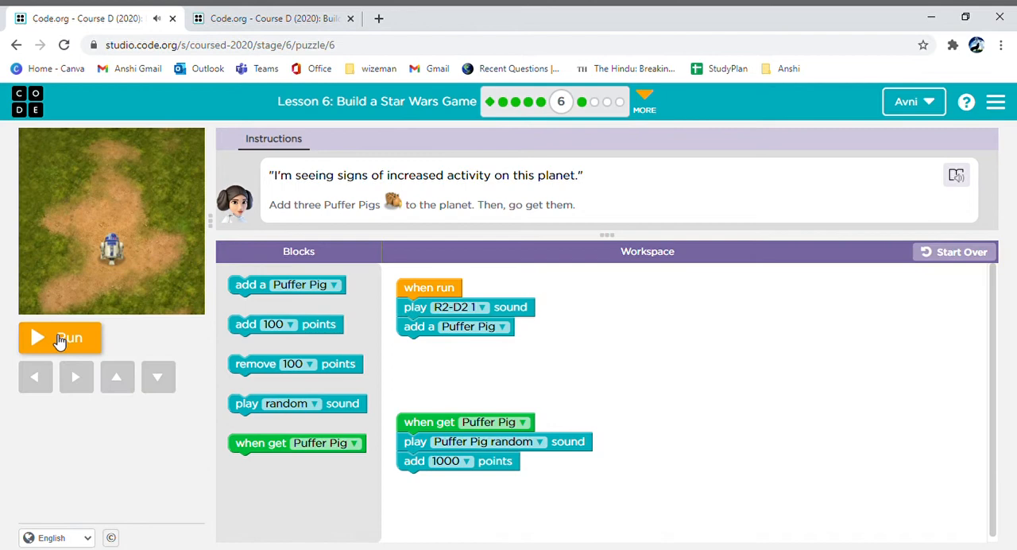
mouse_move(686, 276)
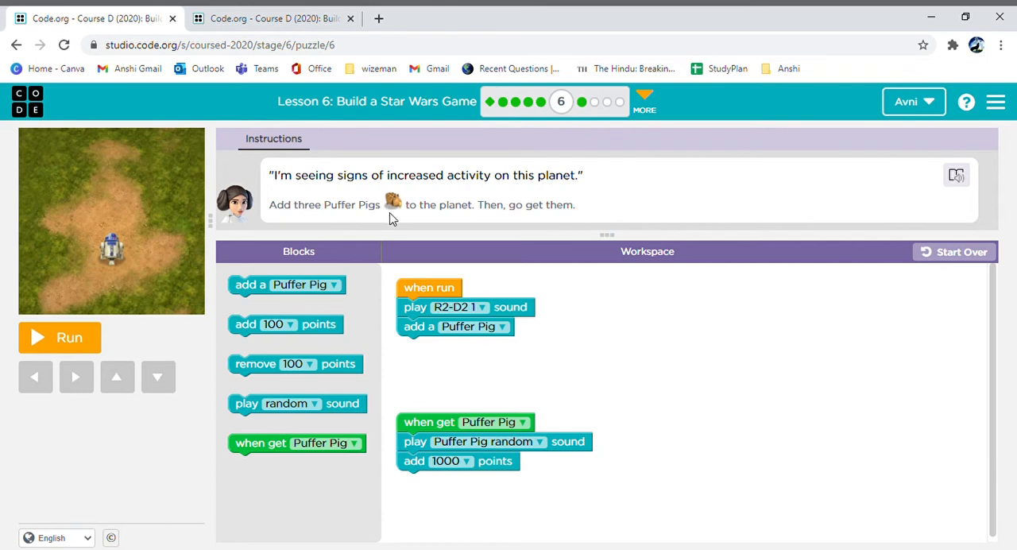
mouse_move(390, 216)
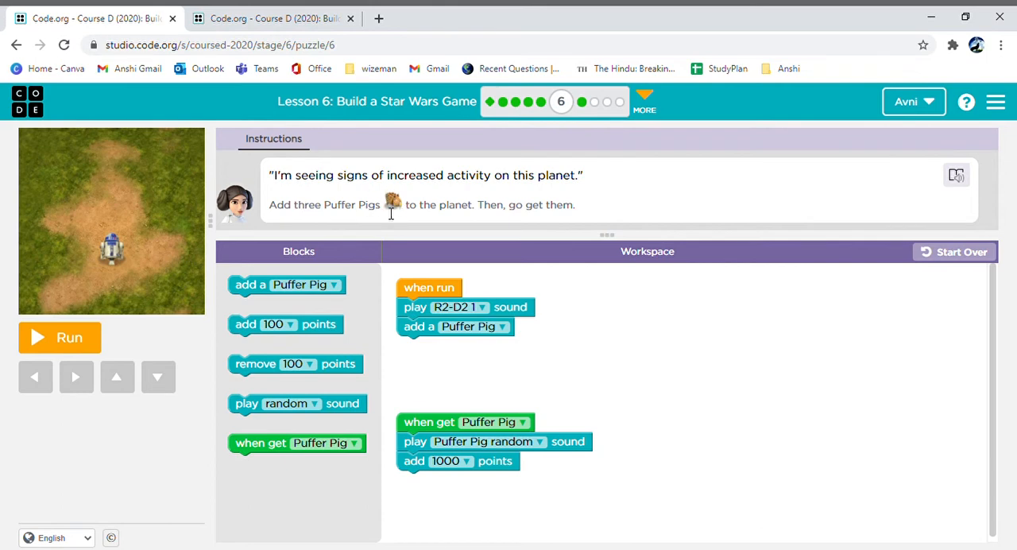
mouse_move(490, 216)
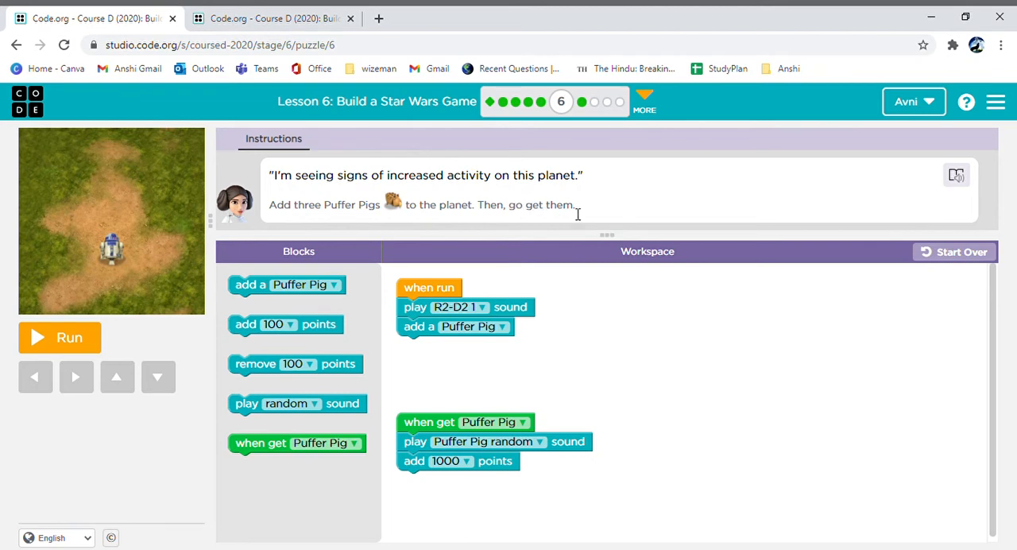
mouse_move(412, 468)
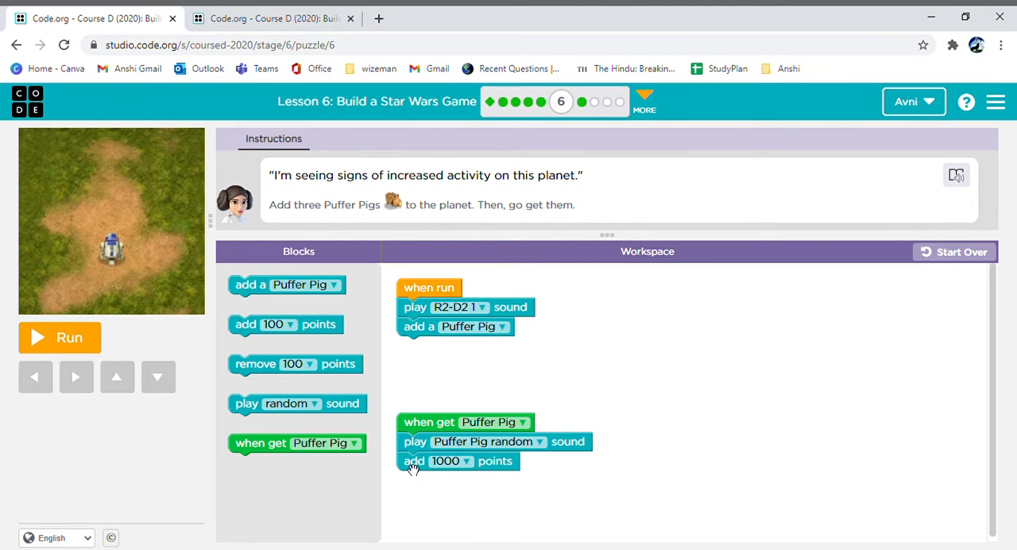
mouse_move(513, 494)
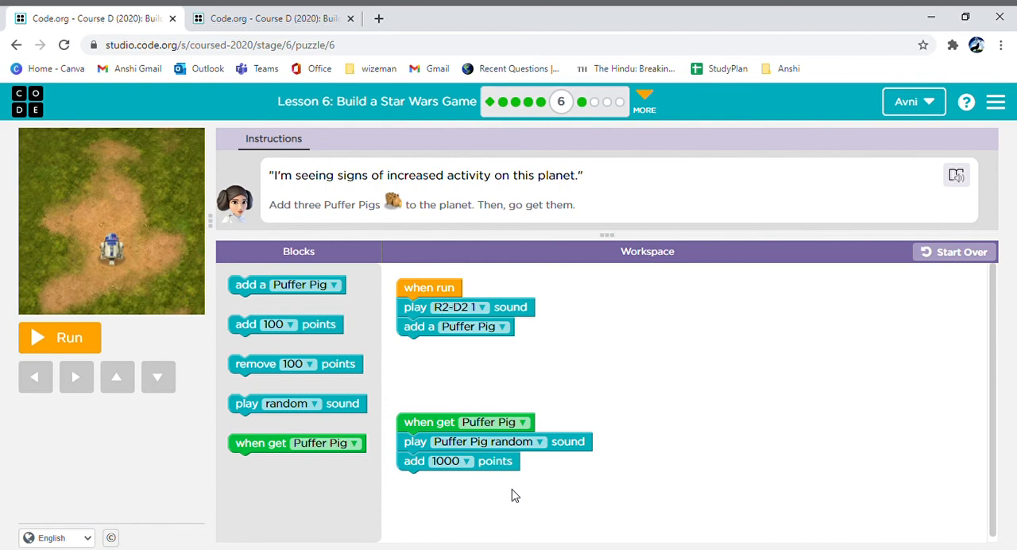
mouse_move(377, 238)
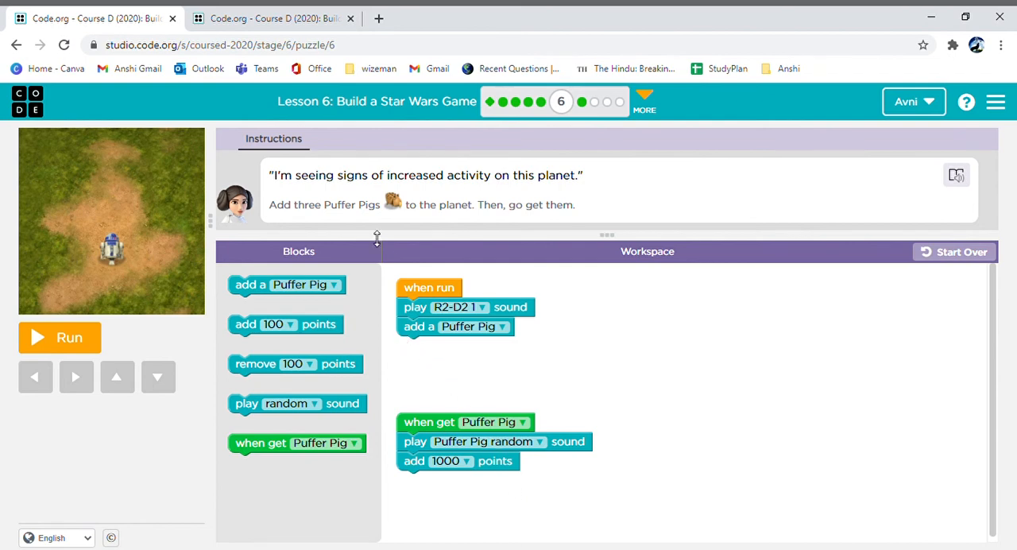
mouse_move(402, 223)
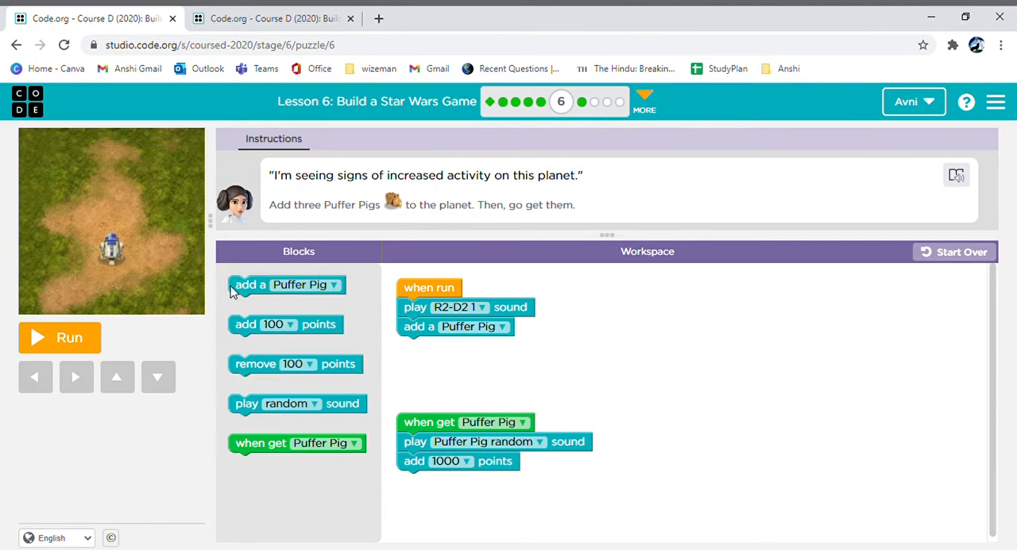
drag(286, 285, 457, 343)
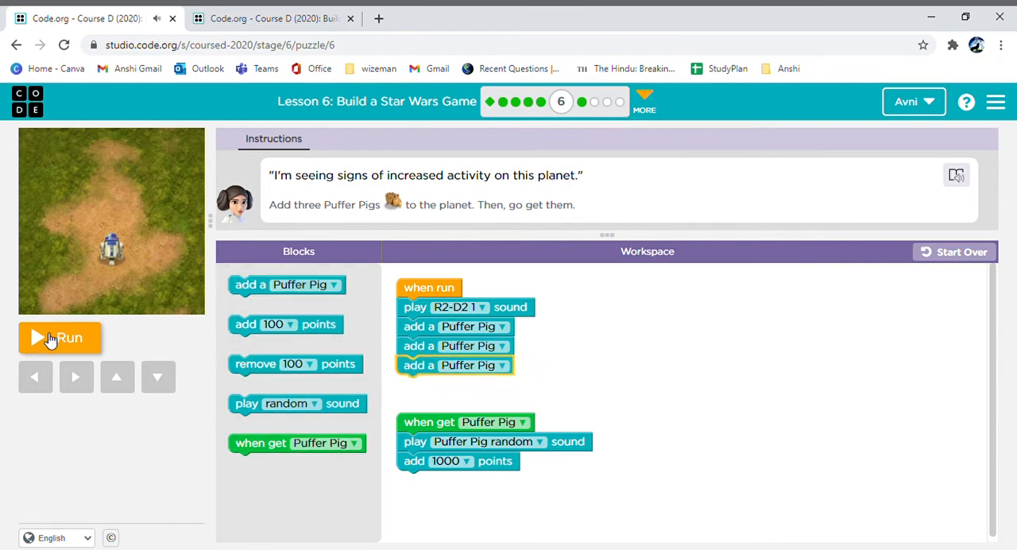
- Run the puzzle 6 program with the three Puffer Pigs
click(60, 337)
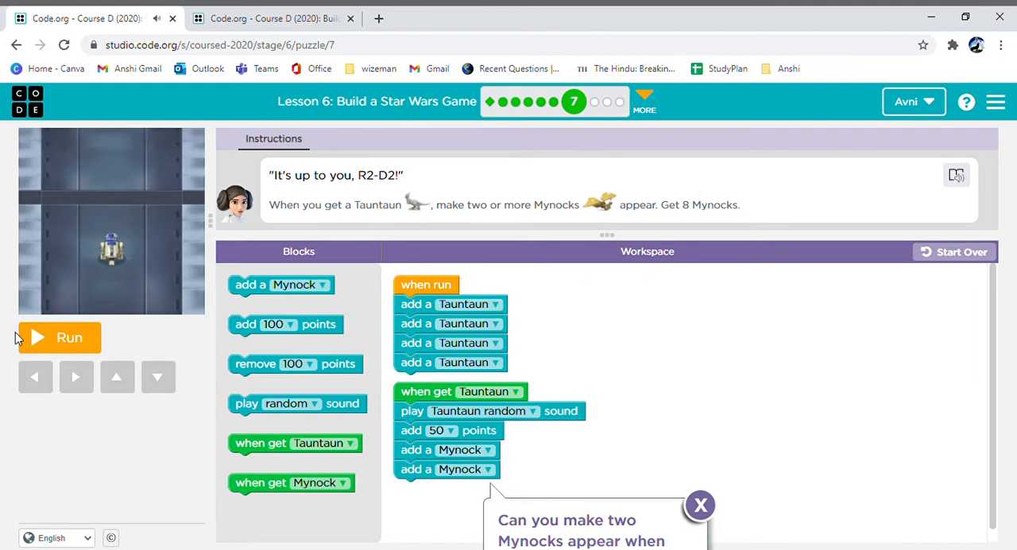
mouse_move(80, 338)
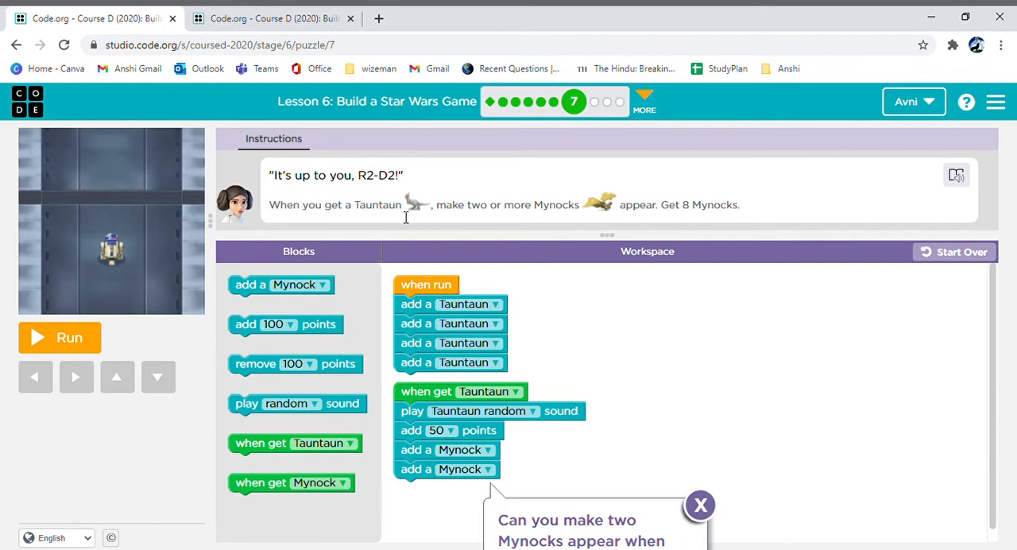
mouse_move(422, 243)
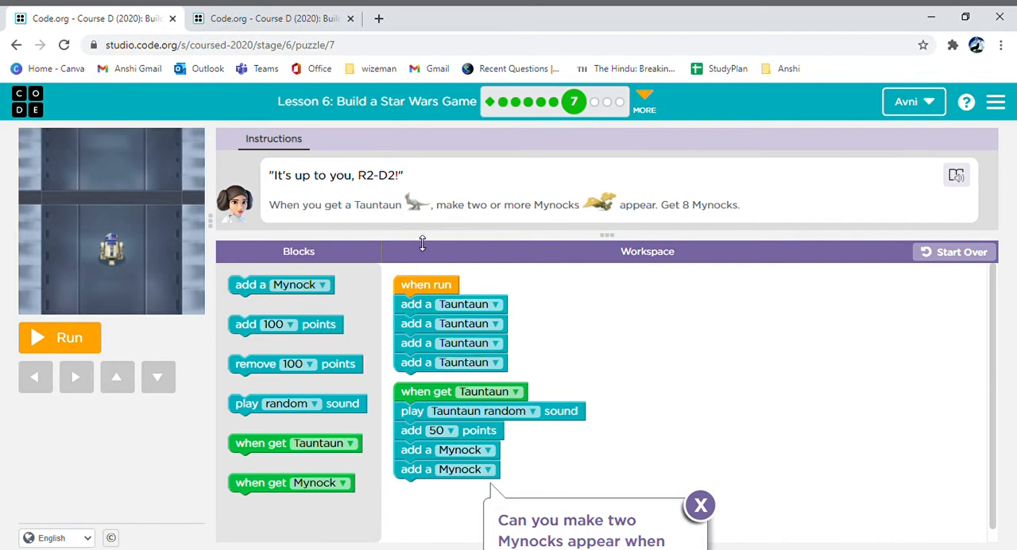
mouse_move(586, 206)
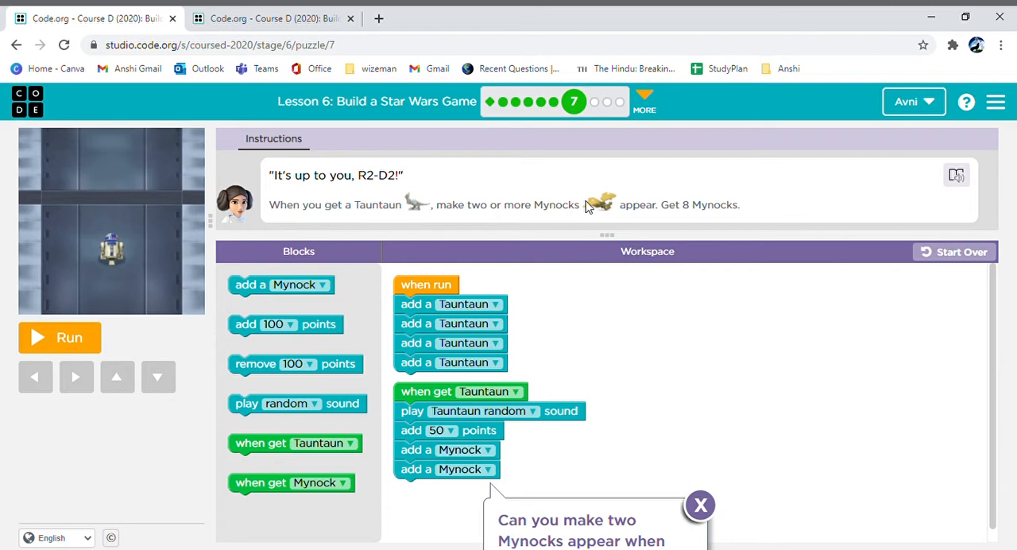
mouse_move(600, 210)
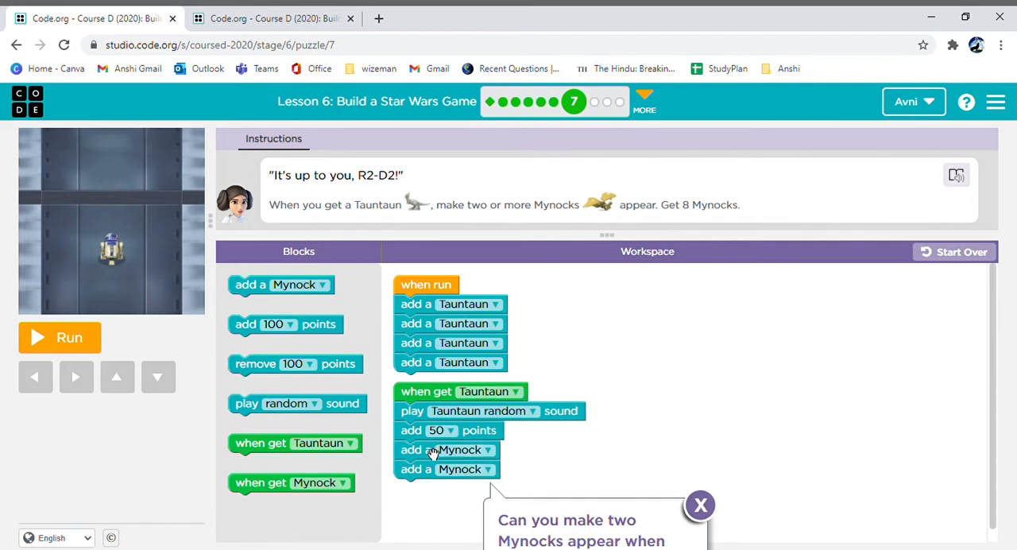
- Reattach both 'add a Mynock' blocks under 'when get Tauntaun' and run puzzle 7
drag(445, 459, 382, 491)
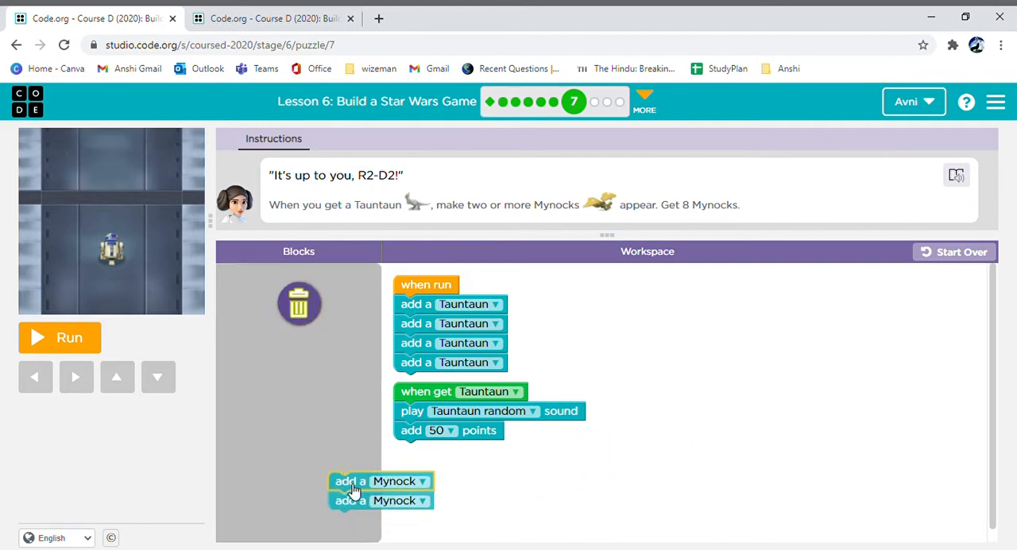
drag(382, 491, 301, 480)
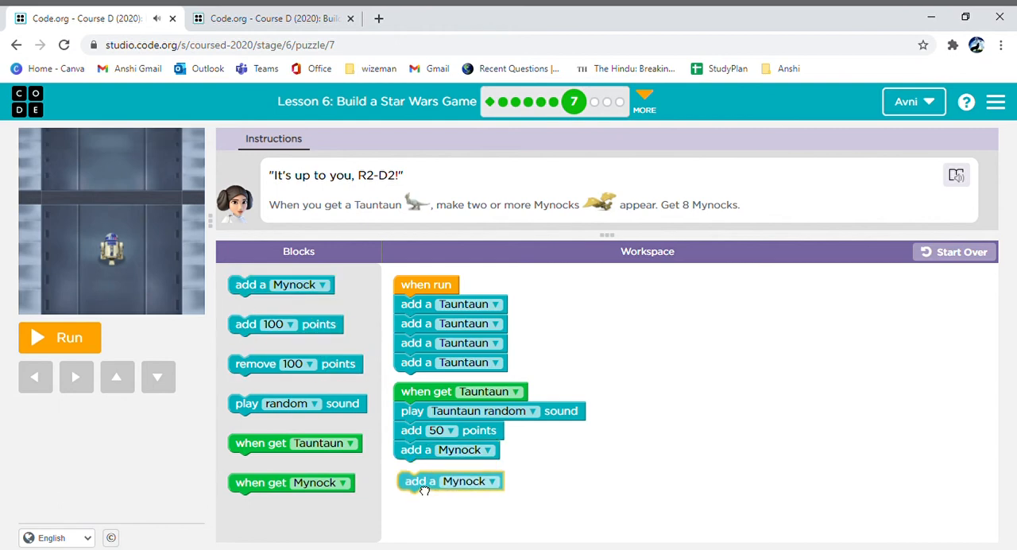
drag(450, 481, 444, 467)
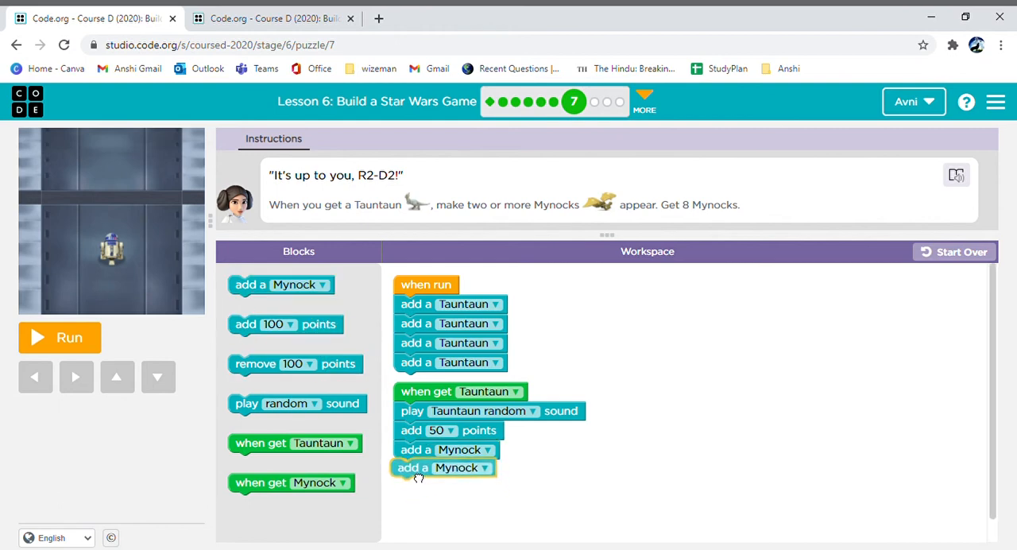
click(60, 337)
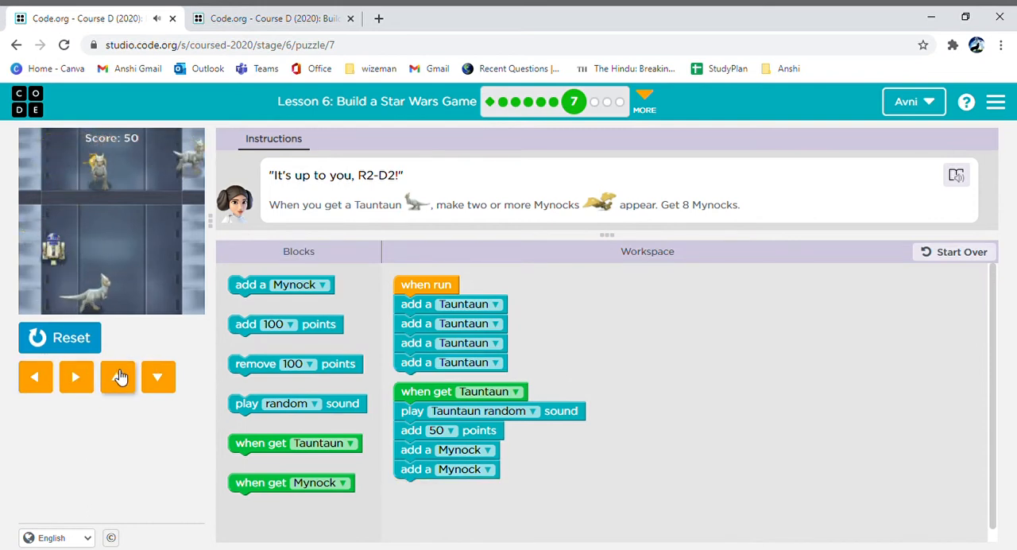
- Steer R2-D2 up and right to the Tauntauns, reaching 200 points, and continue to puzzle 8
click(117, 376)
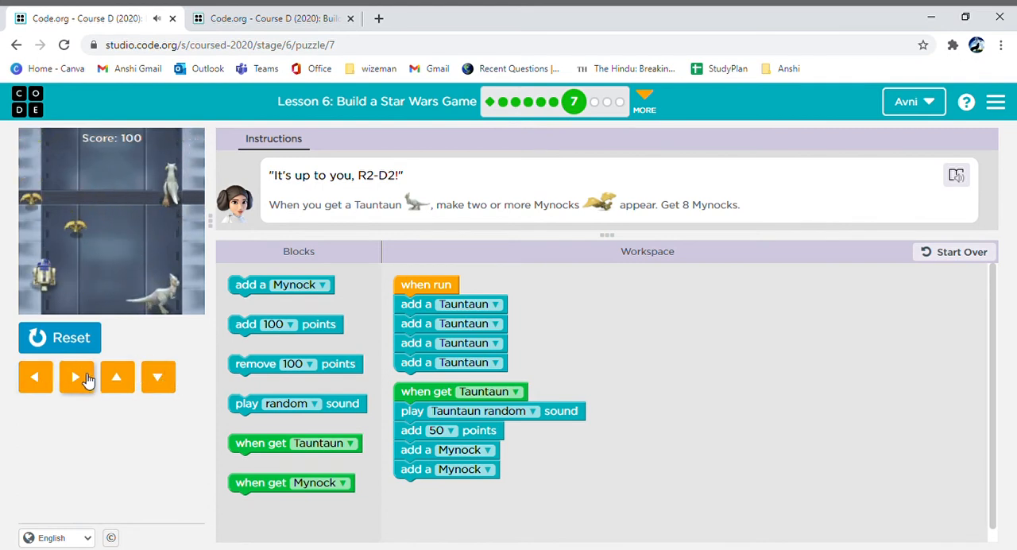
click(76, 376)
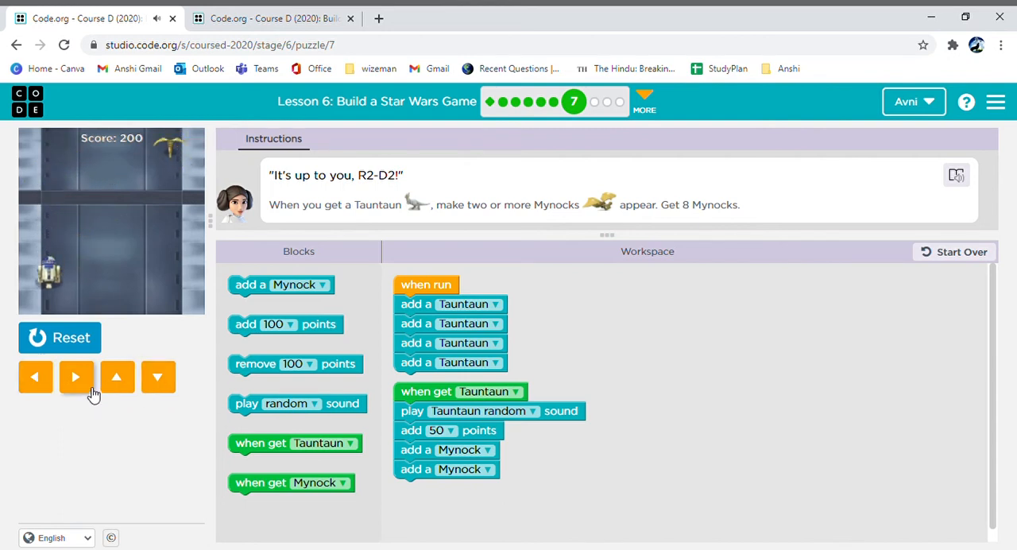
click(75, 377)
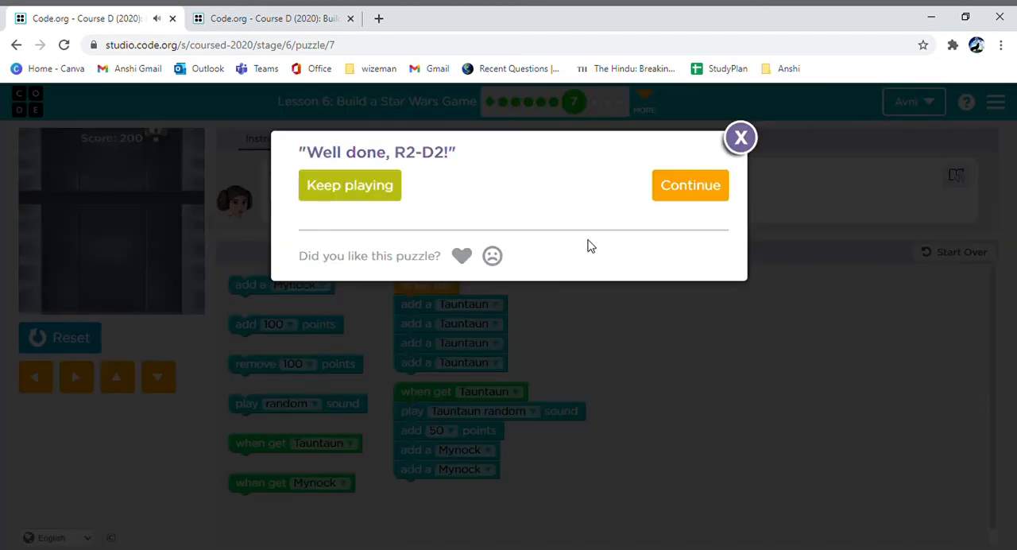
click(690, 184)
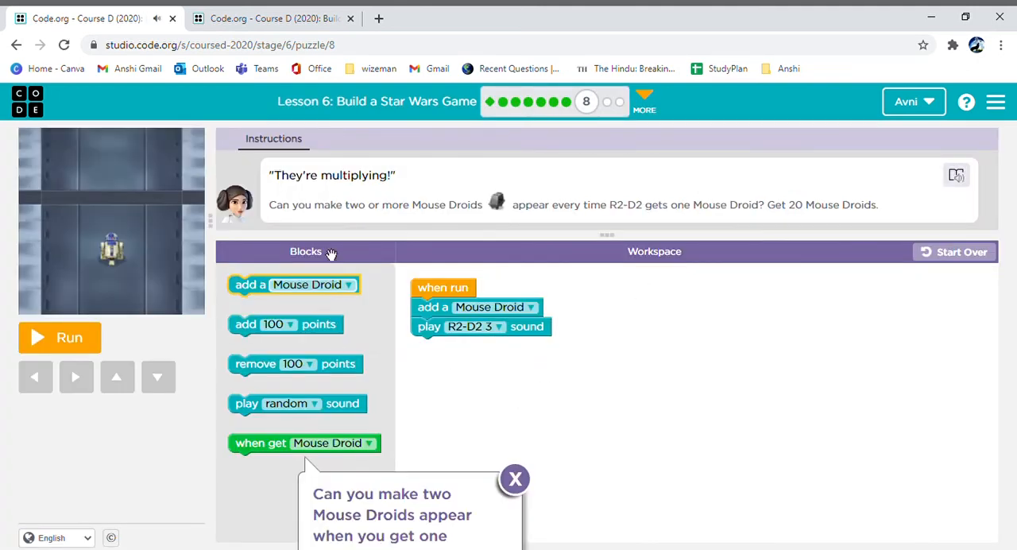
- Run and reset the starter program, and listen to the puzzle 8 instructions read aloud
click(60, 337)
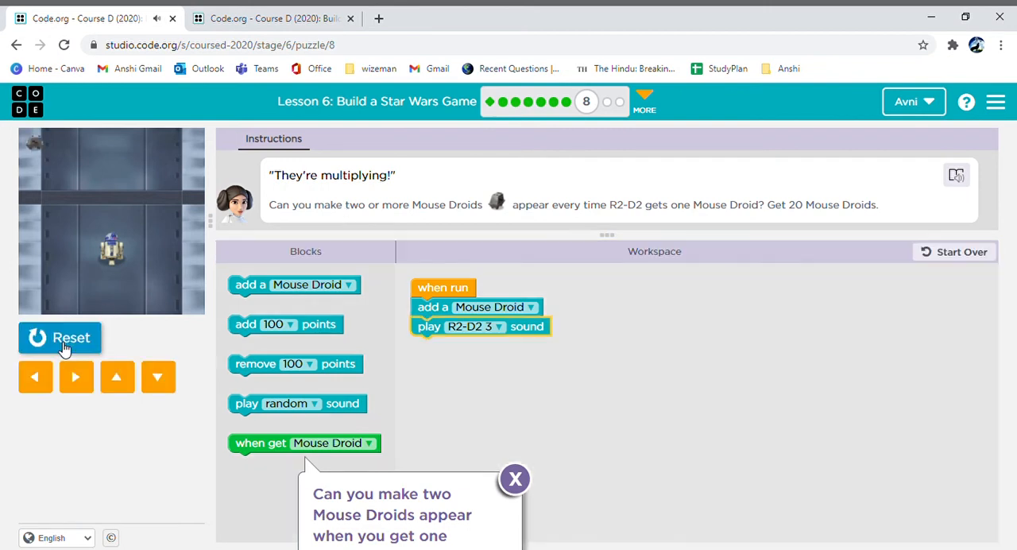
click(59, 338)
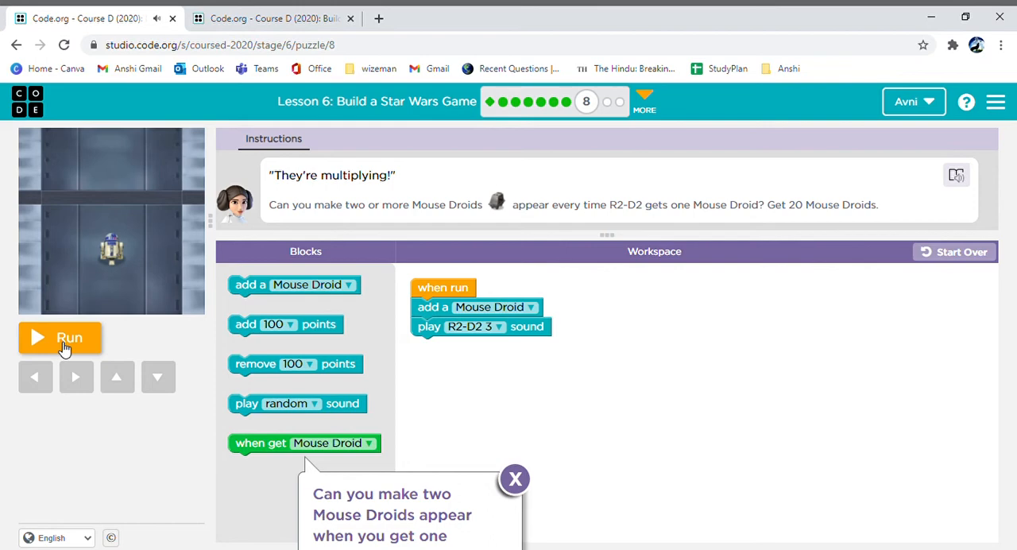
mouse_move(983, 206)
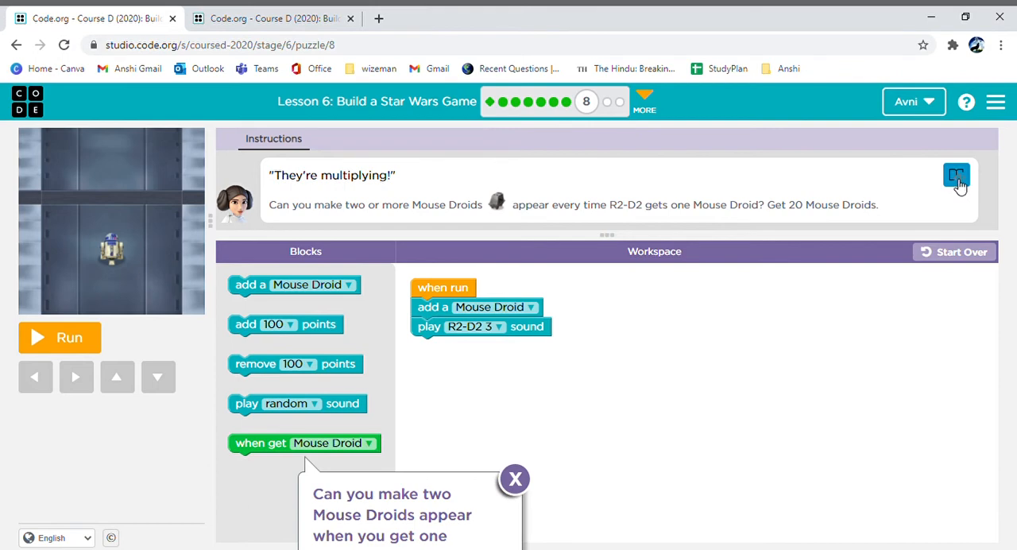
click(18, 44)
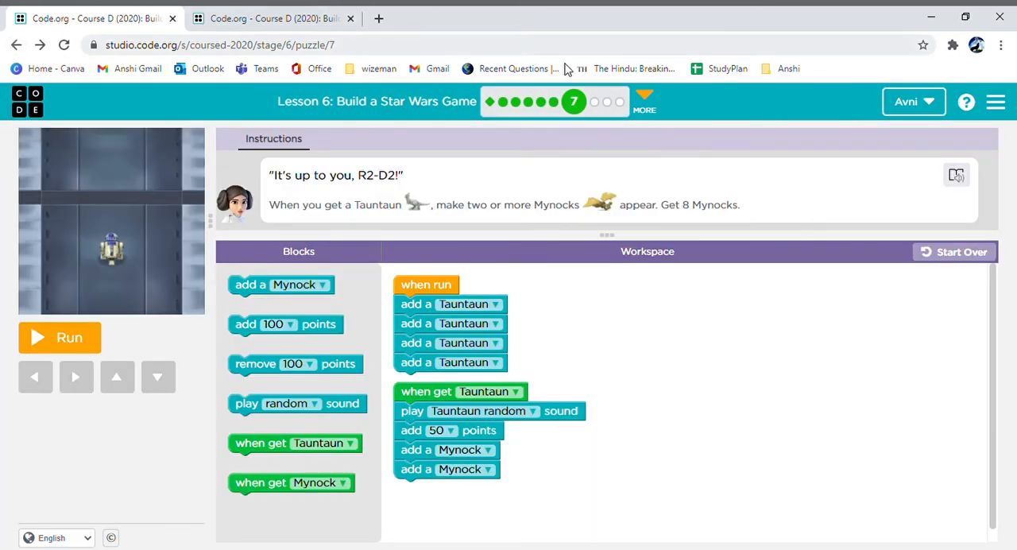
click(594, 102)
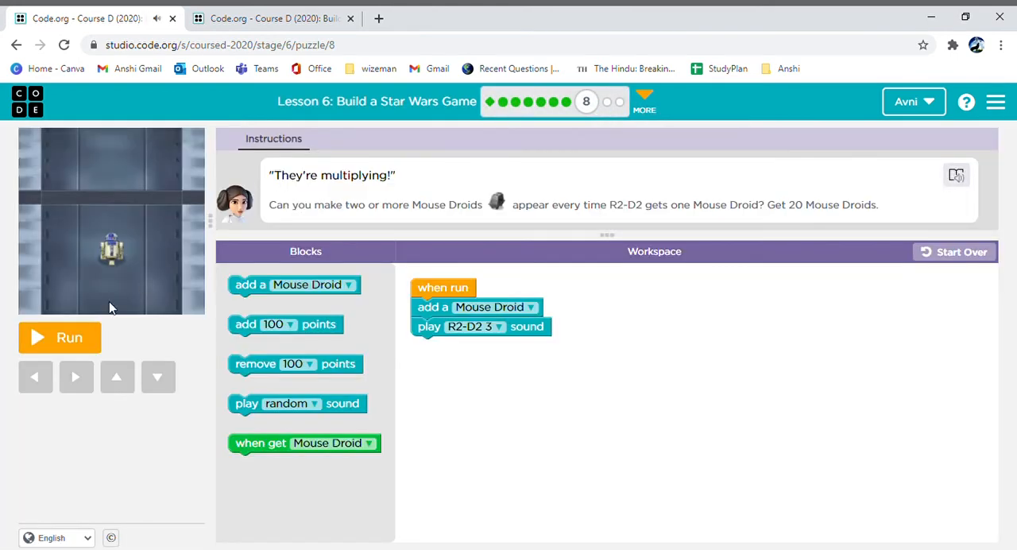
click(59, 337)
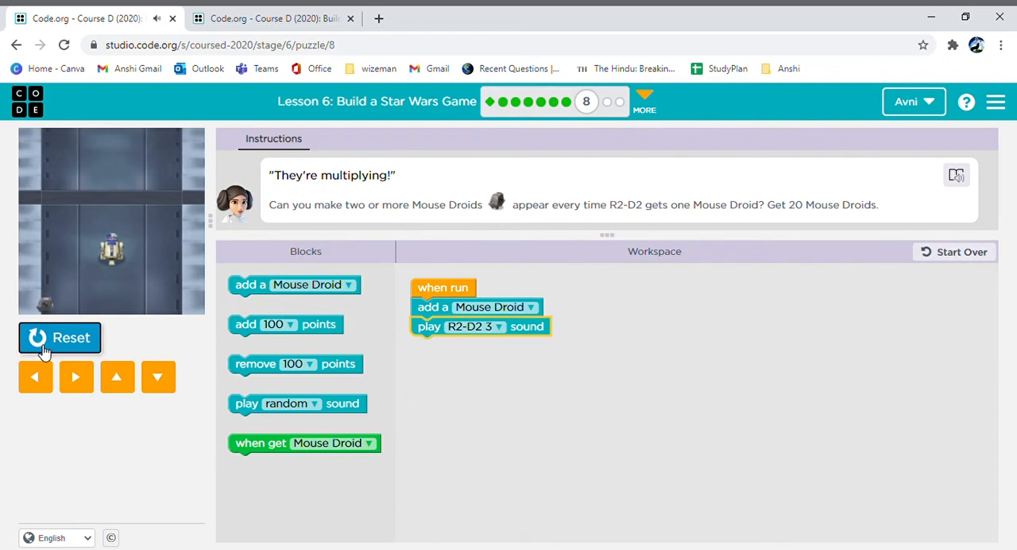
click(60, 338)
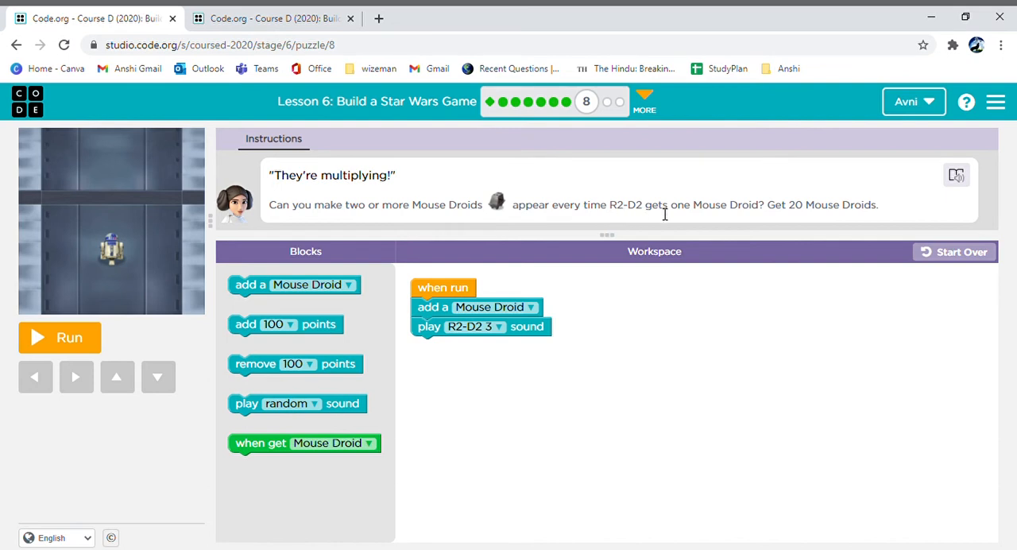
mouse_move(653, 220)
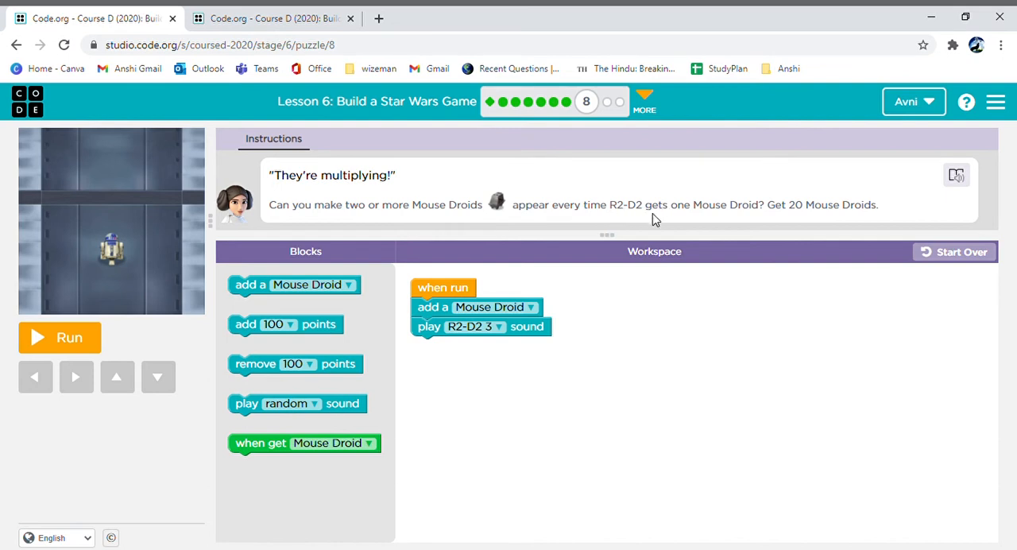
mouse_move(738, 215)
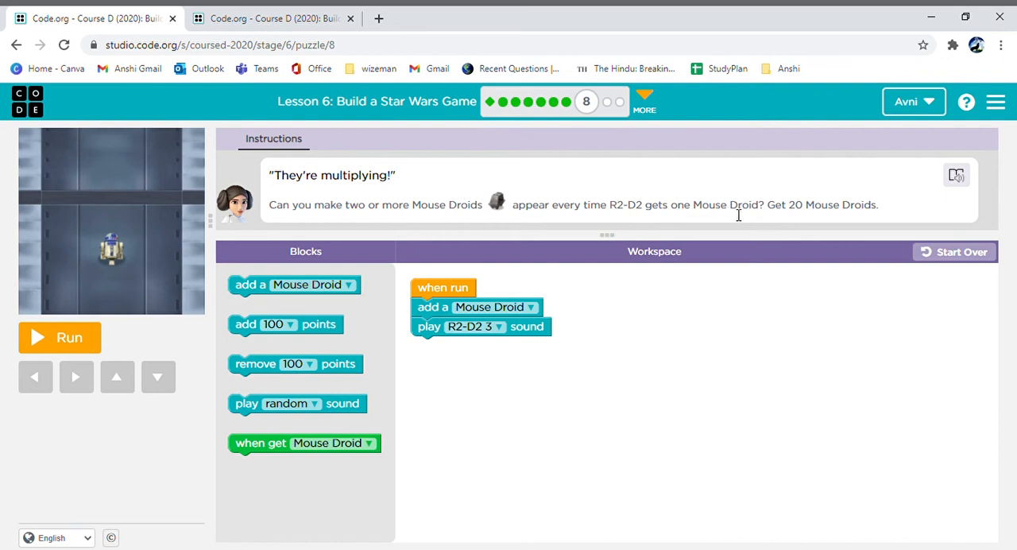
mouse_move(861, 216)
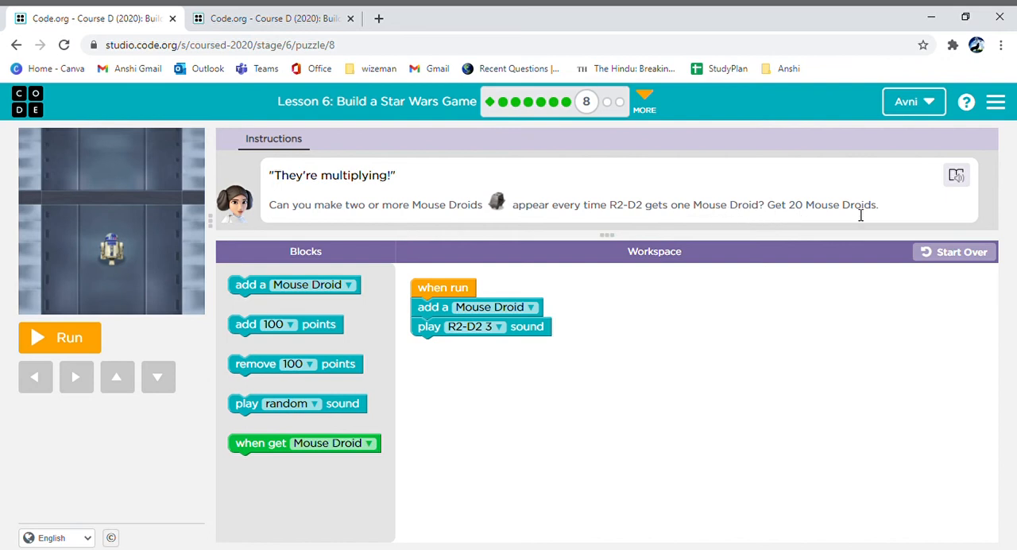
mouse_move(489, 295)
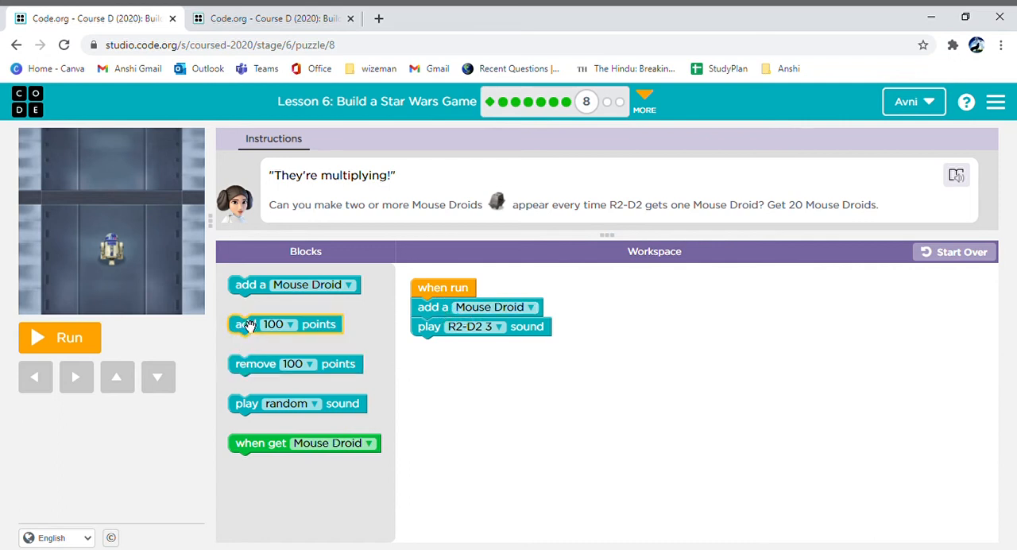
- Add a Mouse Droid under 'when run' and more to the Mouse Droid catch event, then run
drag(294, 285, 477, 326)
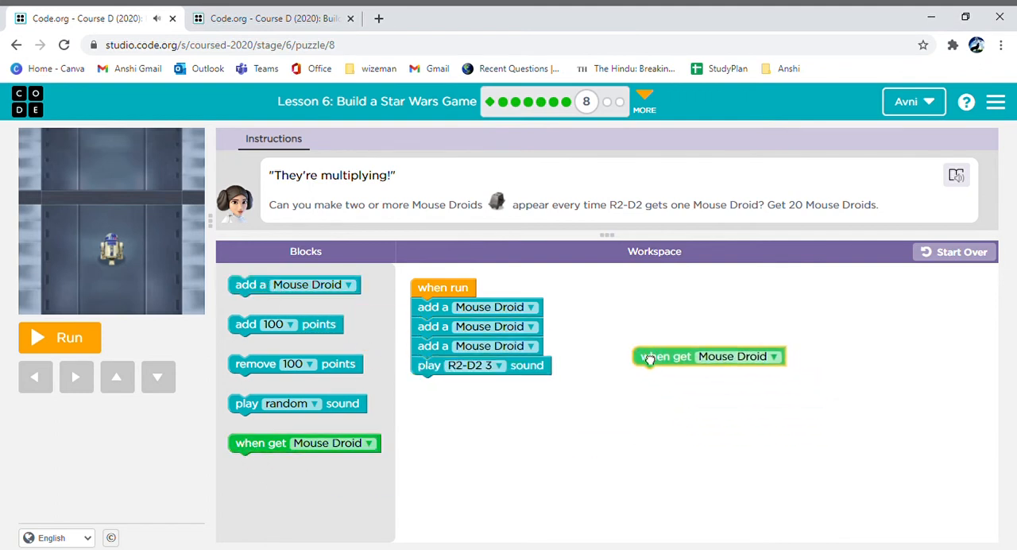
drag(294, 284, 763, 399)
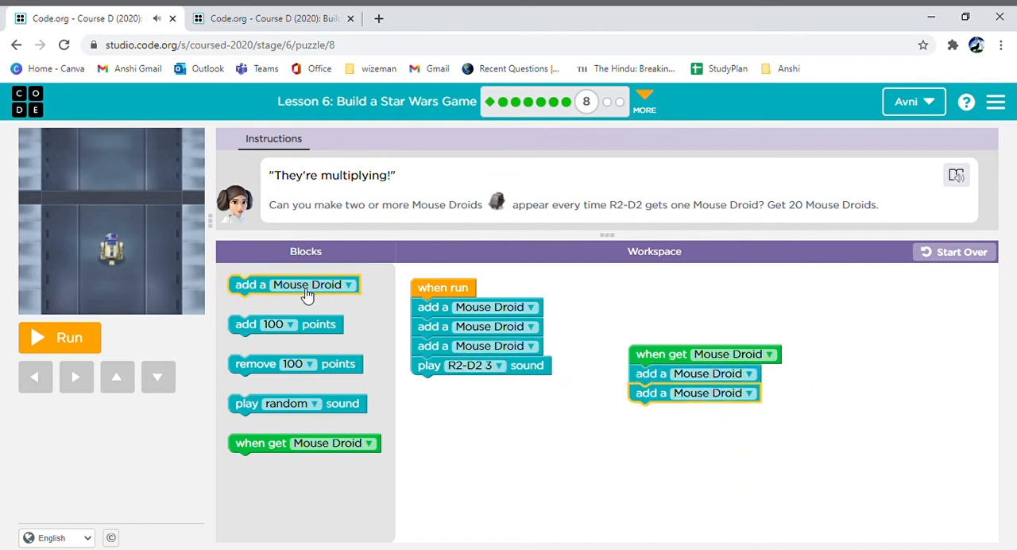
drag(294, 285, 698, 425)
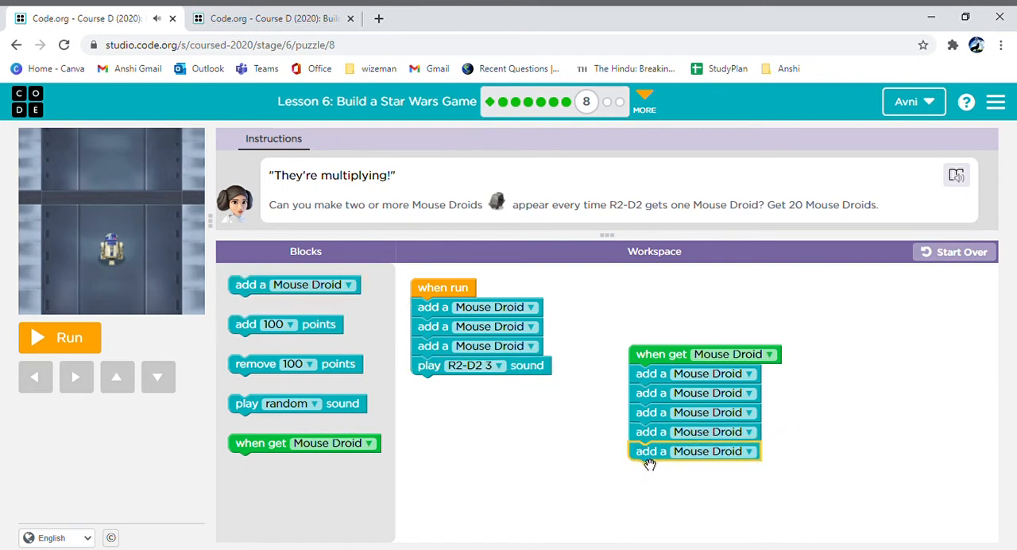
click(59, 337)
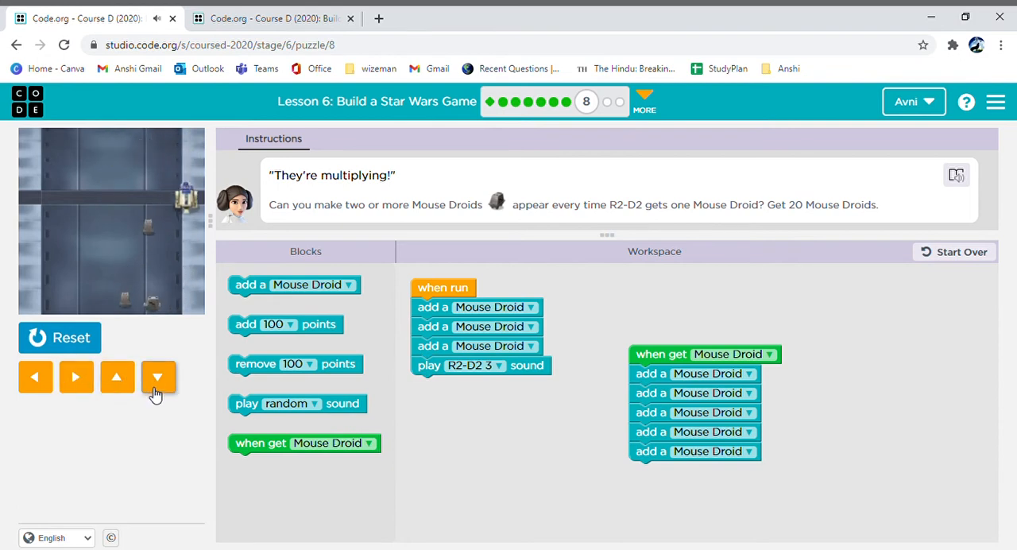
- Steer R2-D2 with the arrow buttons to collect the multiplying Mouse Droids
click(35, 377)
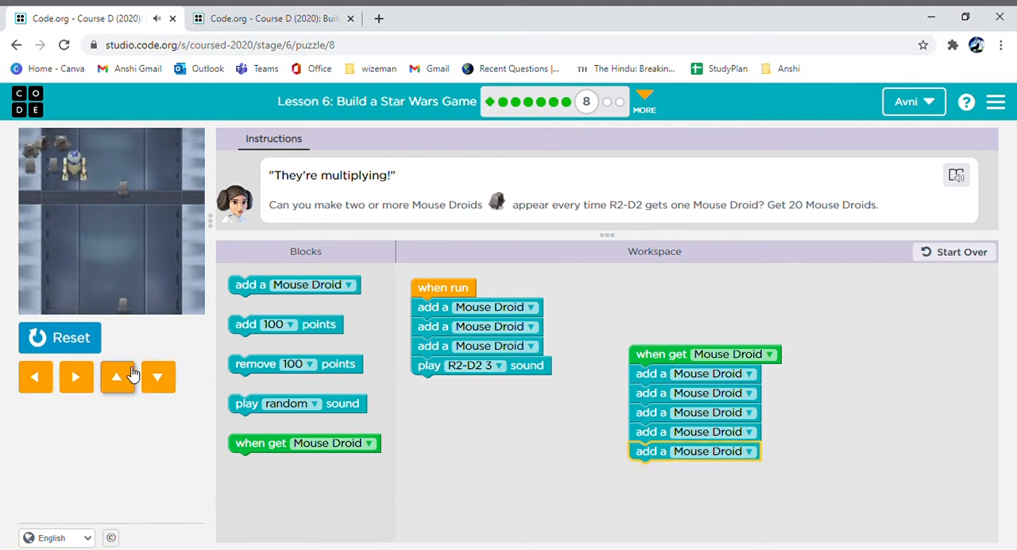
click(76, 376)
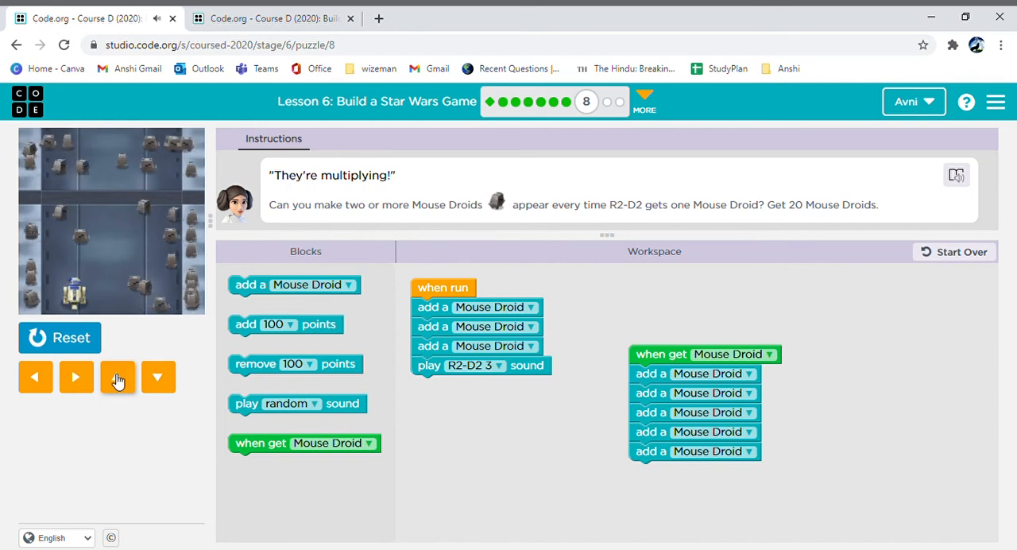
click(117, 377)
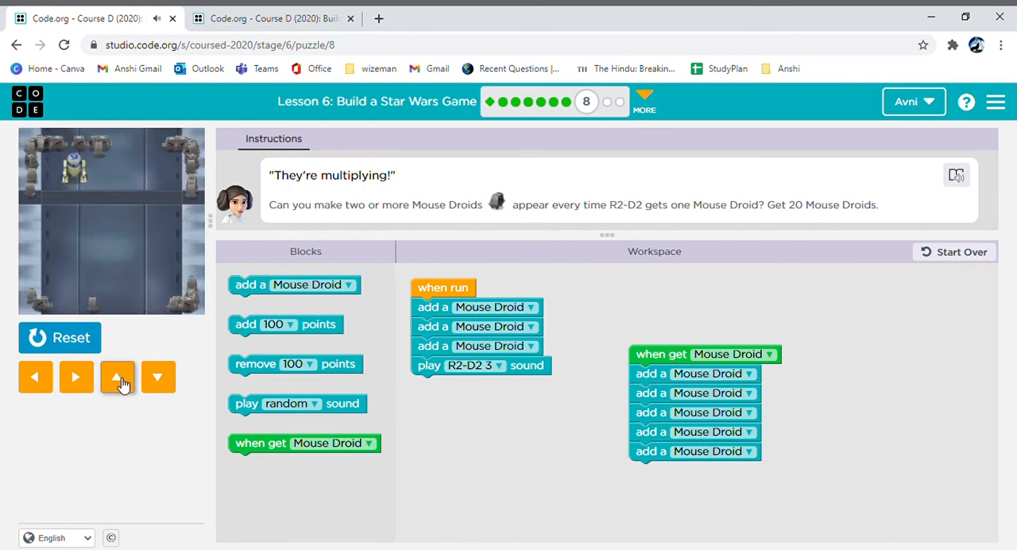
click(76, 377)
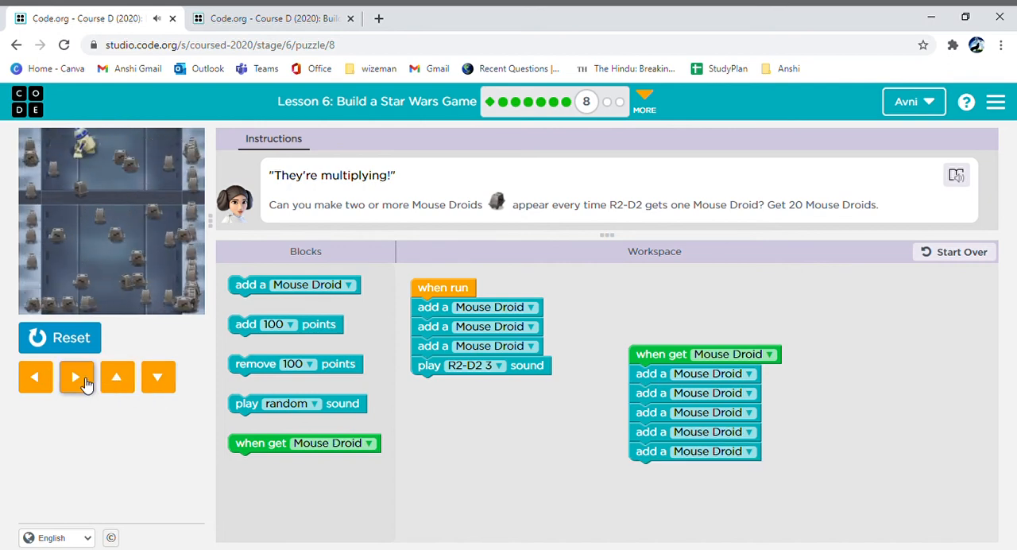
click(77, 377)
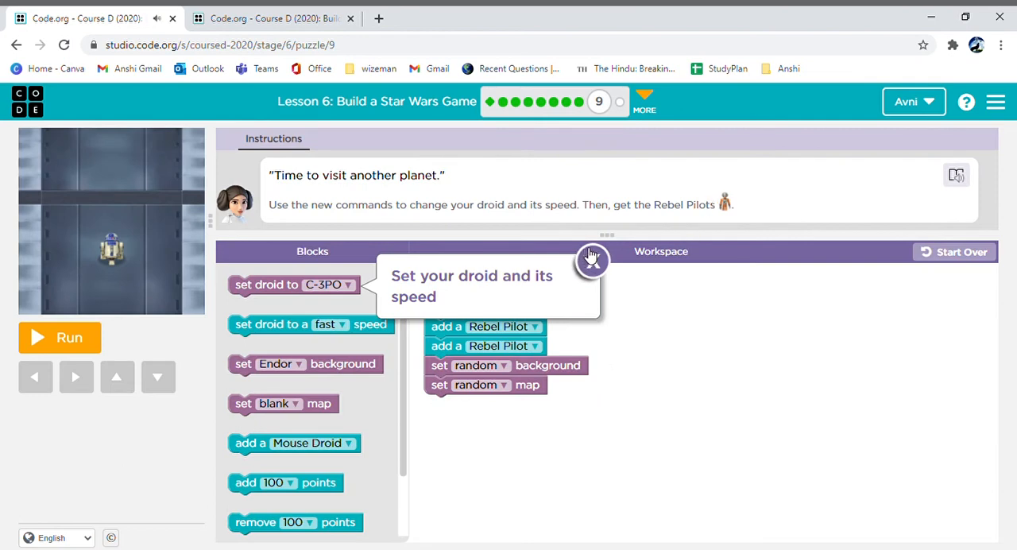
- Test-run and reset puzzle 9's starter program, then keep the droid speed at fast
click(60, 337)
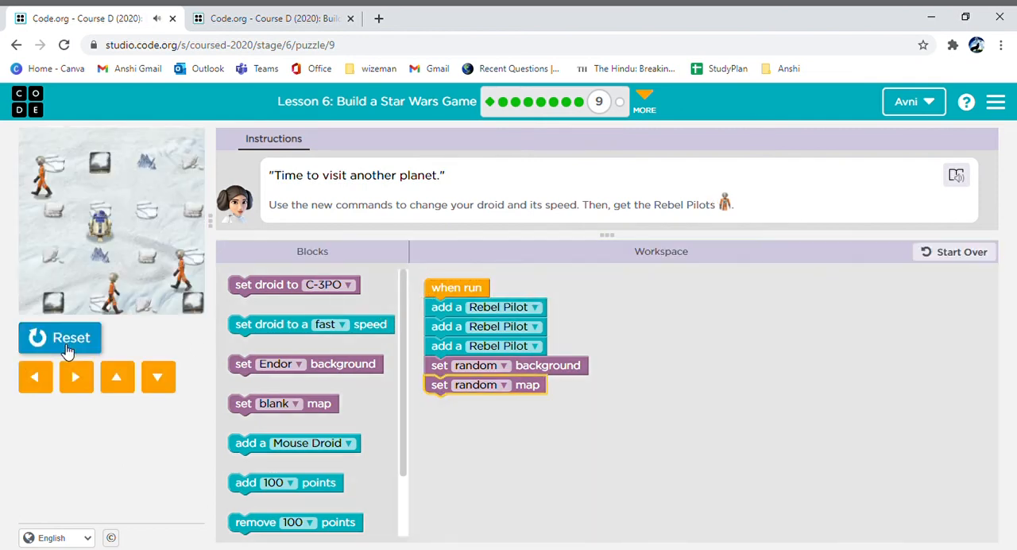
click(59, 337)
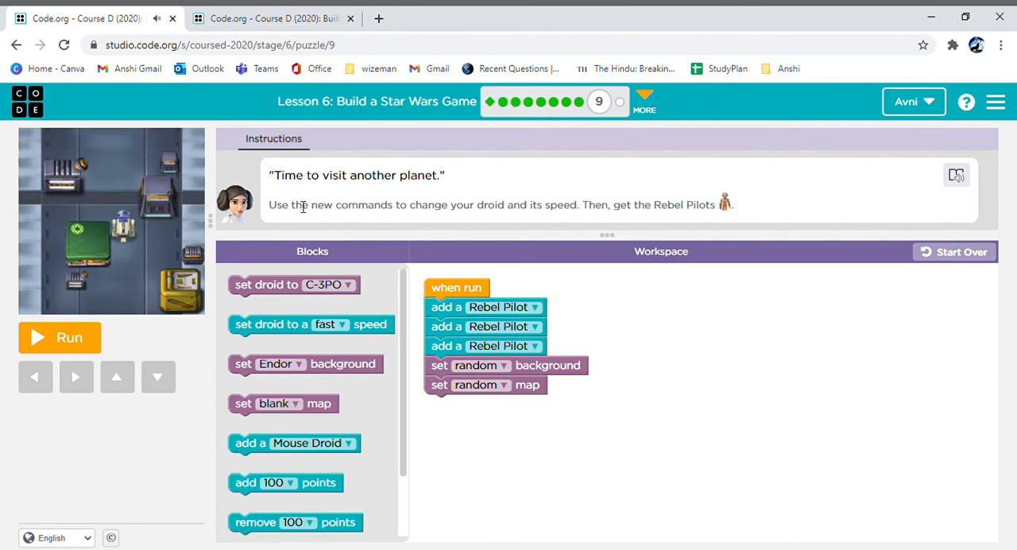
mouse_move(348, 195)
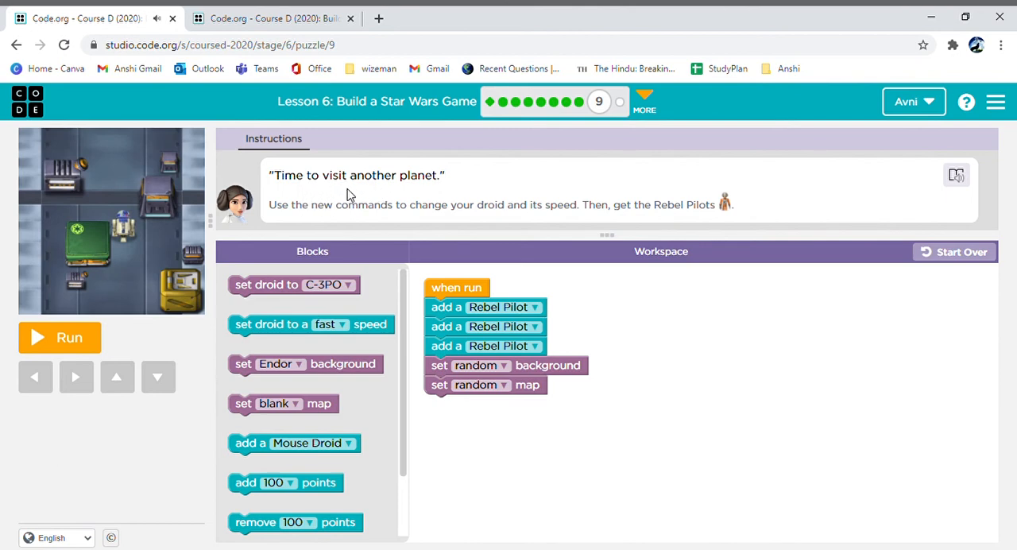
mouse_move(464, 115)
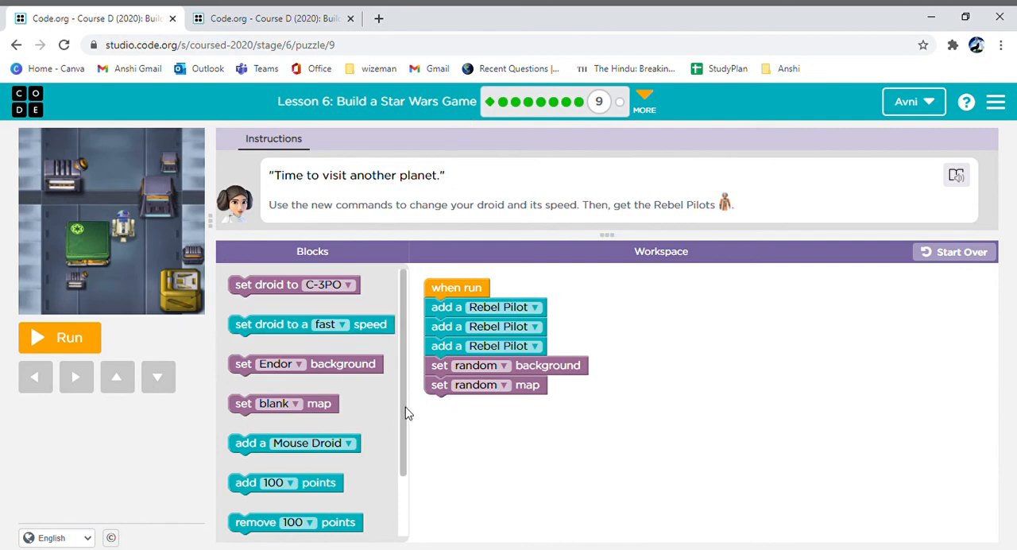
scroll(down, 3)
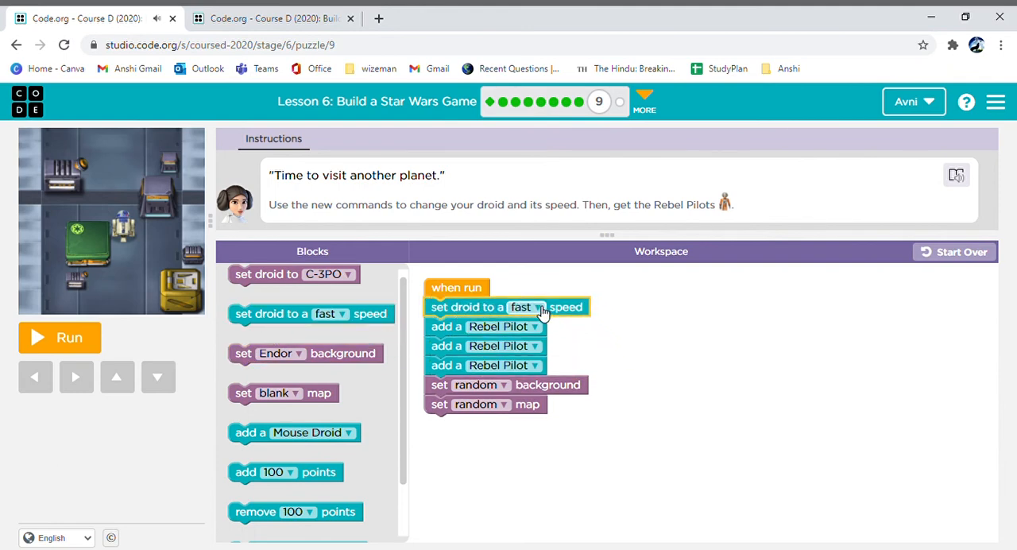
click(537, 307)
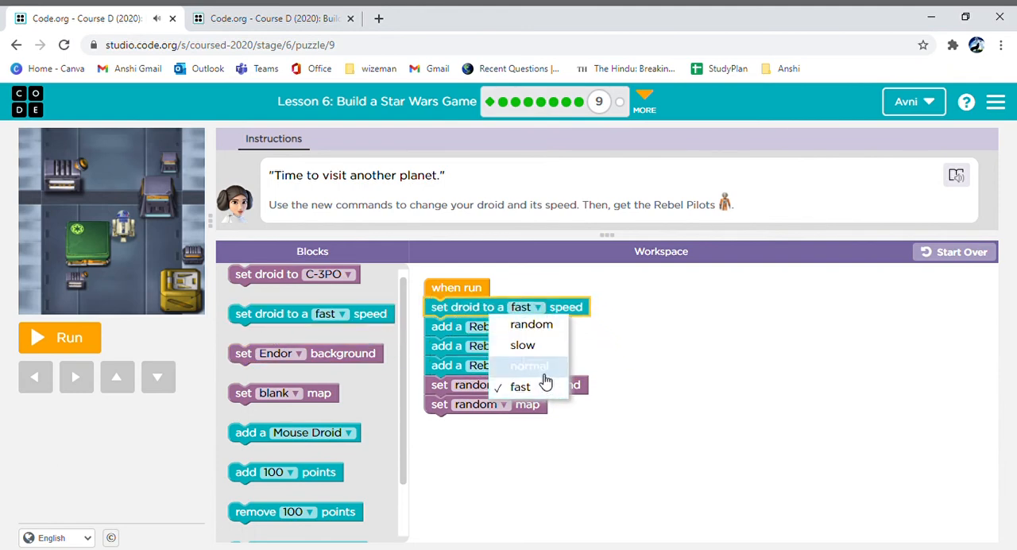
mouse_move(531, 328)
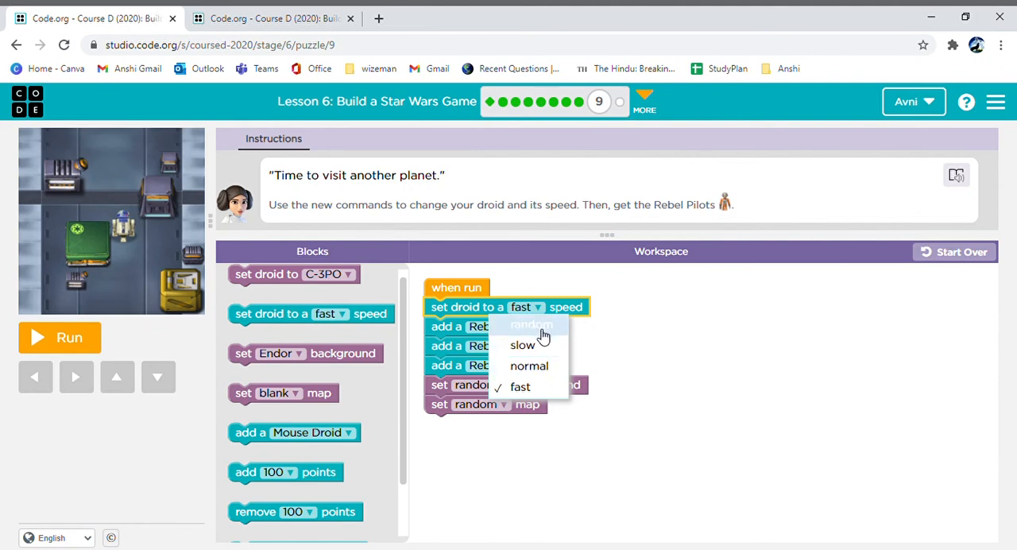
mouse_move(534, 330)
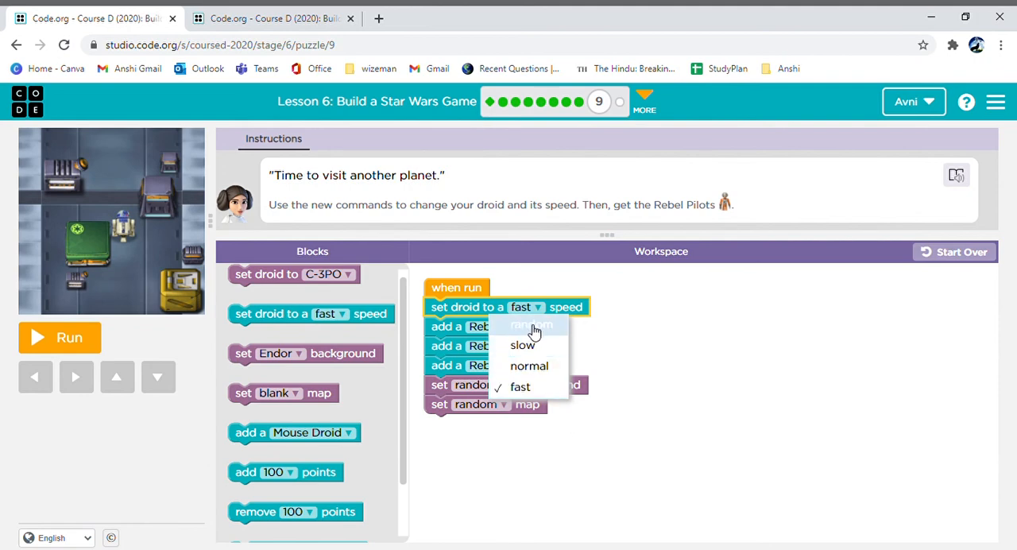
mouse_move(523, 345)
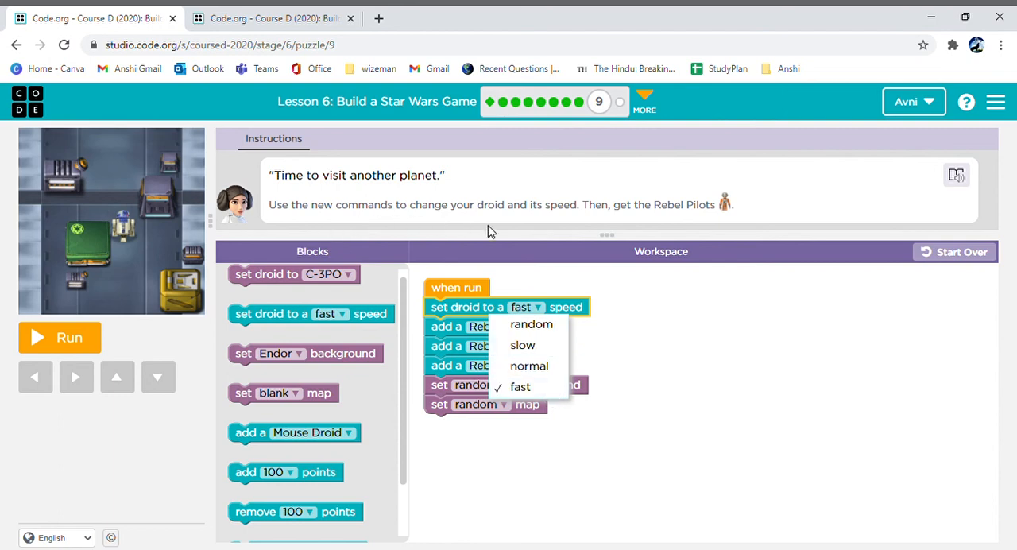
click(520, 386)
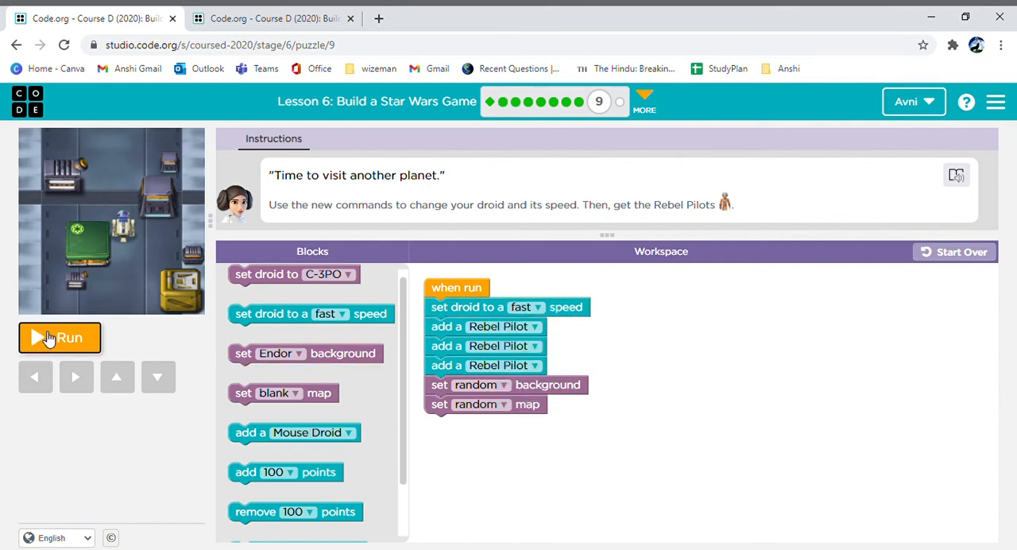
- Run puzzle 9 and steer the droid left and down around the forest map
click(60, 337)
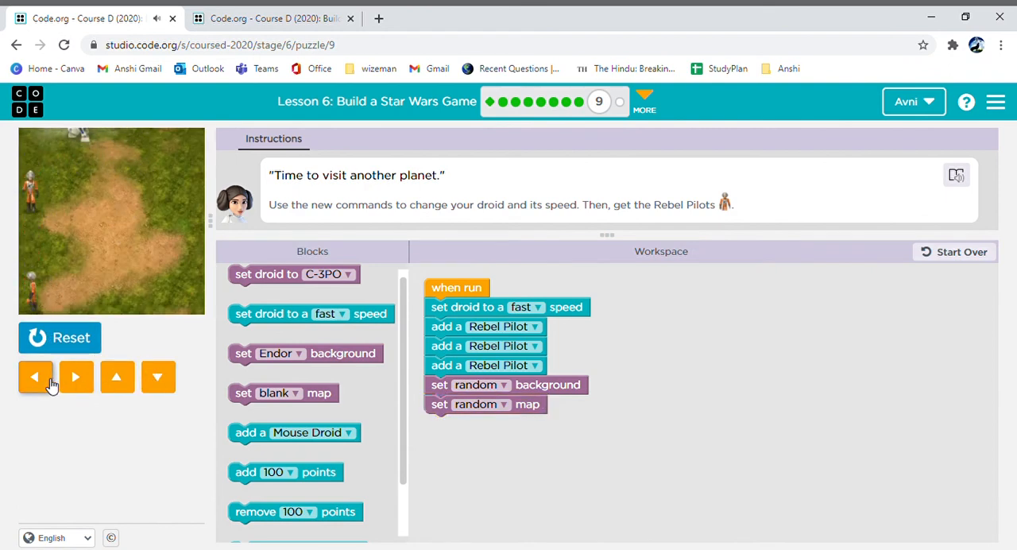
click(158, 377)
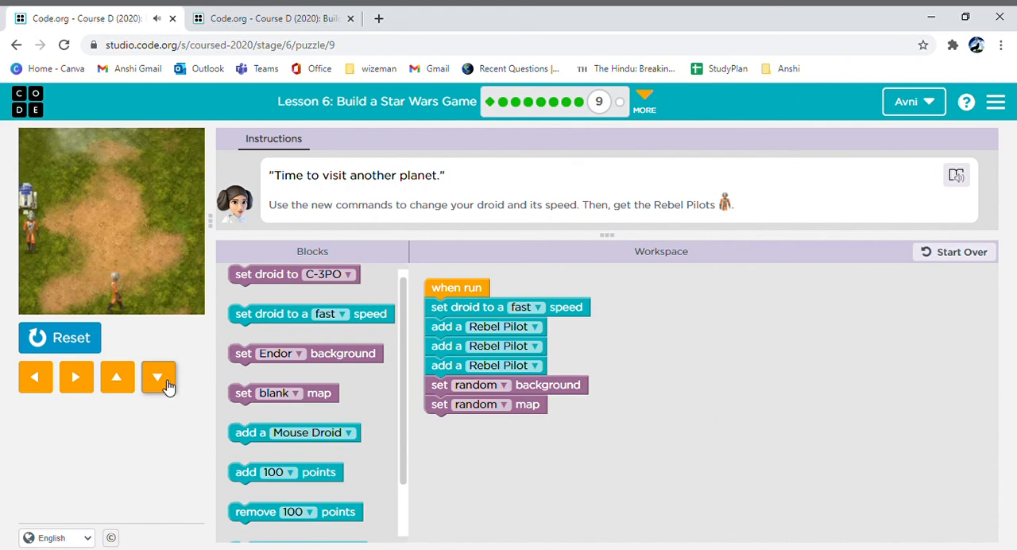
click(76, 376)
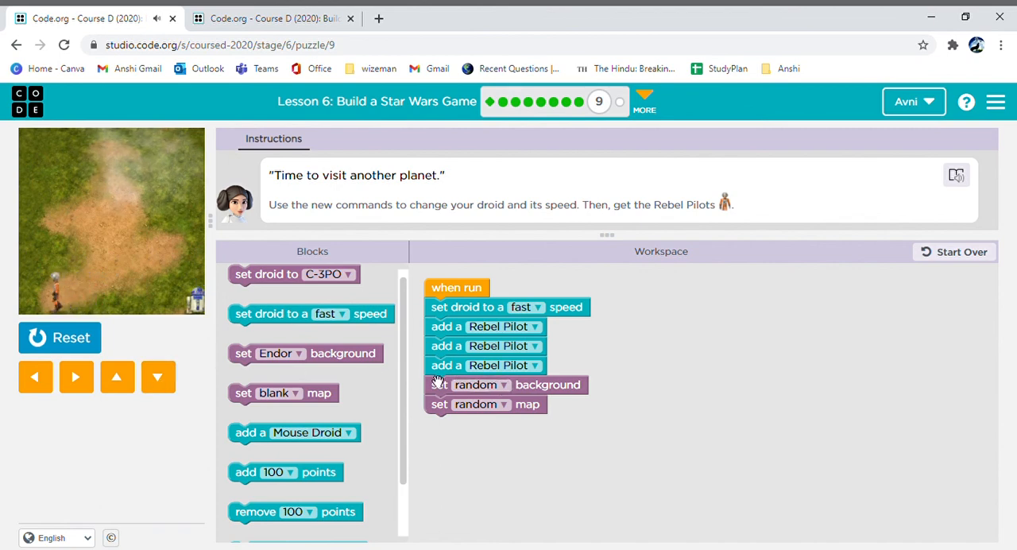
click(76, 377)
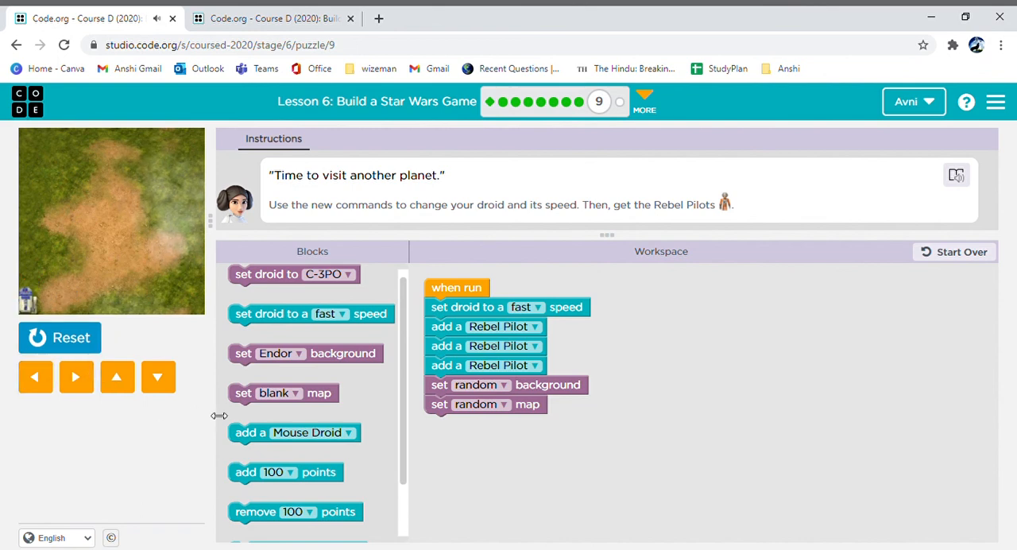
click(644, 101)
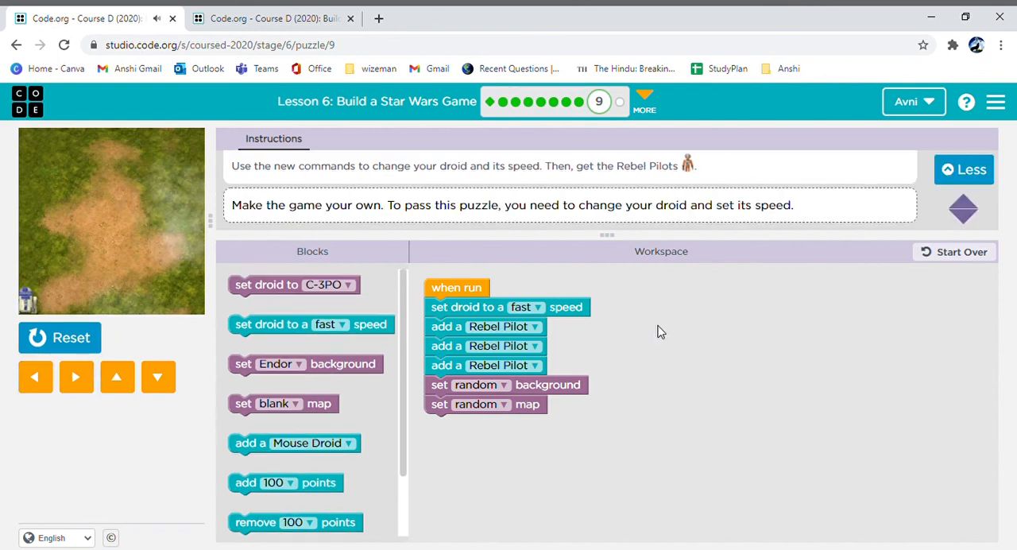
mouse_move(666, 330)
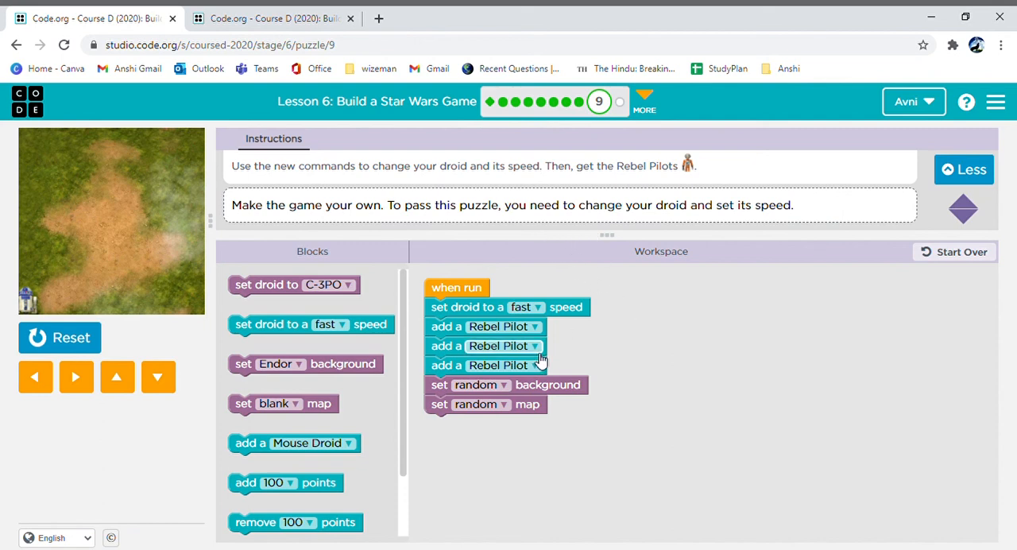
- Keep Rebel Pilot as the added character, attach an 'add 100 points' catch event, and reset
click(535, 346)
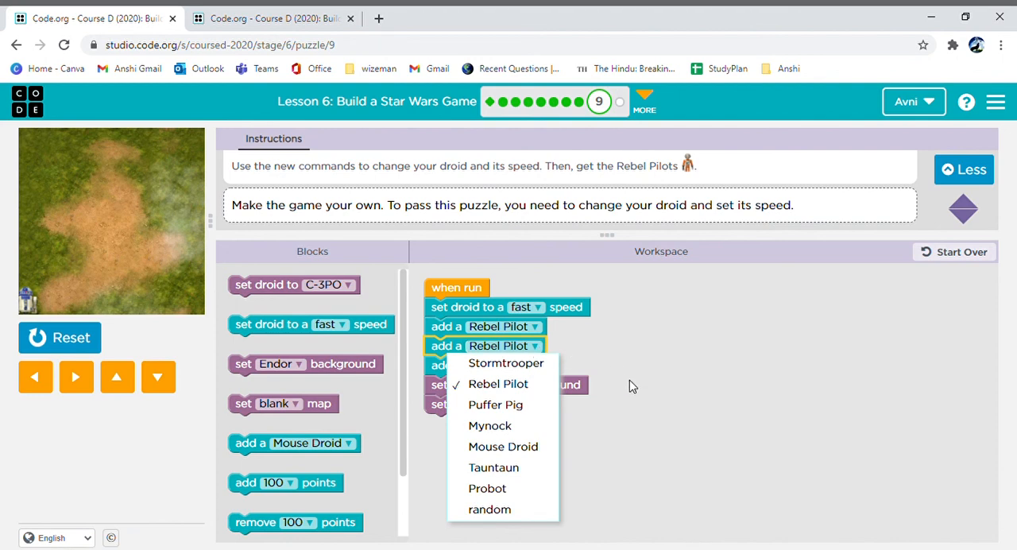
click(498, 384)
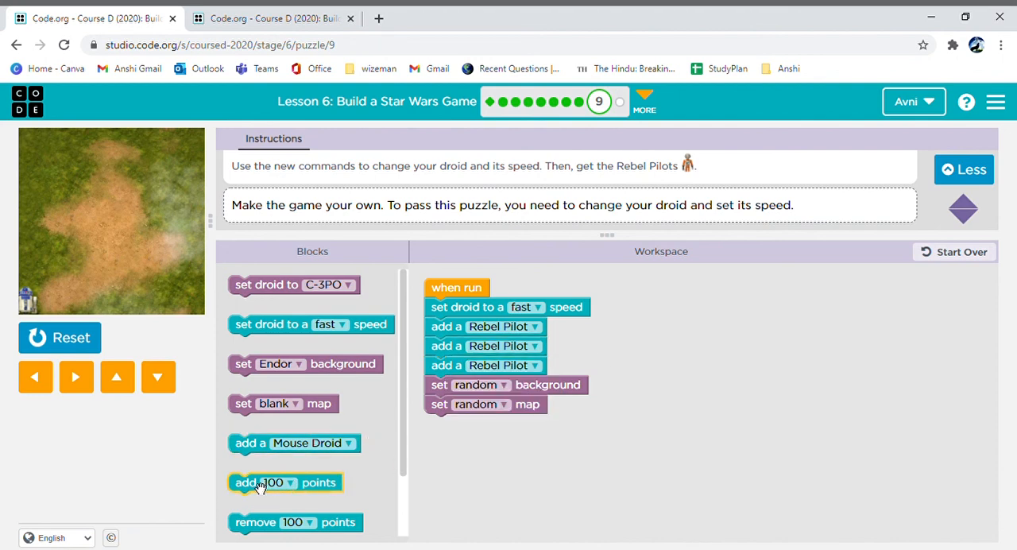
drag(285, 482, 747, 357)
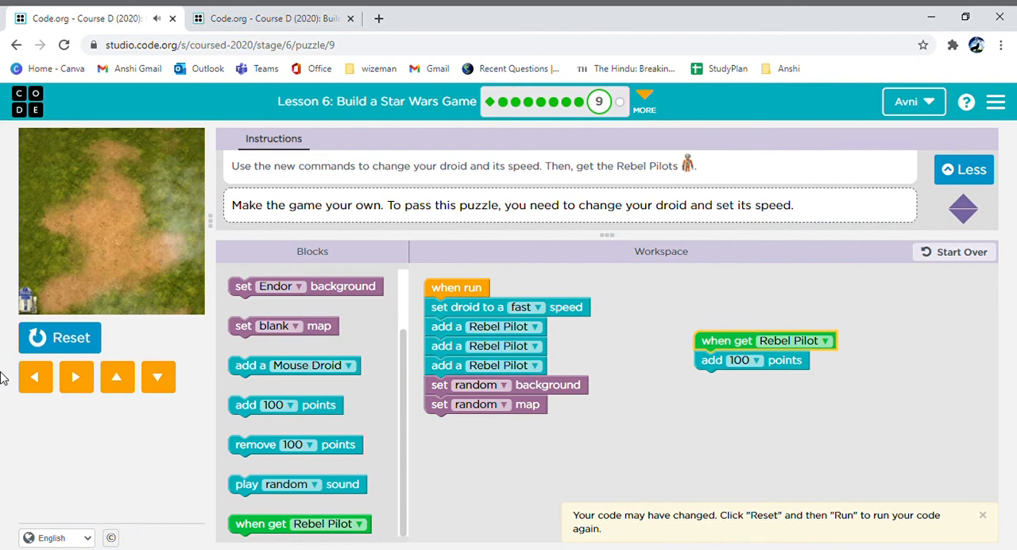
click(60, 337)
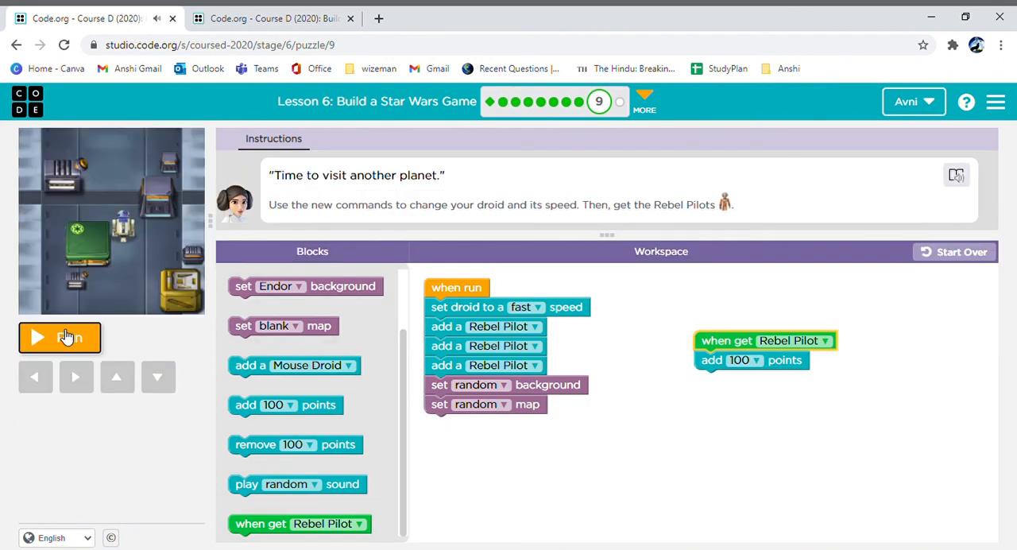
- Run the updated game and steer the droid to all three Rebel Pilots for 300 points
click(59, 337)
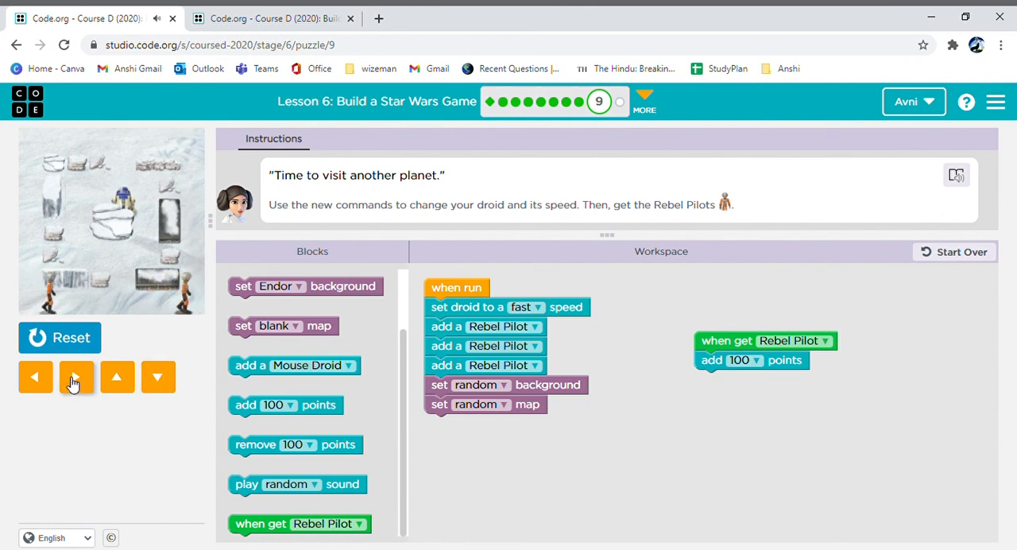
click(76, 377)
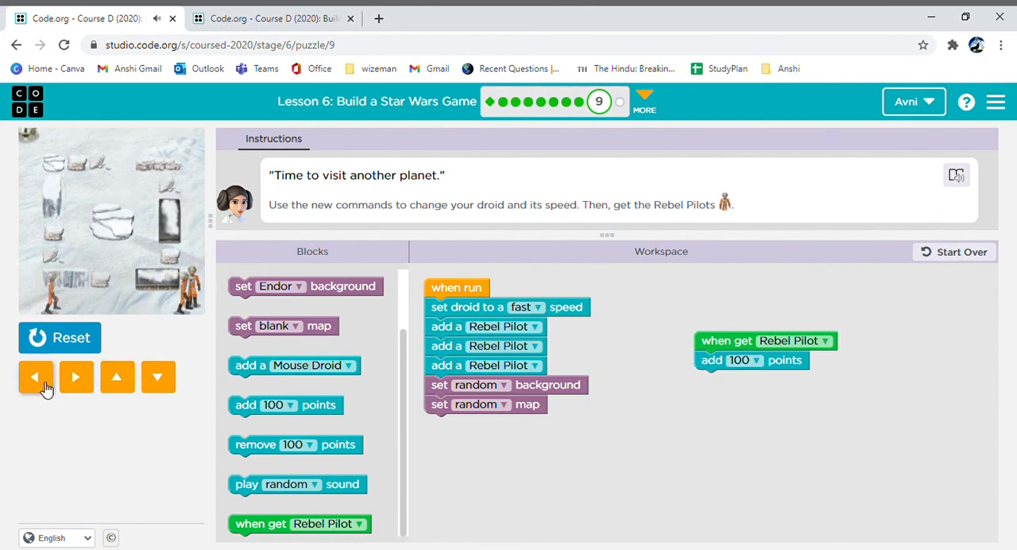
click(157, 377)
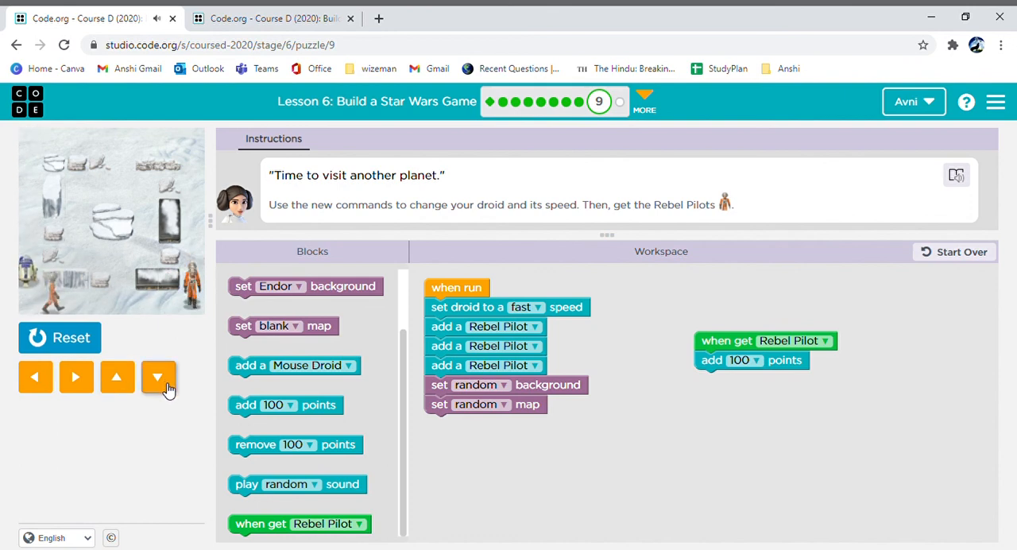
click(76, 377)
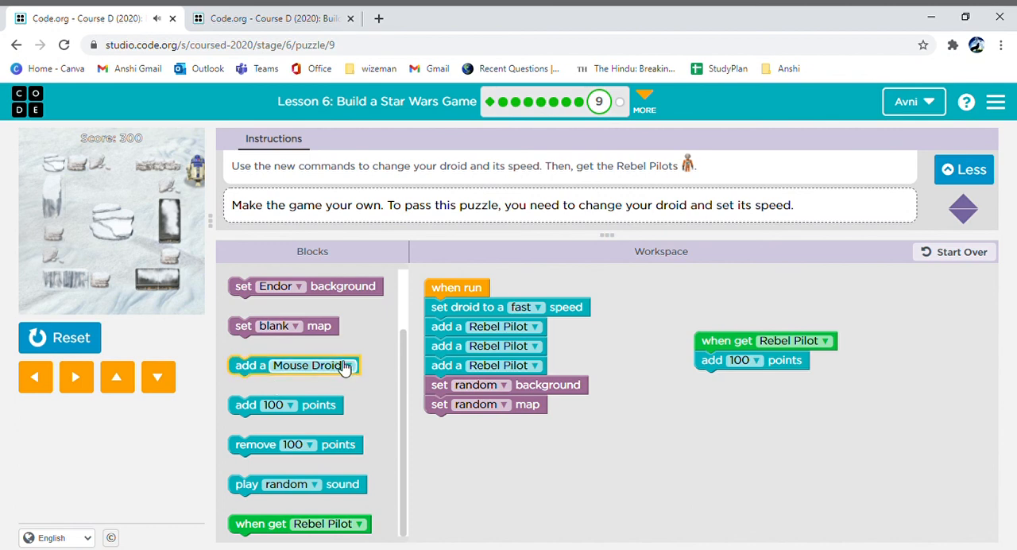
mouse_move(554, 102)
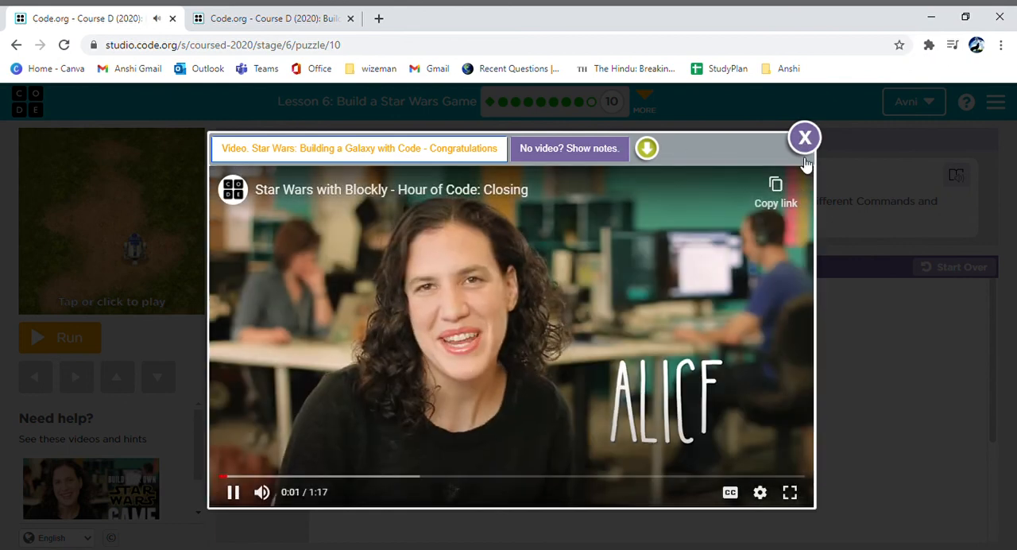
- Dismiss the congratulations video and browse the Commands blocks in puzzle 10
click(805, 136)
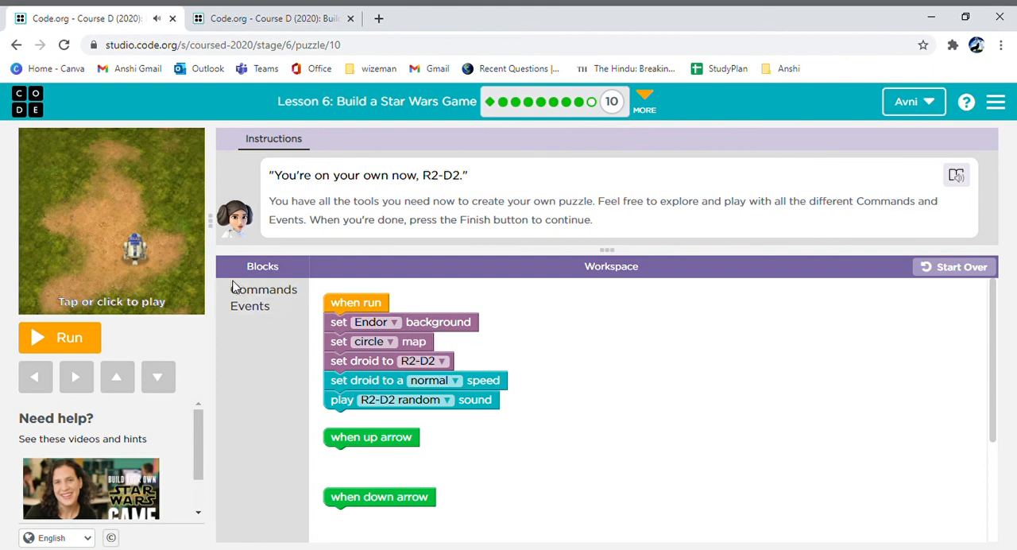
click(263, 289)
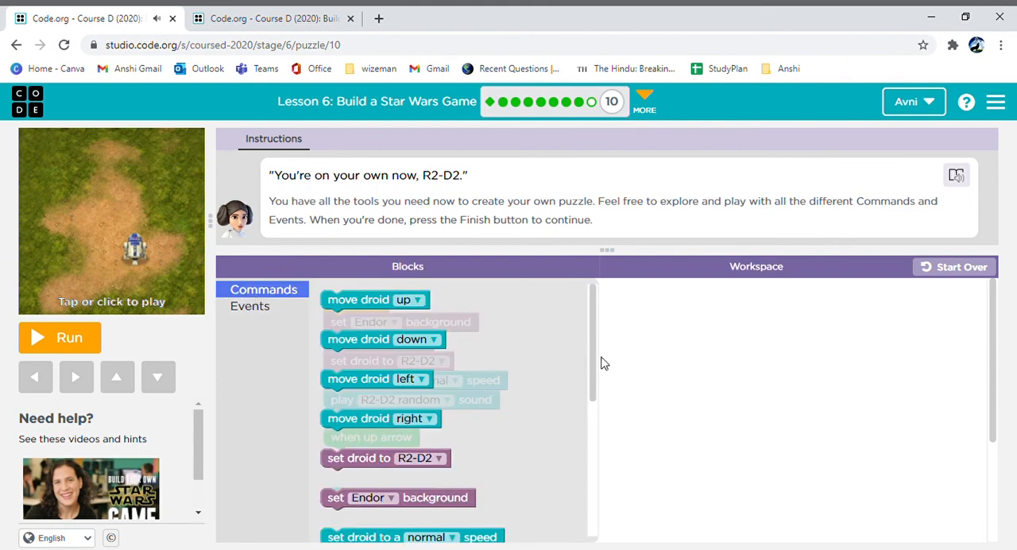
scroll(down, 3)
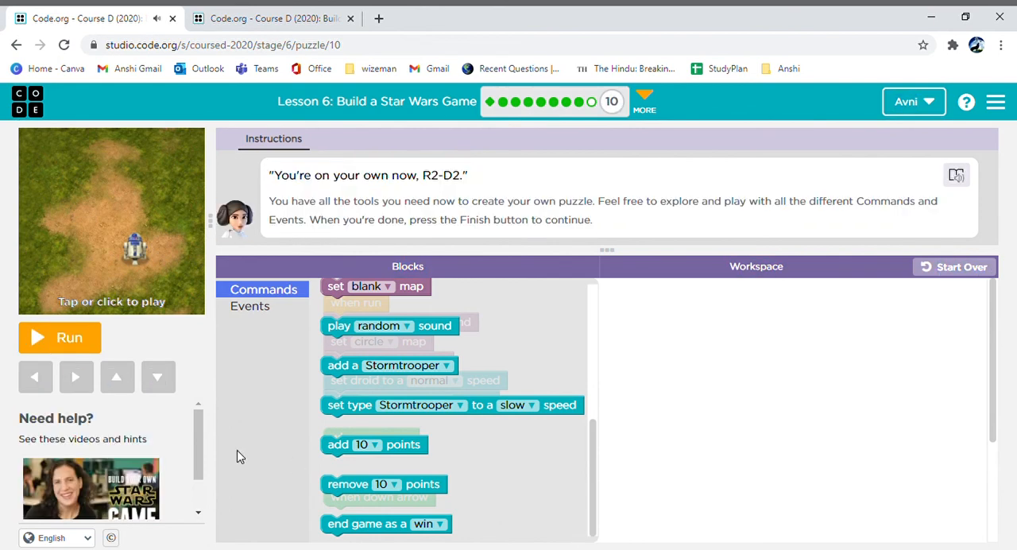
mouse_move(77, 338)
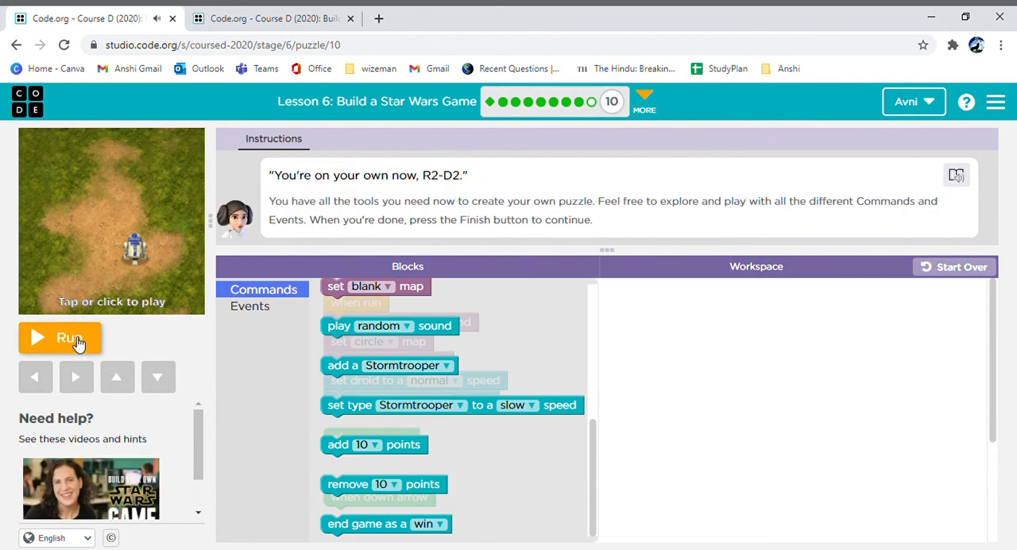
mouse_move(942, 110)
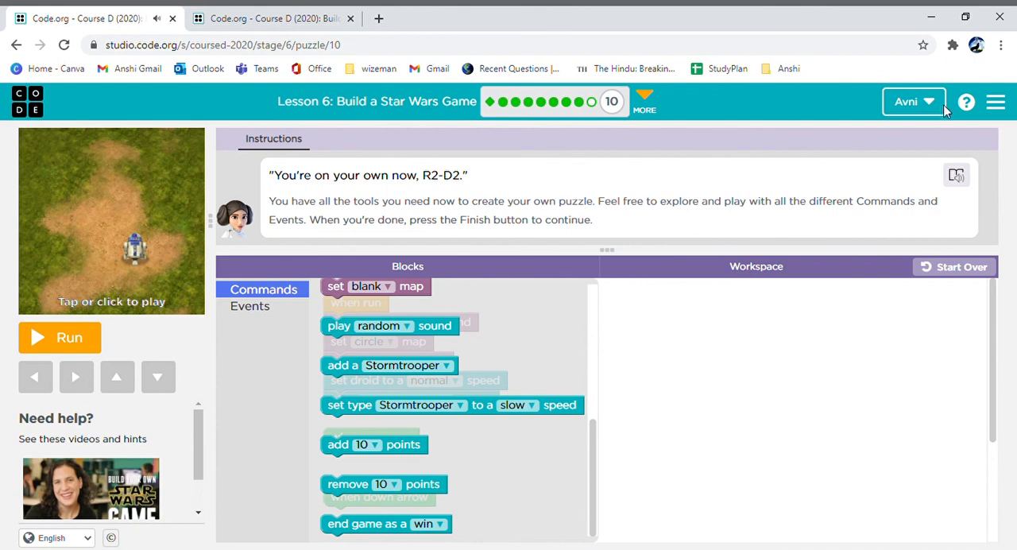
mouse_move(950, 113)
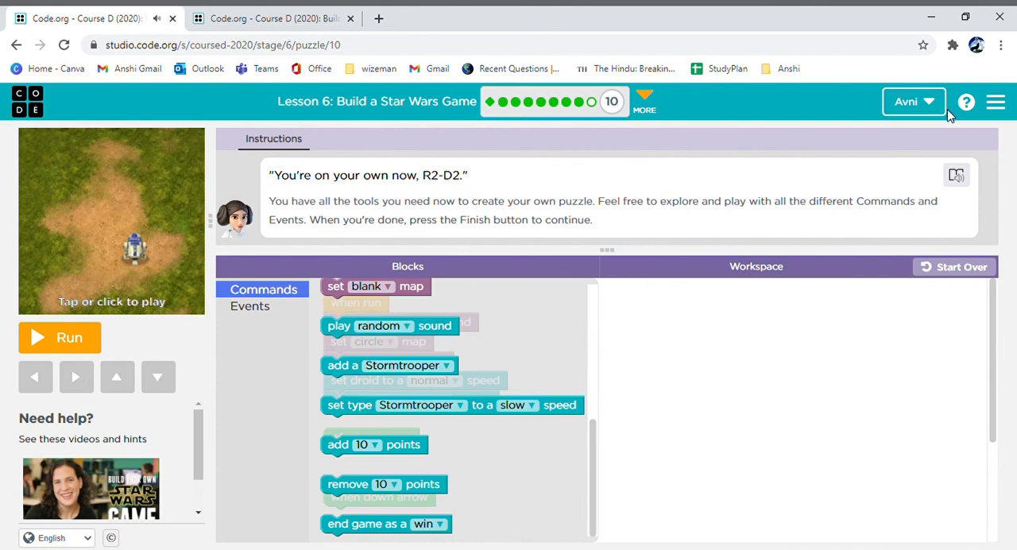
mouse_move(948, 114)
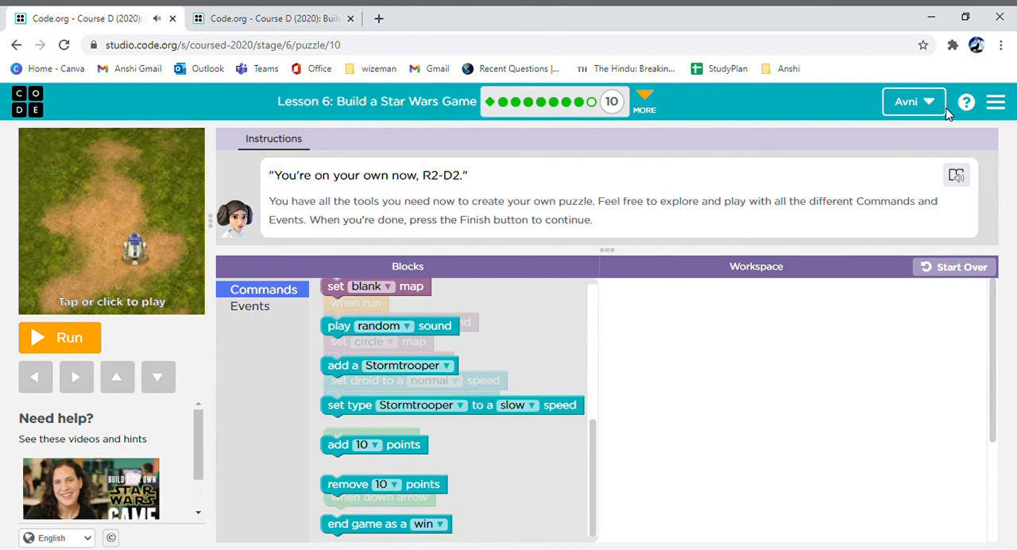